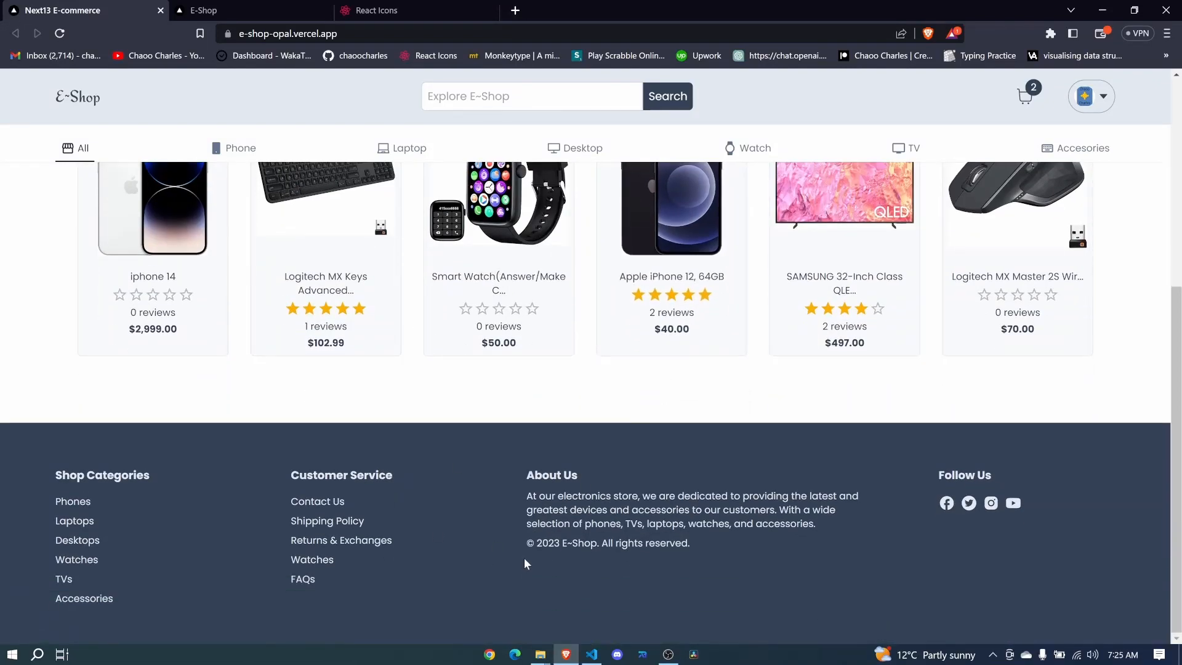
mouse_move(290, 517)
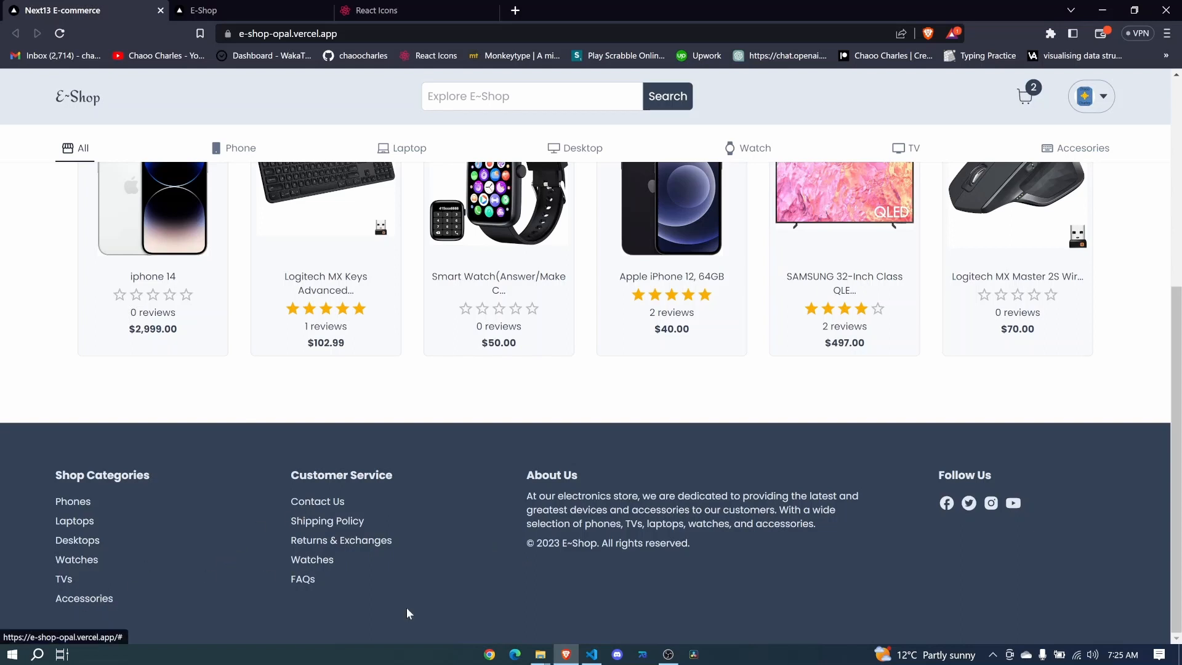
mouse_move(946, 513)
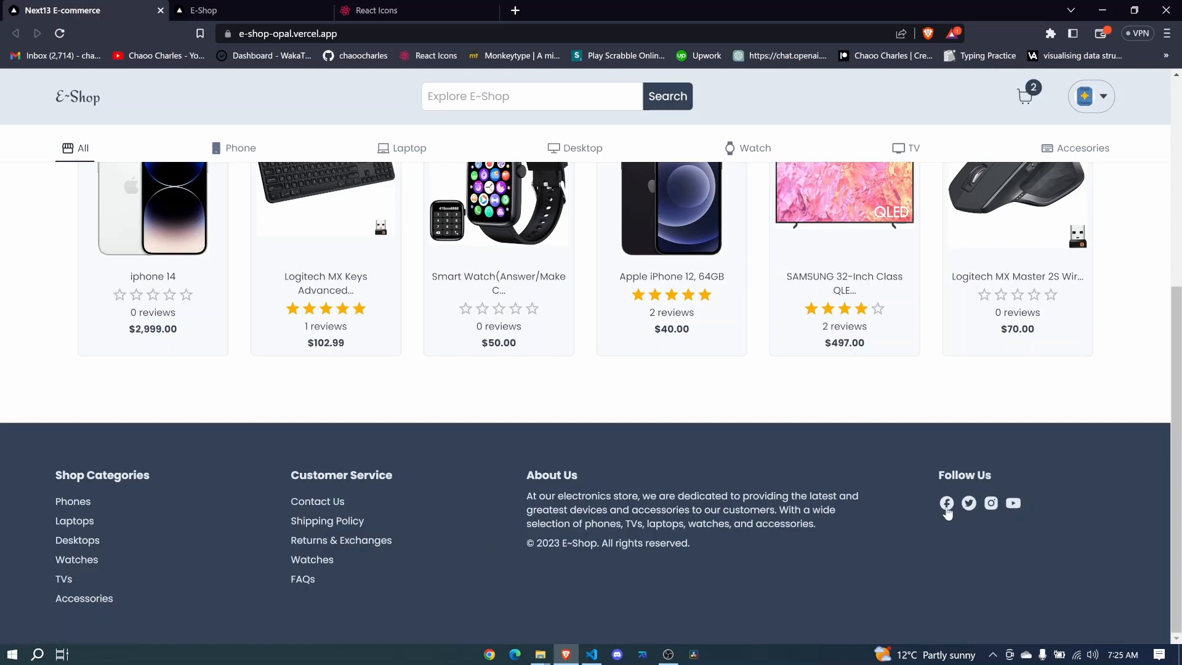
mouse_move(941, 513)
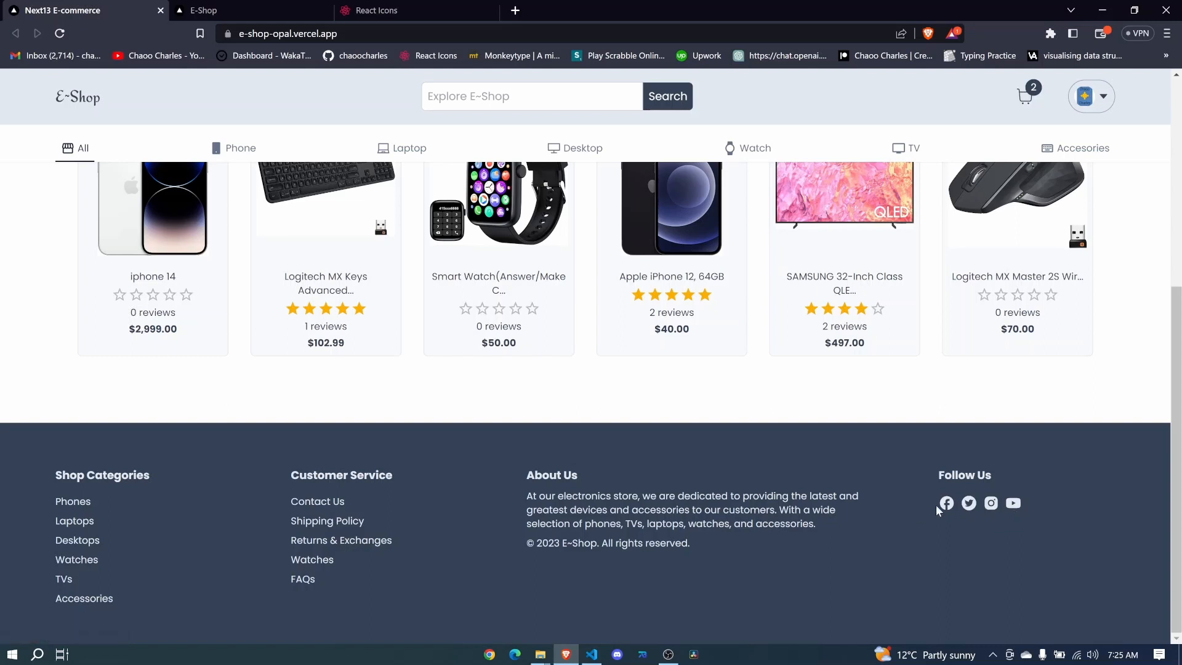
mouse_move(818, 540)
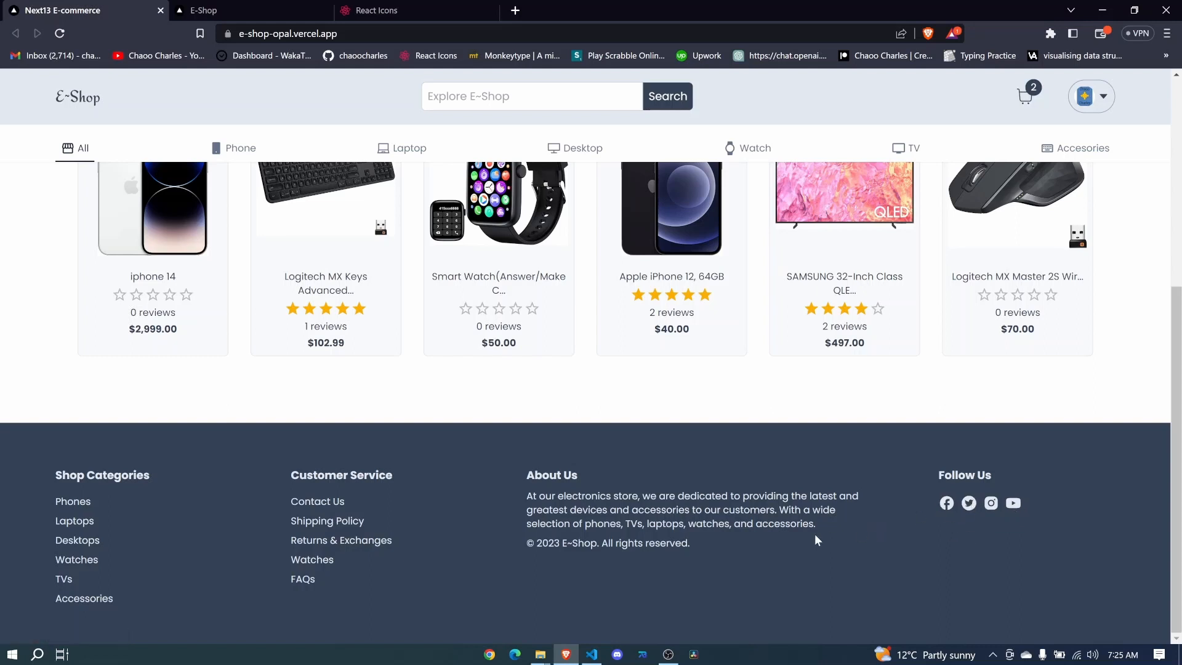
mouse_move(376, 98)
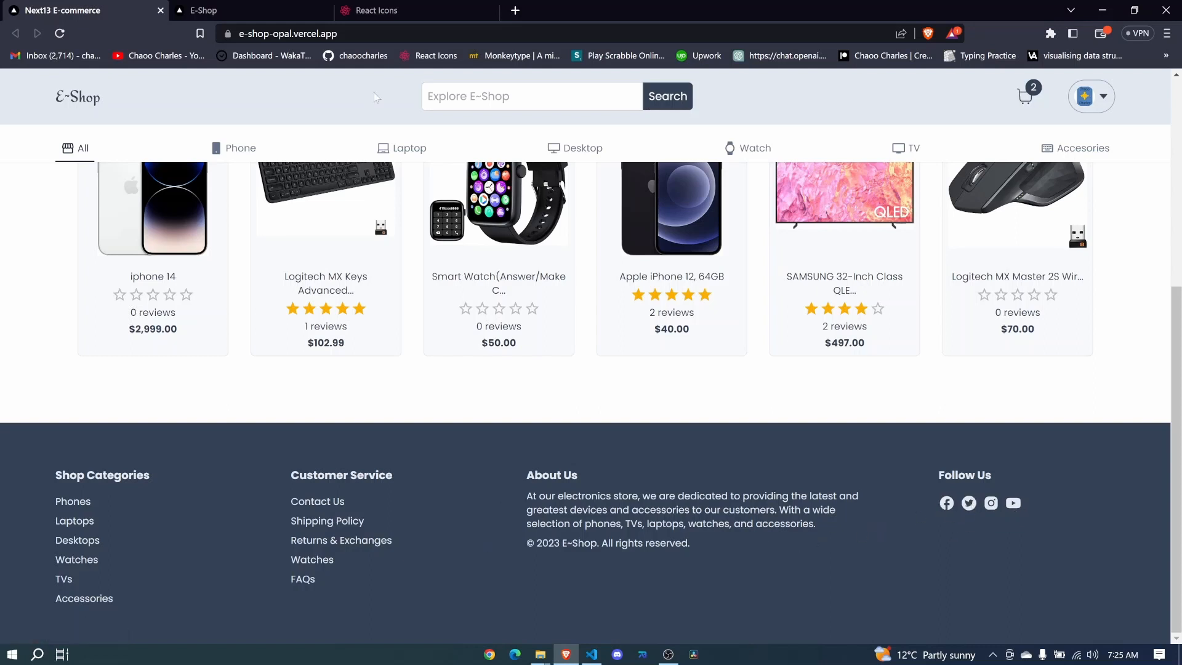
Step: Copy 'npm install react-icons --save' from the react-icons site and run it in a new terminal
left_click(407, 10)
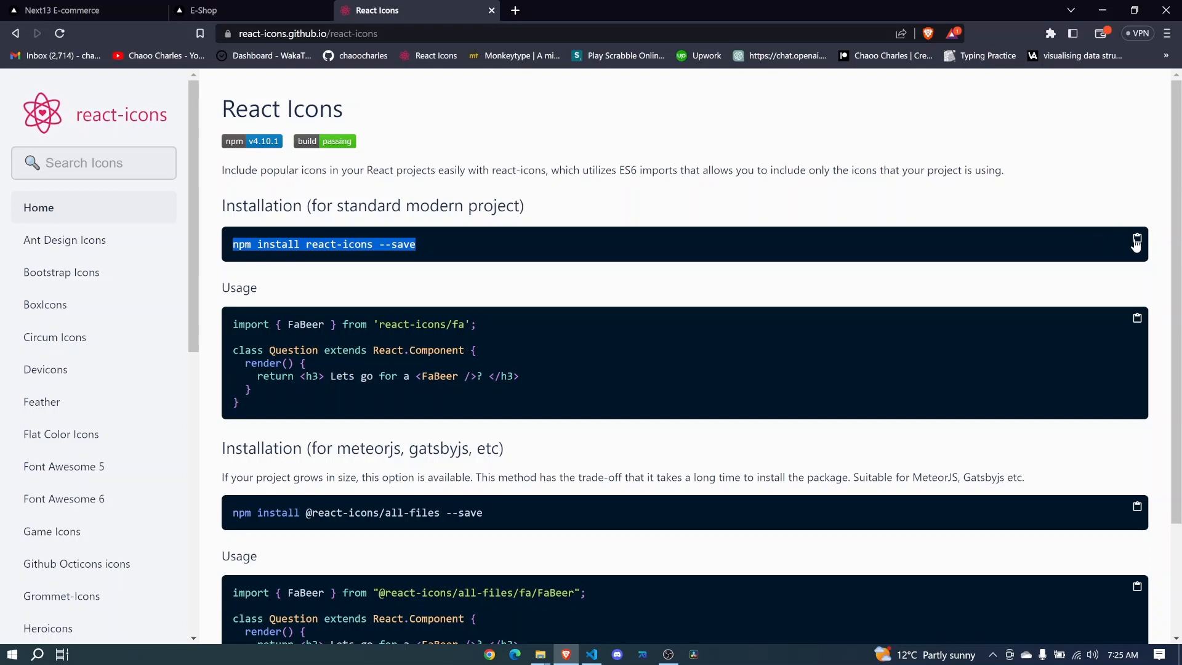
left_click(593, 653)
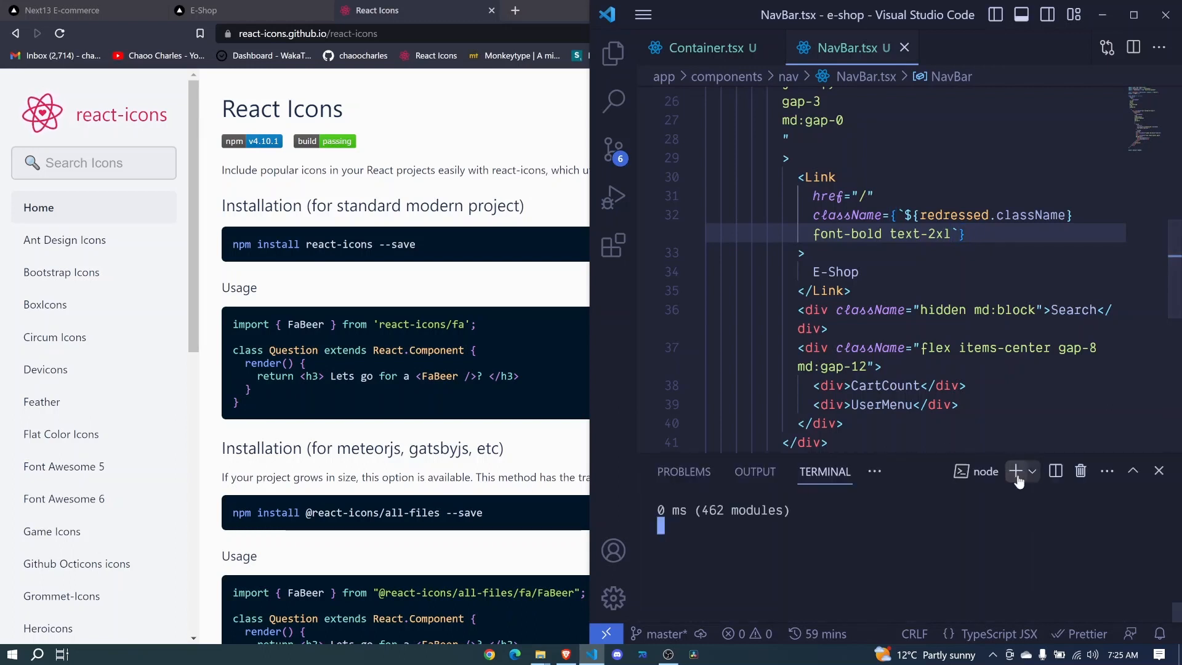
left_click(1034, 470)
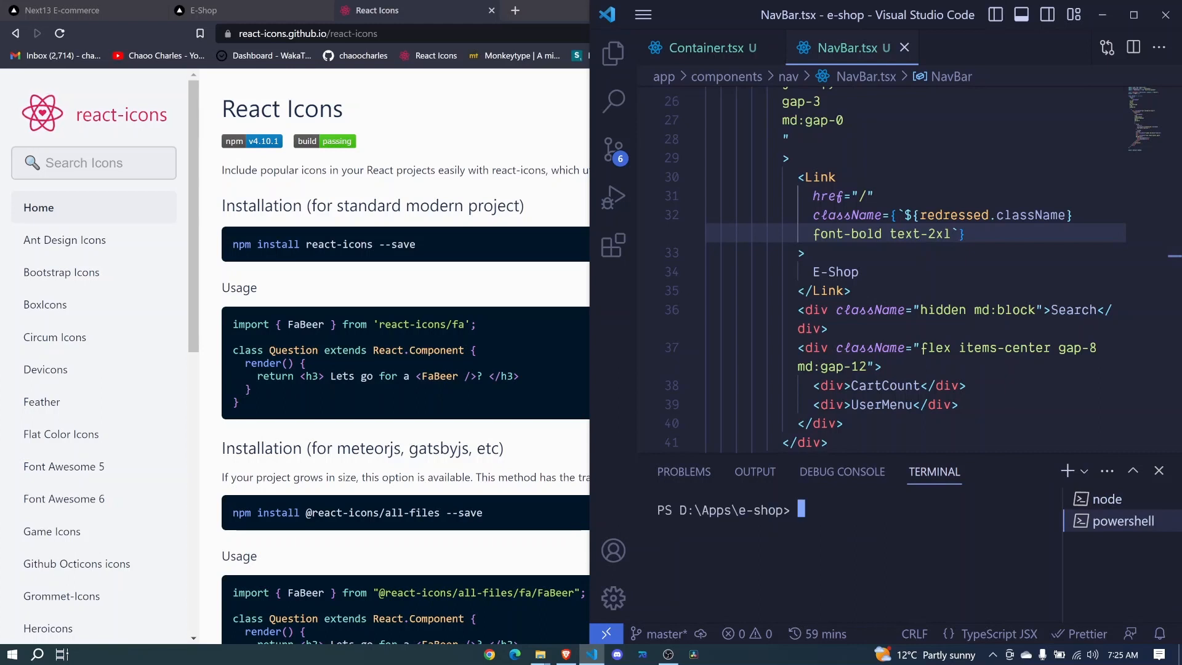
type("npm install react-icons --save")
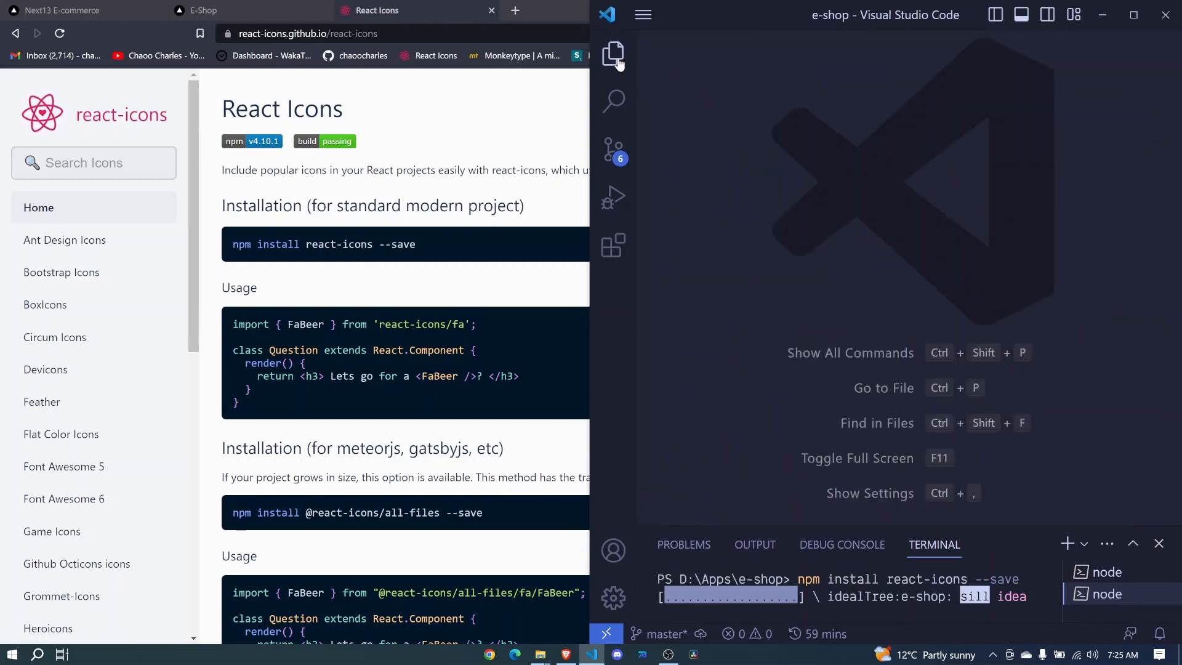
Step: Expand app > components > footer in Explorer and create FooterList.tsx there
left_click(613, 53)
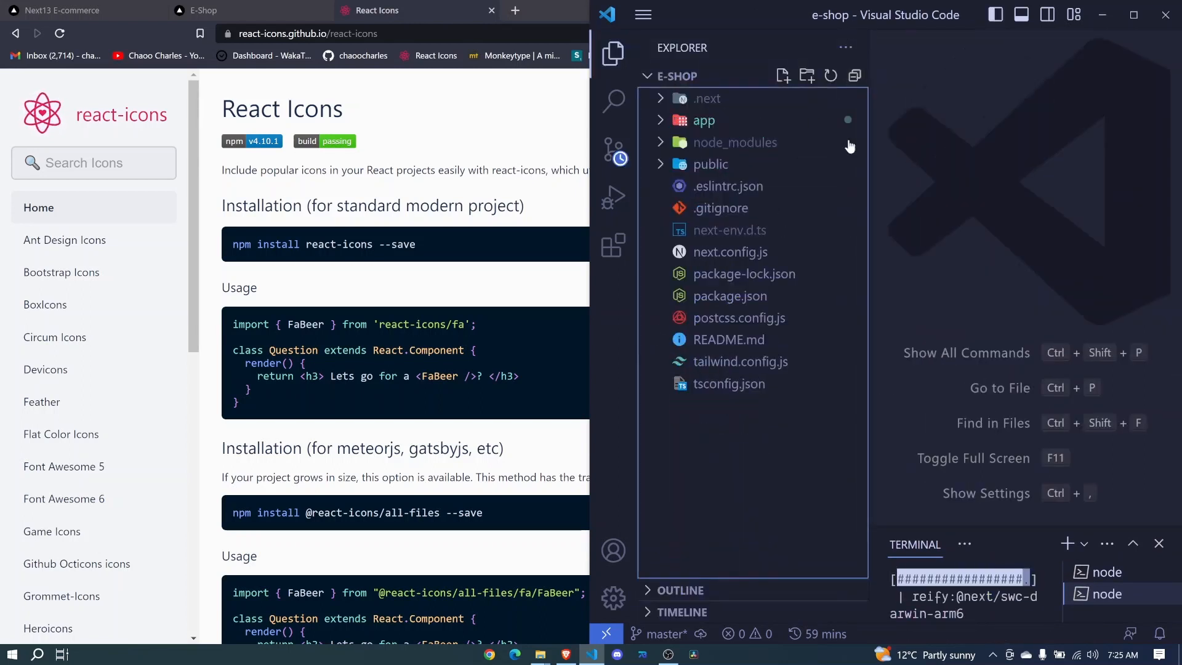
left_click(703, 120)
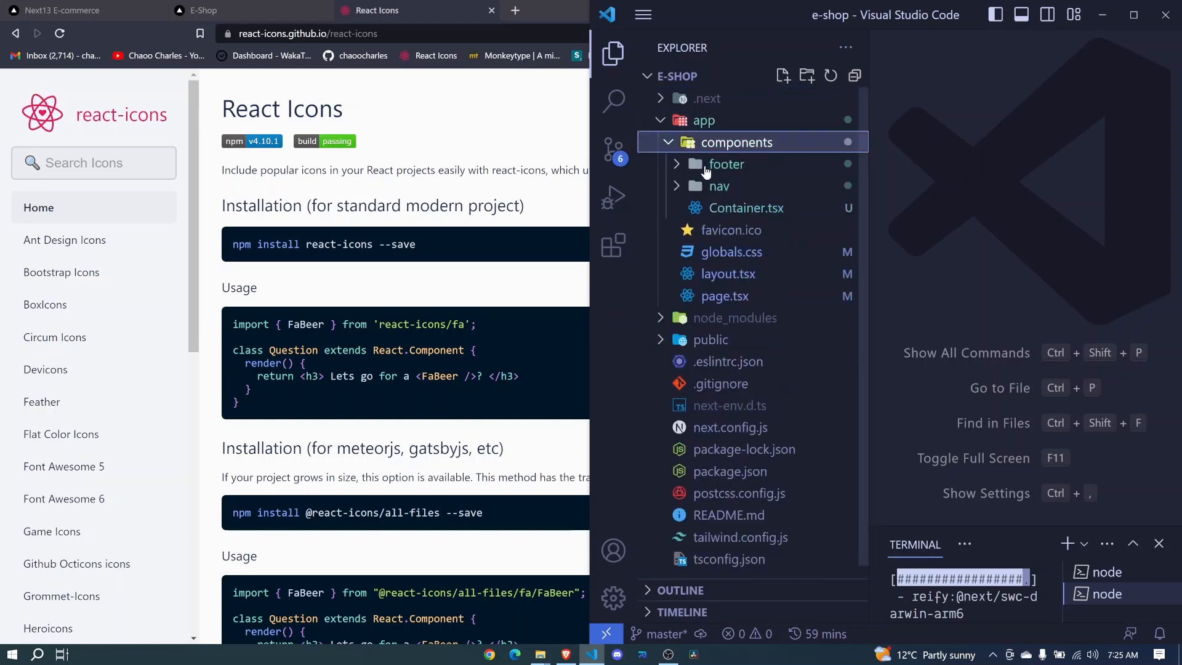
left_click(725, 164)
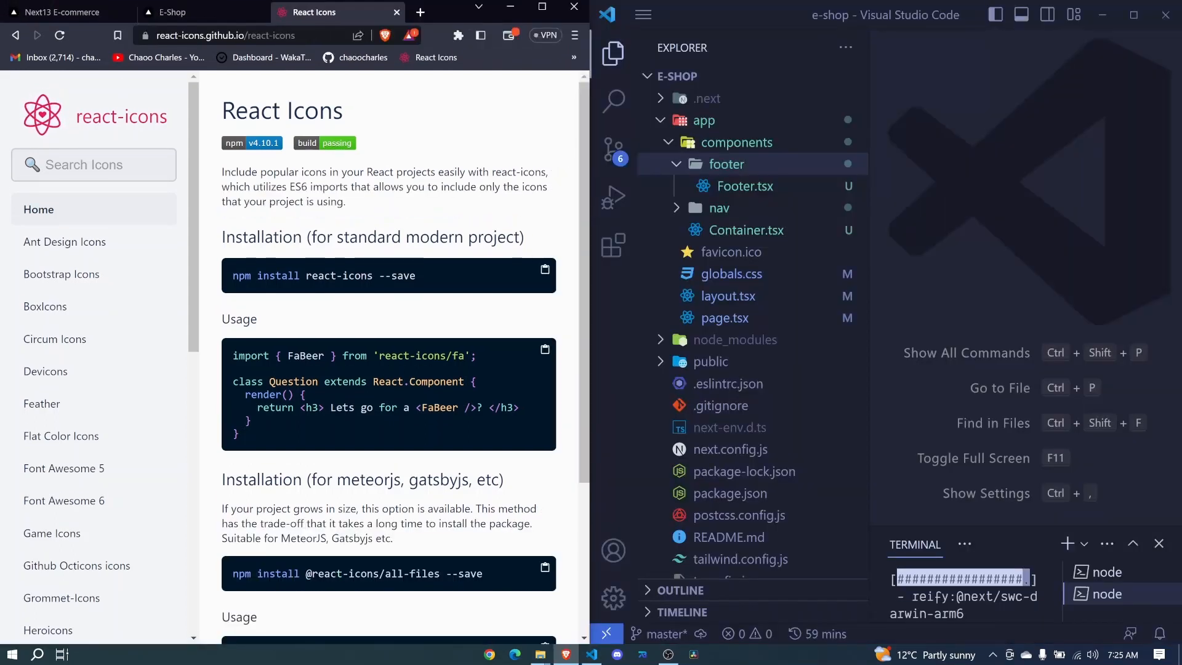
left_click(64, 12)
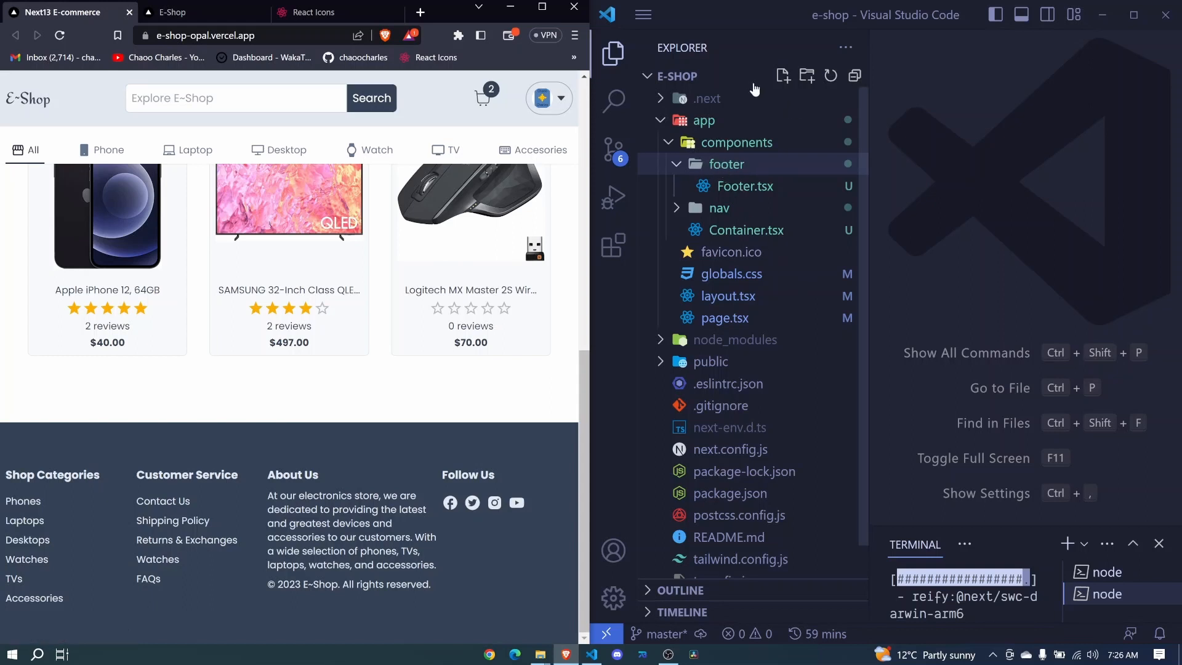
left_click(781, 75)
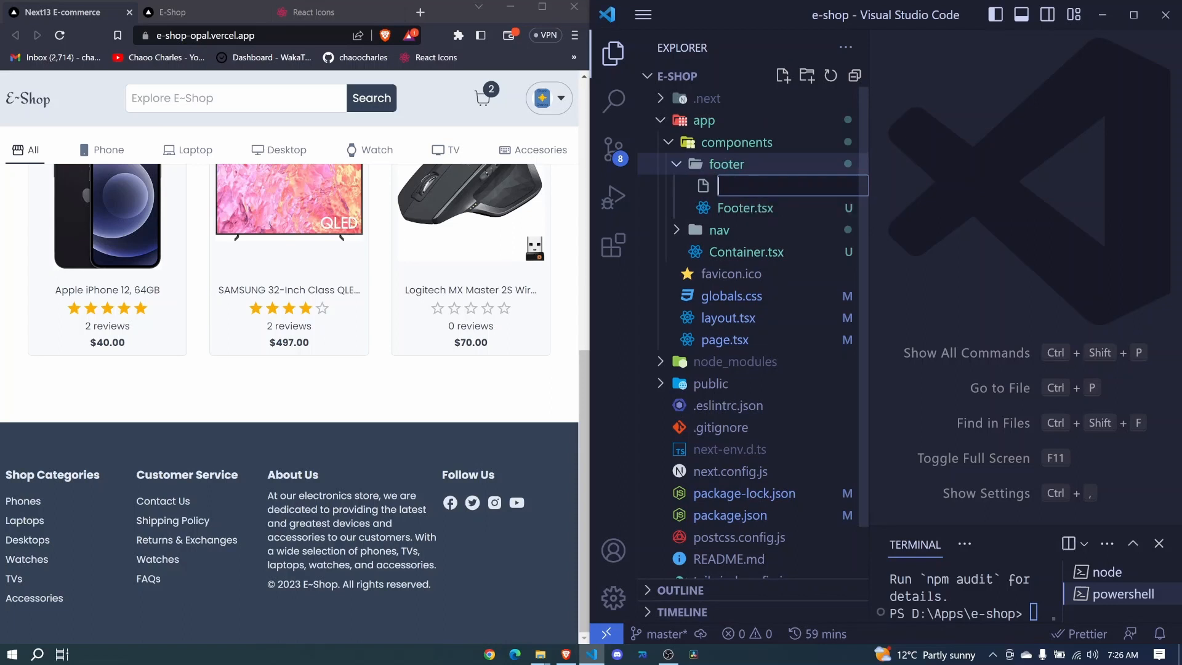
type("FooterList")
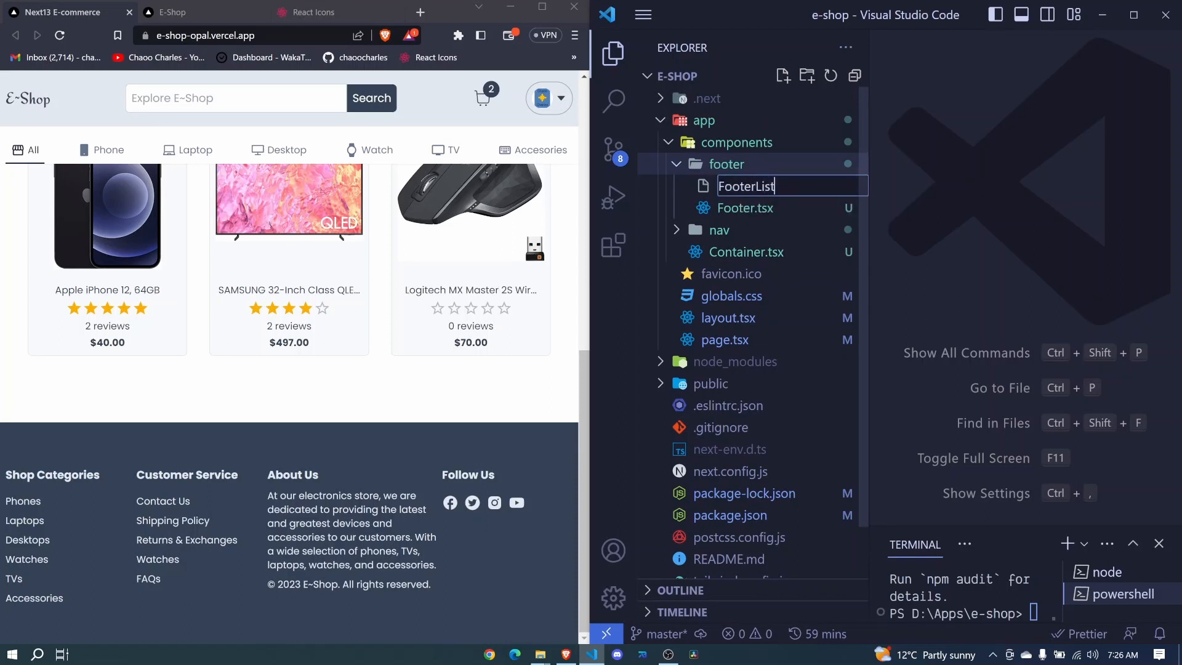
key("Enter")
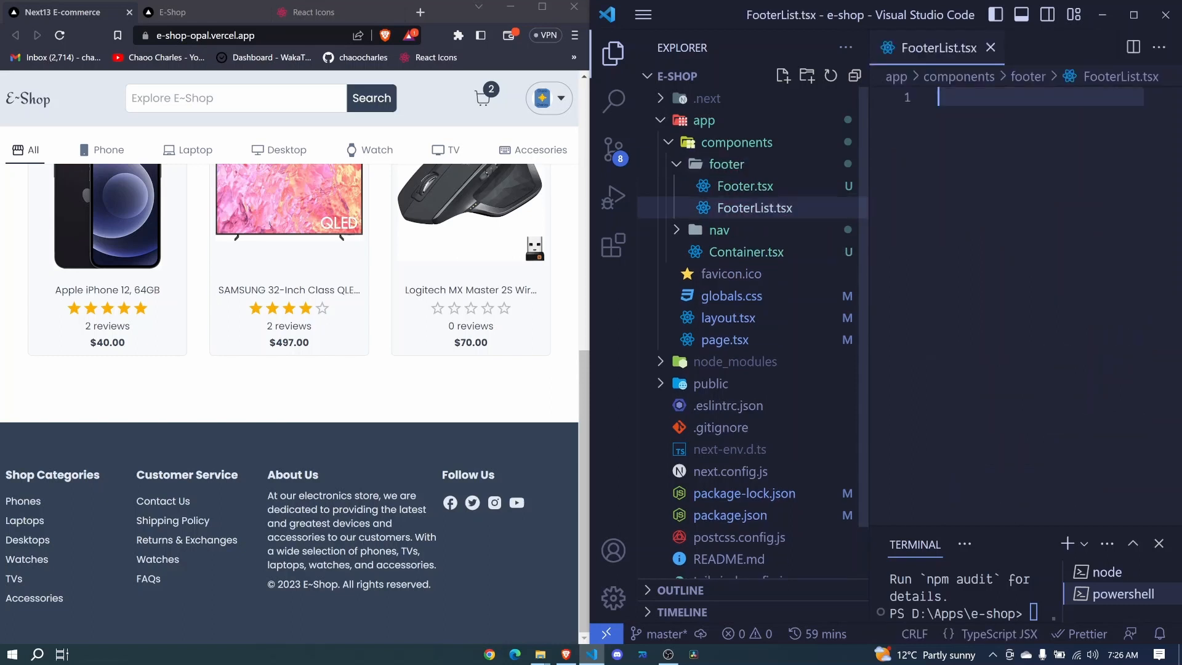
Step: Scaffold the FooterList component returning a div with an empty className
type("st  = () => {")
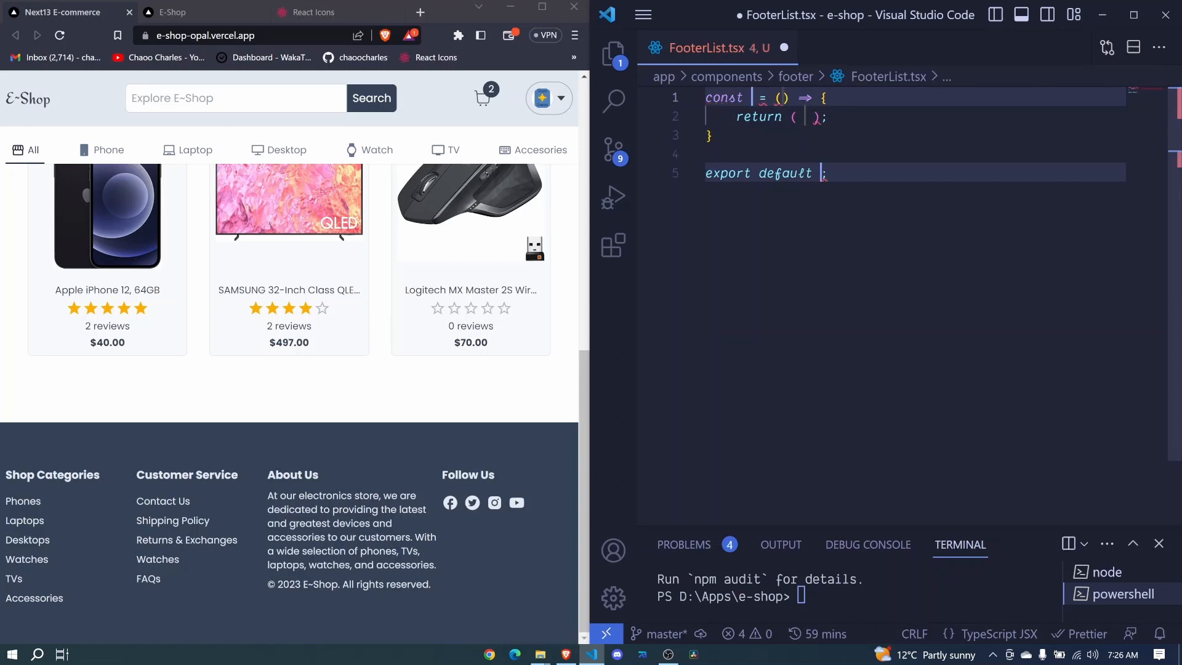
type("Foote")
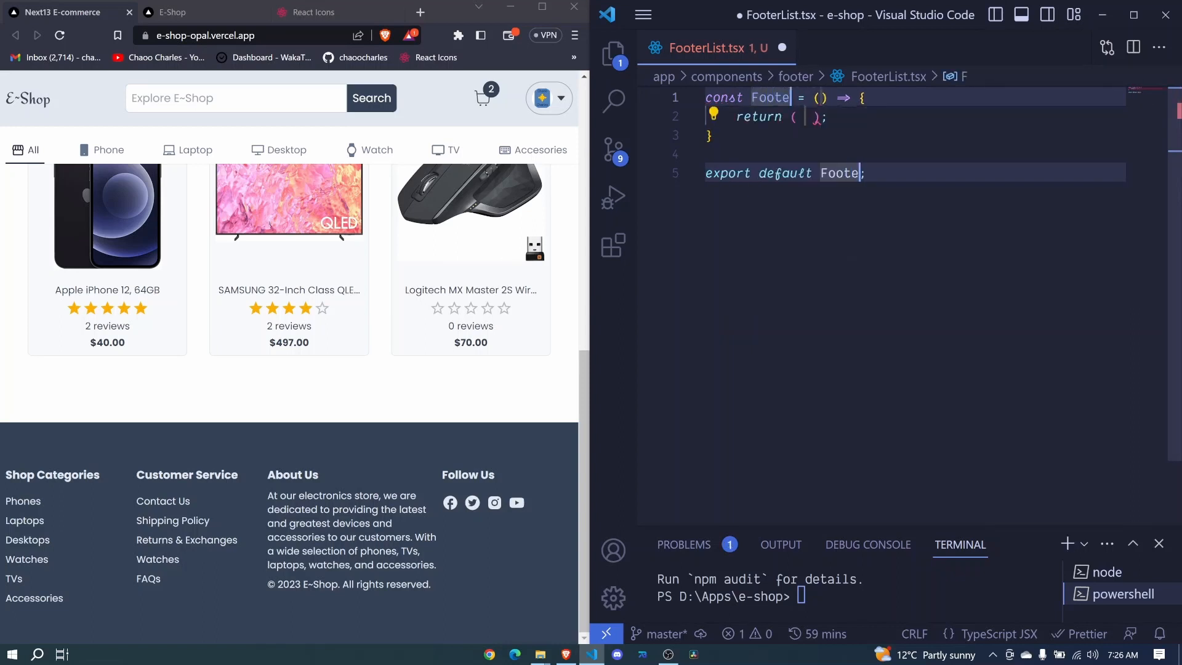
type("rList")
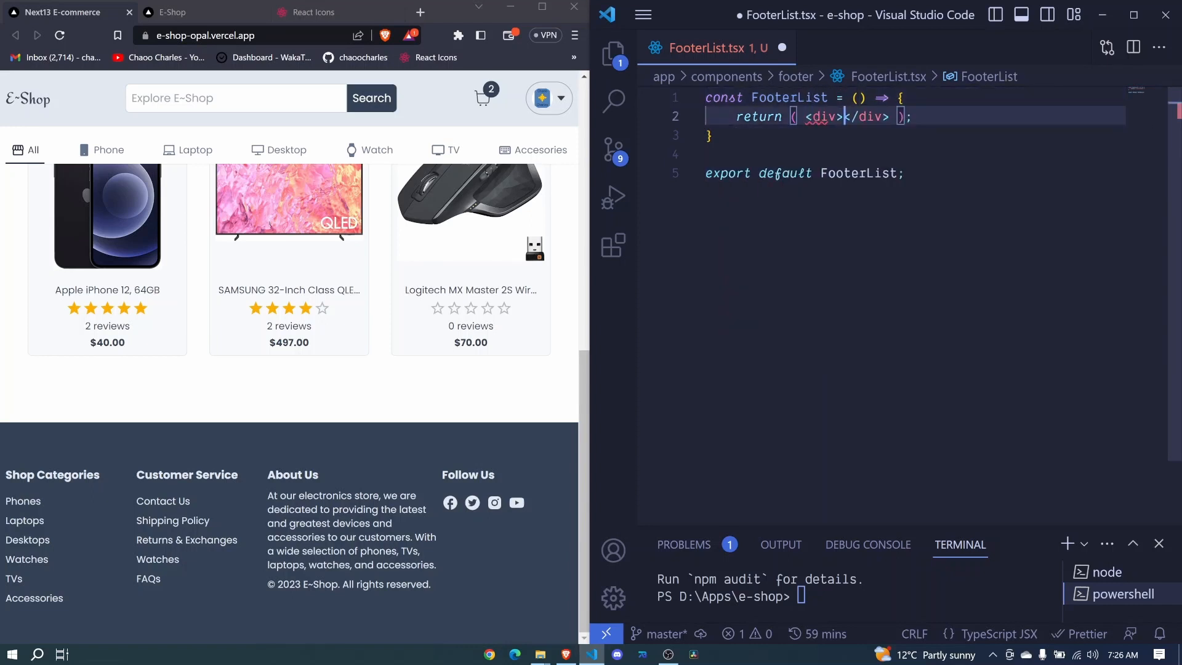
key("Enter")
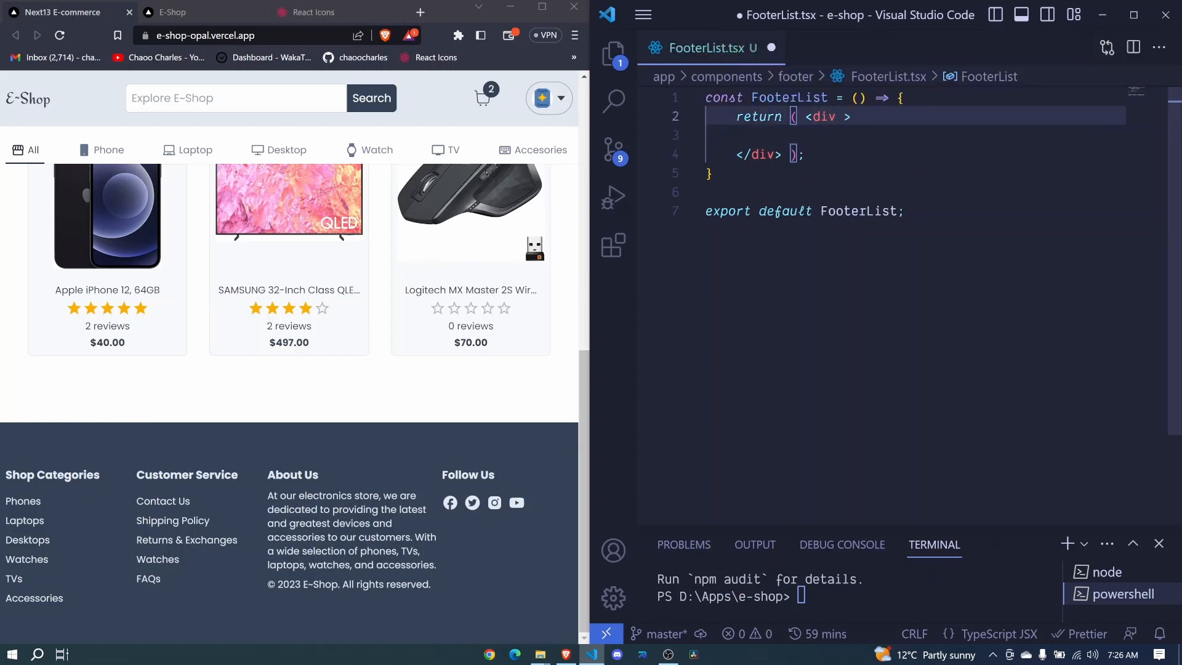
type("className=\"\"")
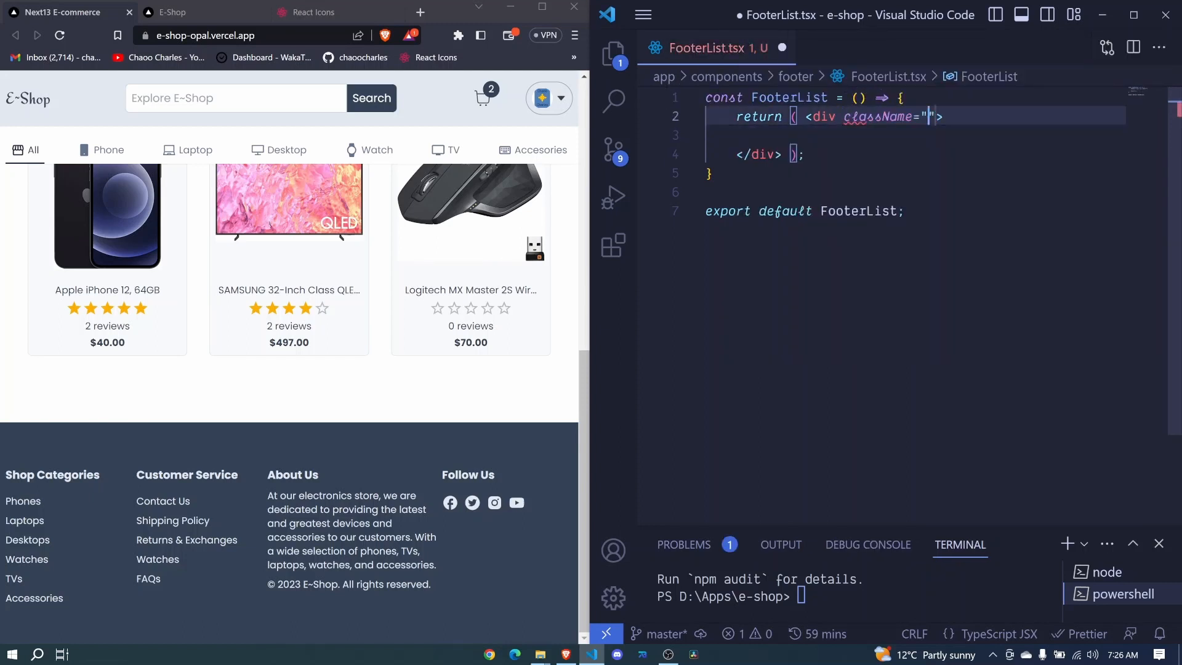
key("Enter")
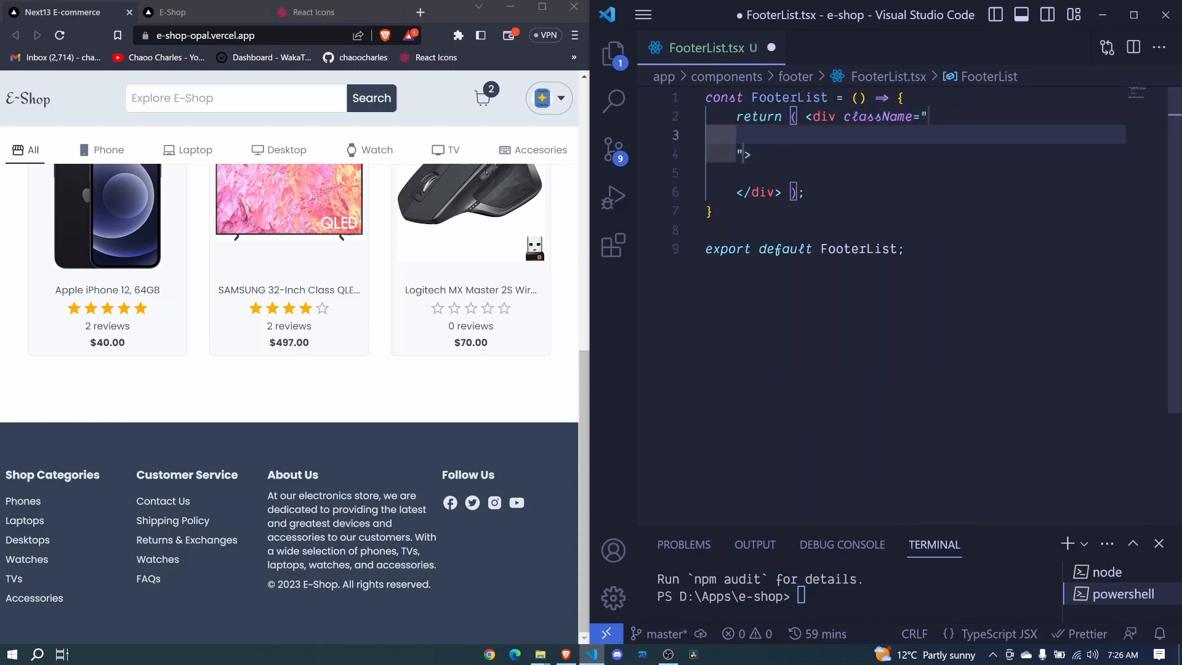
Step: Give the div responsive widths (w-full, sm:w-1/2, md:w-1/4, lg:w-1/6) and mb-6
type("w")
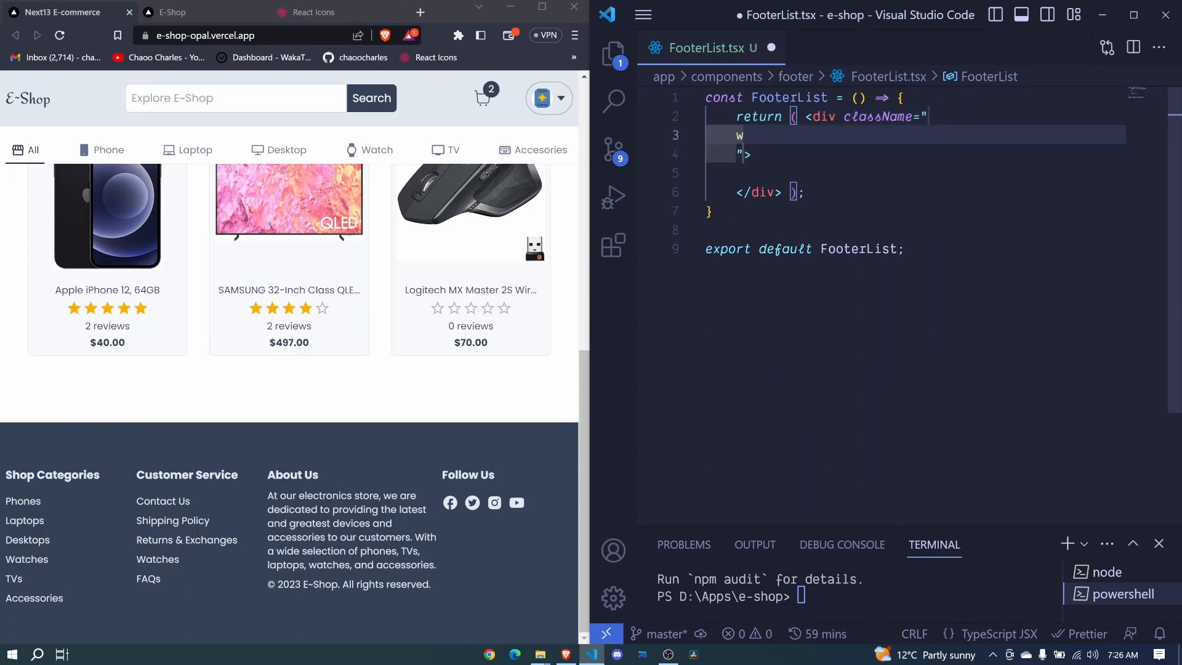
type("-full")
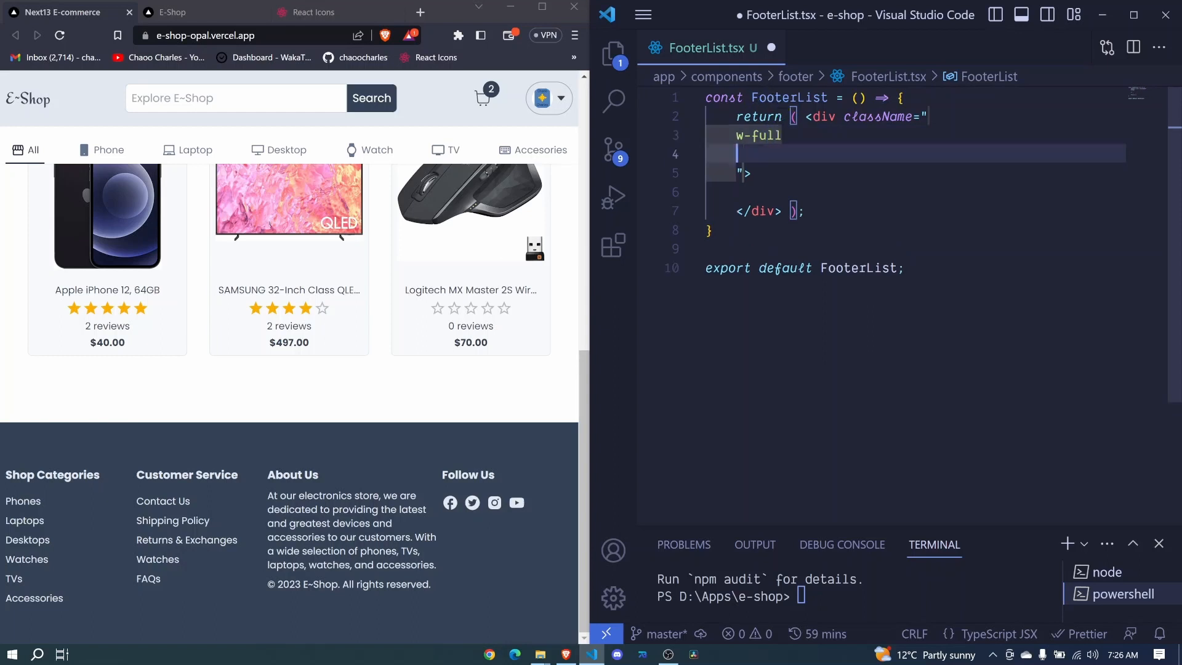
type("sm:")
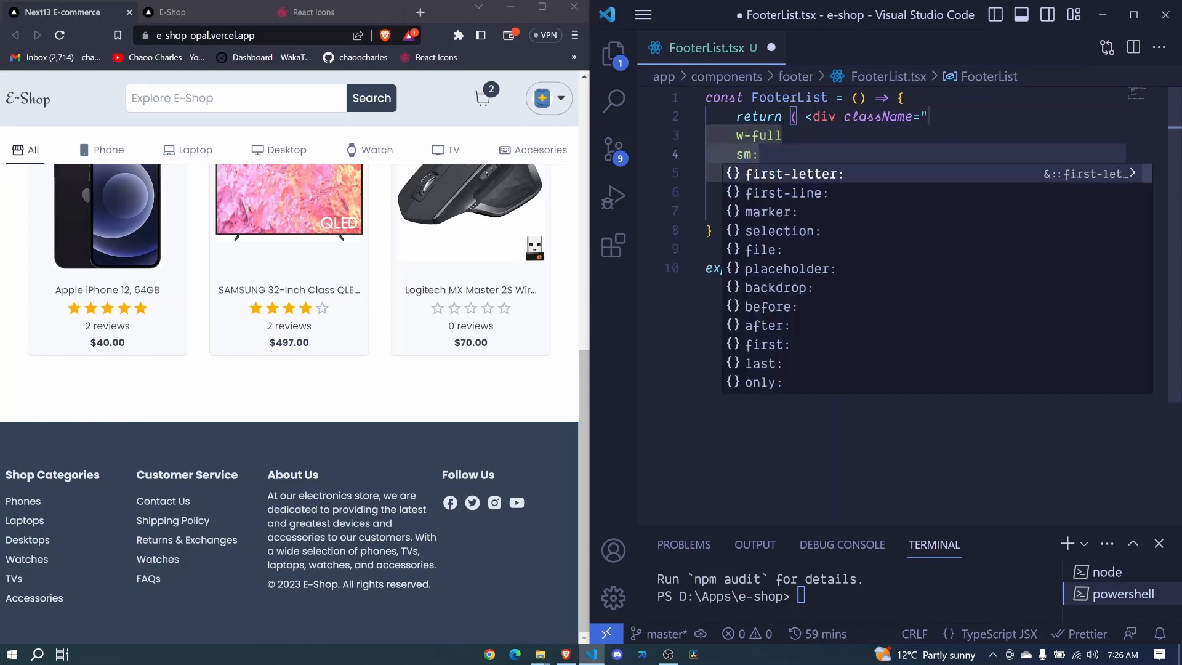
type("w-")
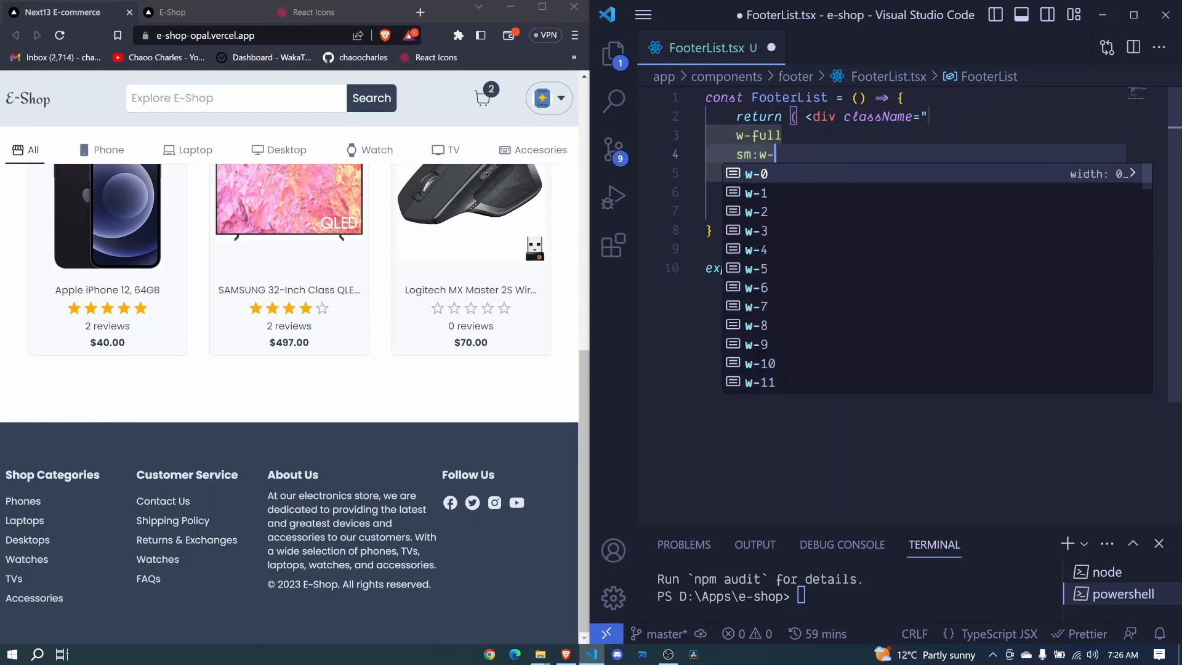
type("1")
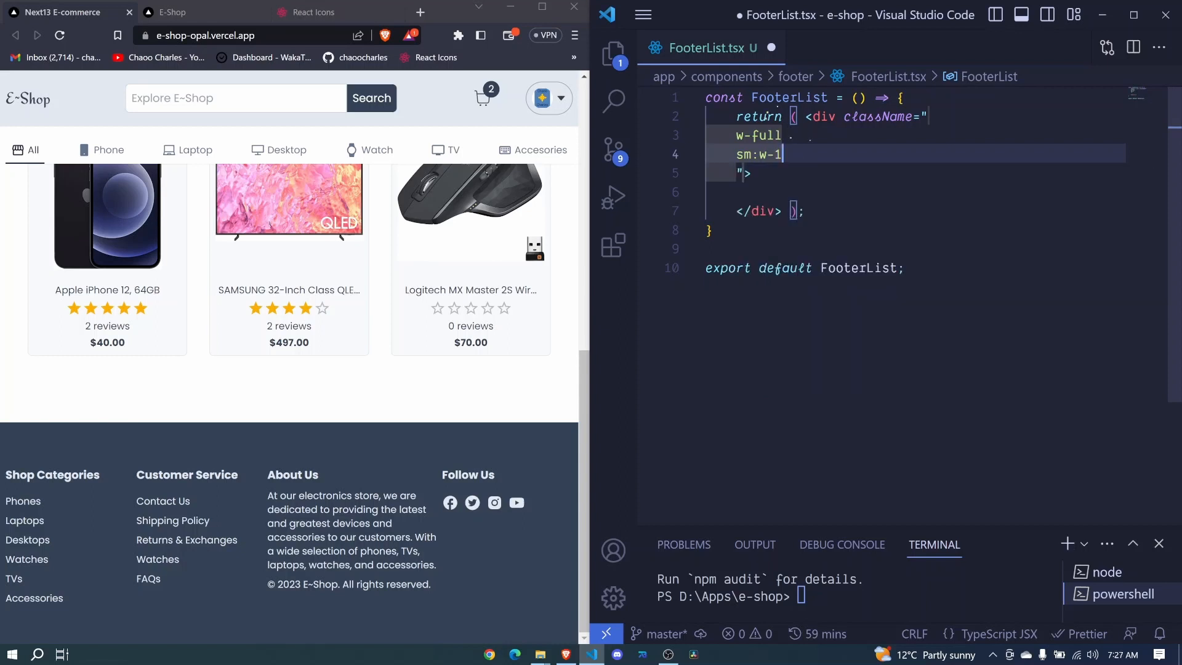
type("/2")
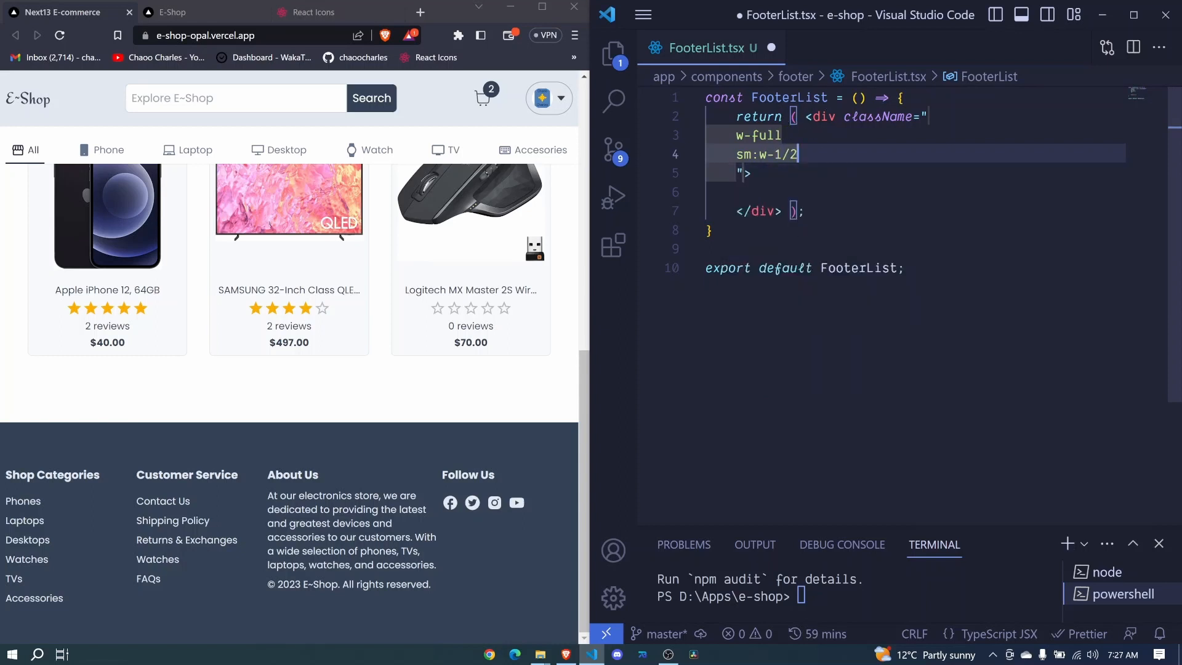
type("md")
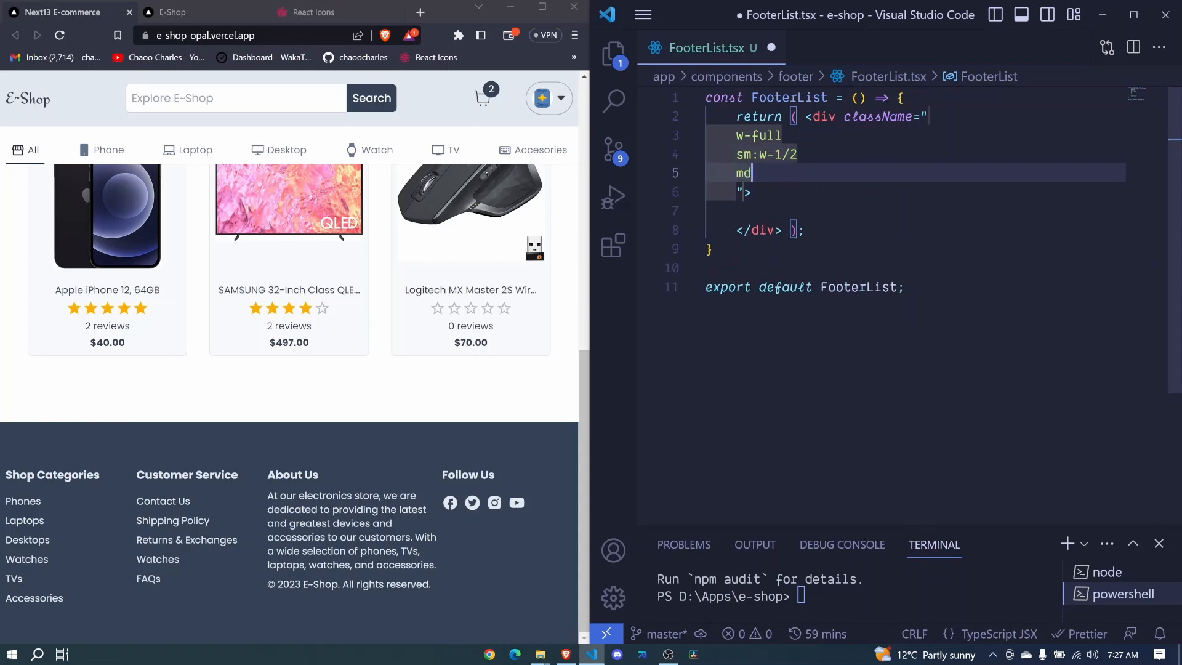
type(":")
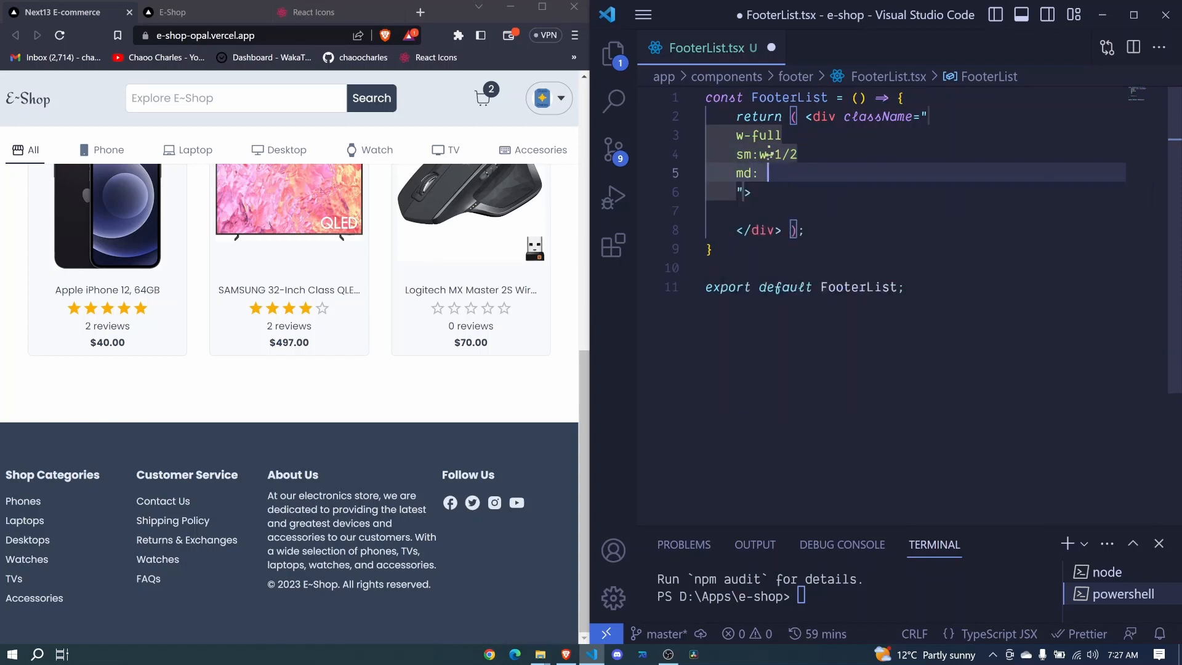
type("w")
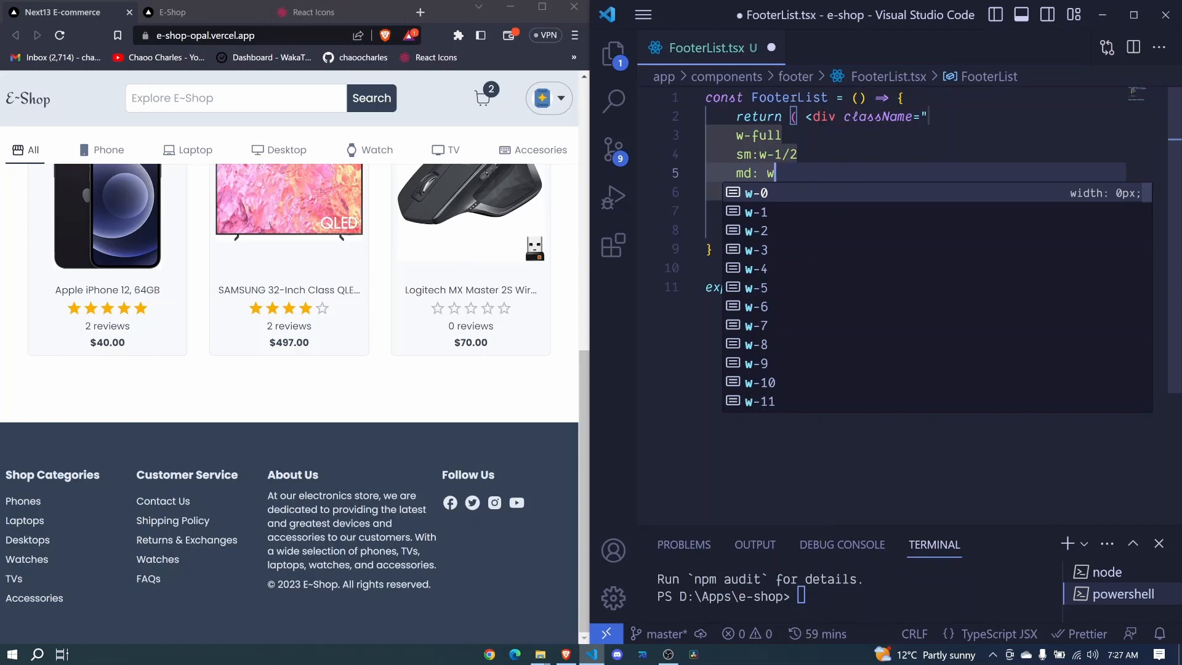
type("1/4")
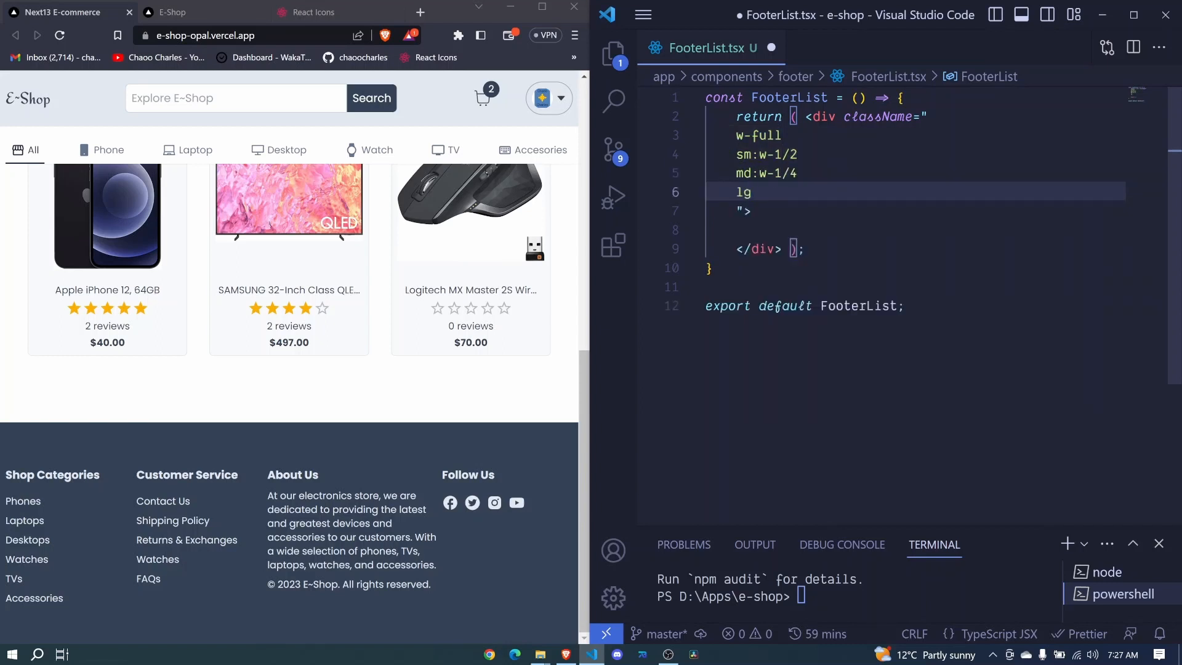
type(":w-1/6")
type("m")
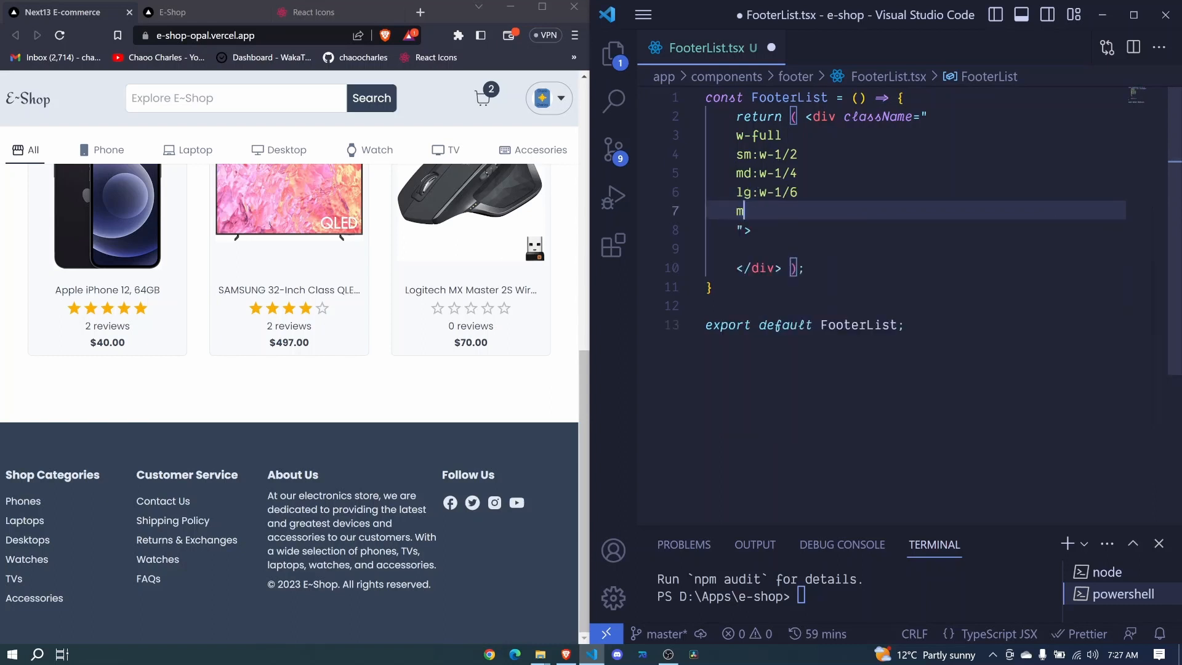
type("b-")
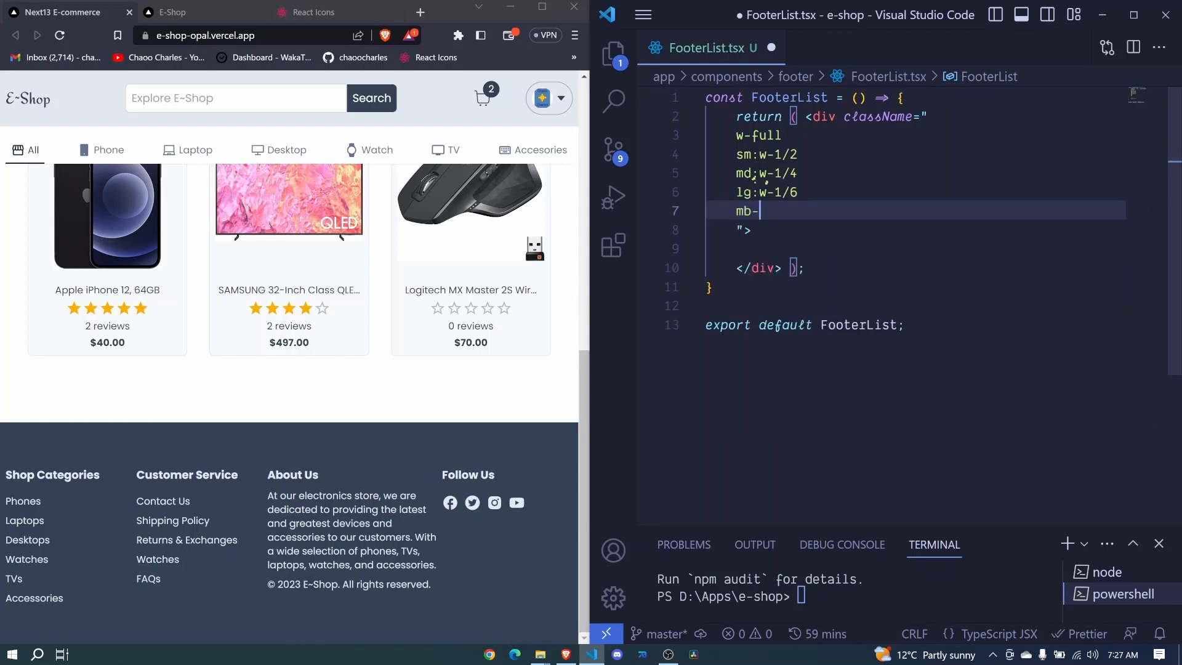
type("6")
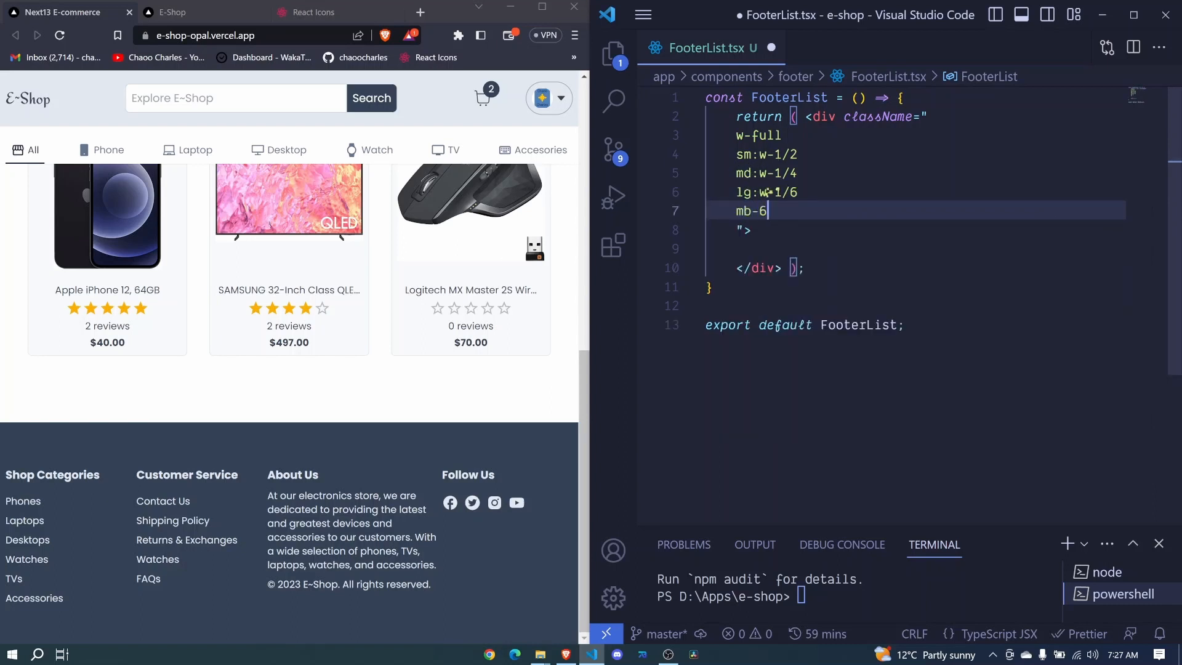
Step: Add flex flex-col gap-2 classes and render {children} inside the div
key("Enter")
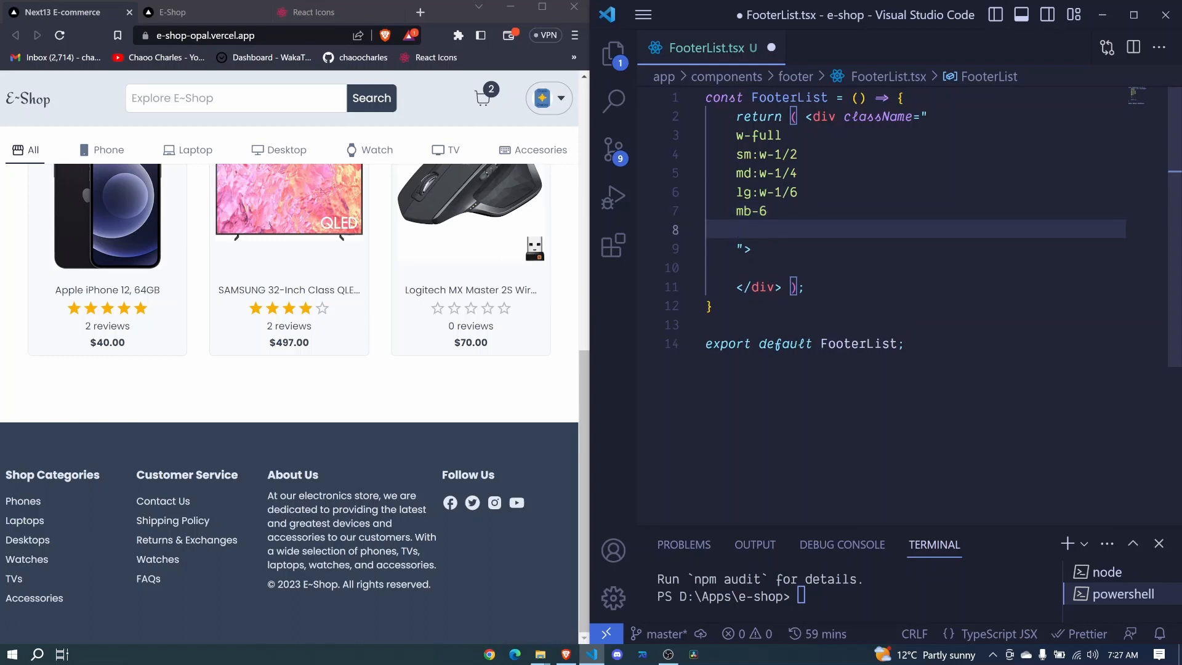
type("flex")
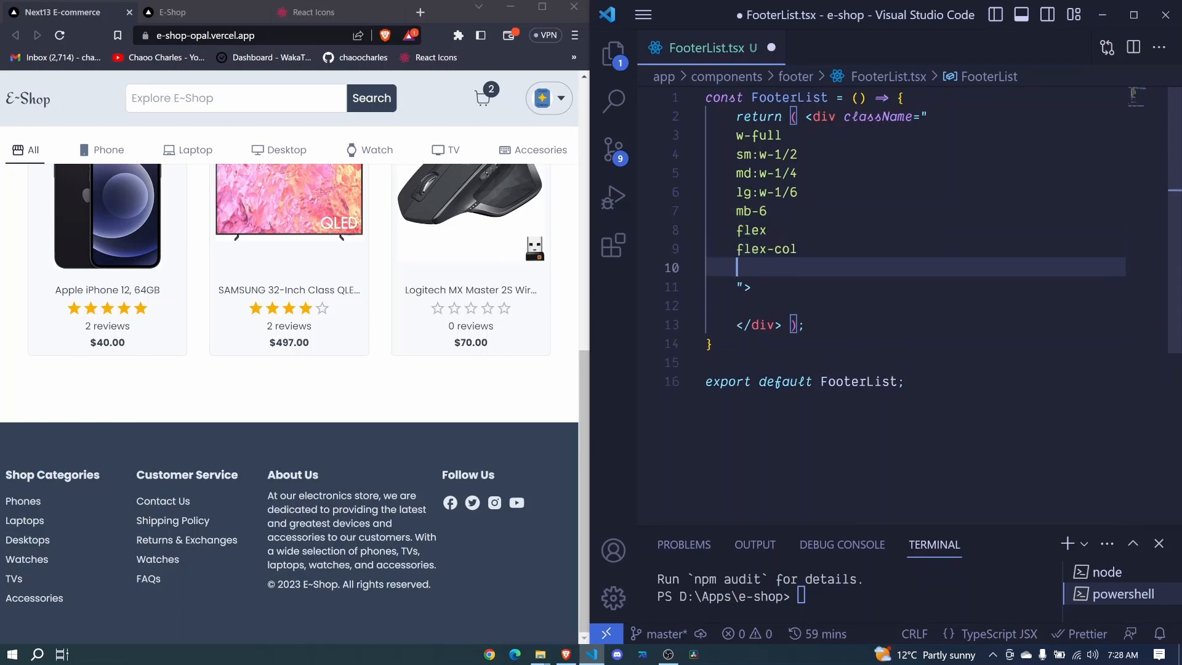
type("gap-")
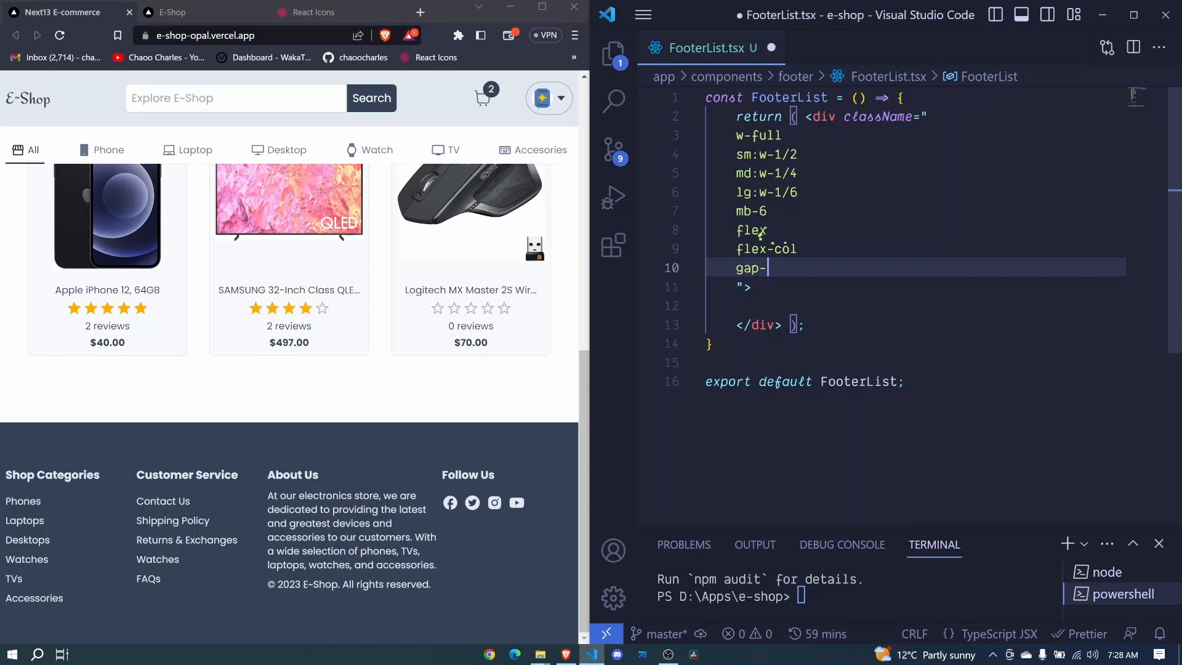
type("2")
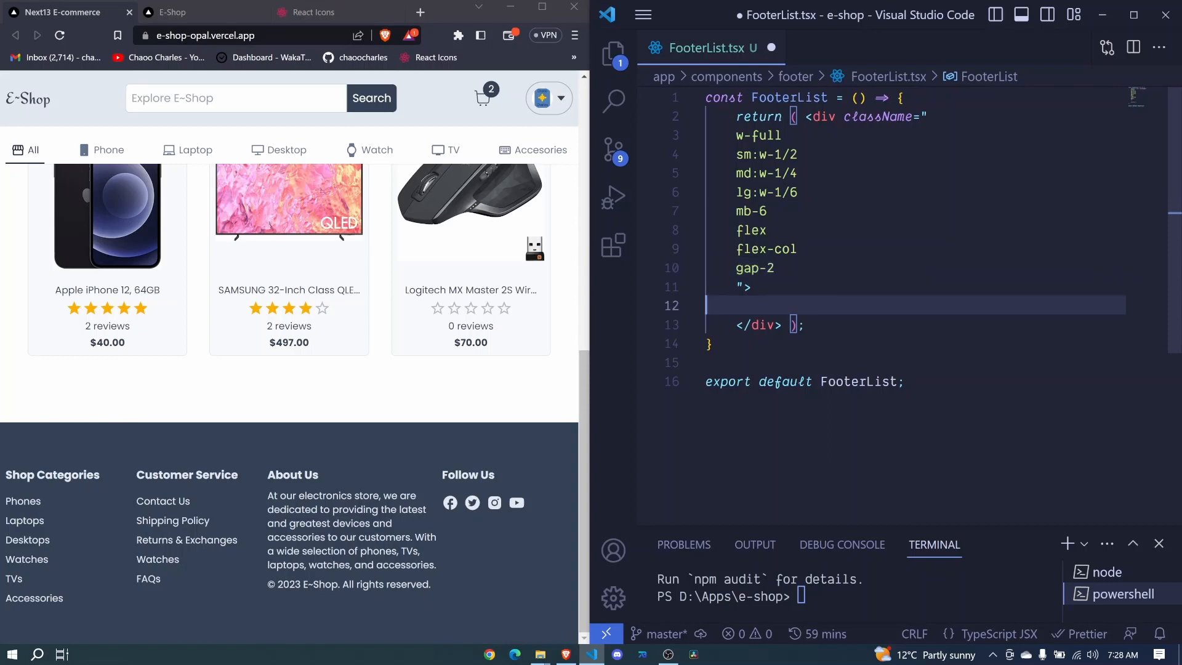
type("{}")
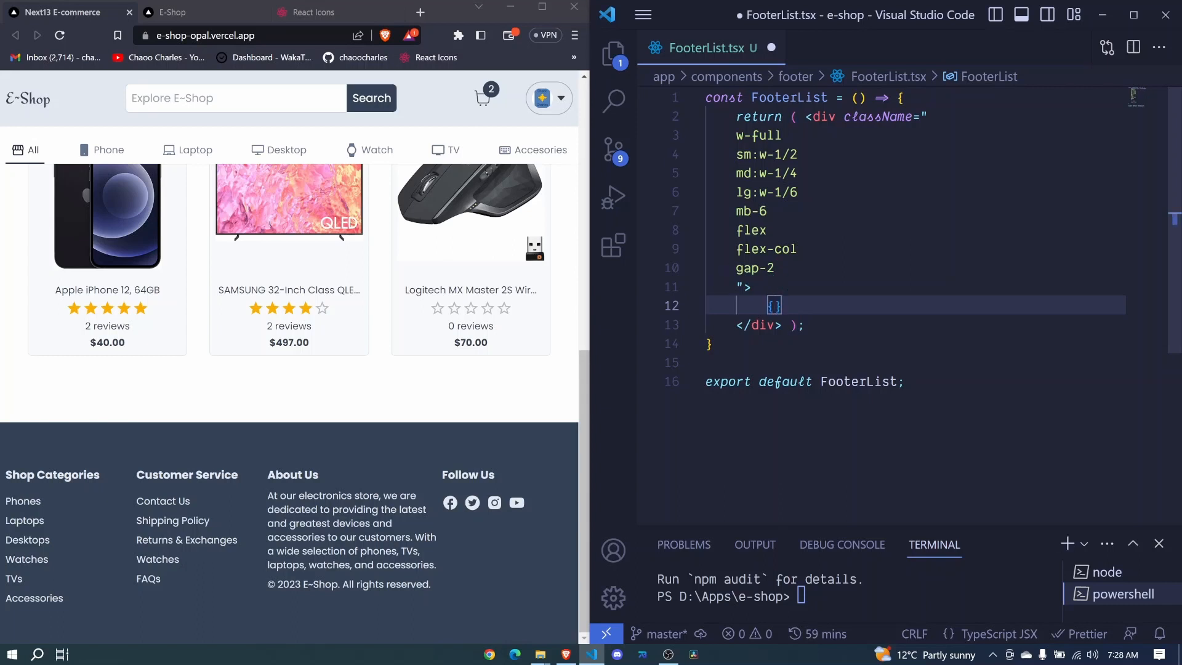
type("children")
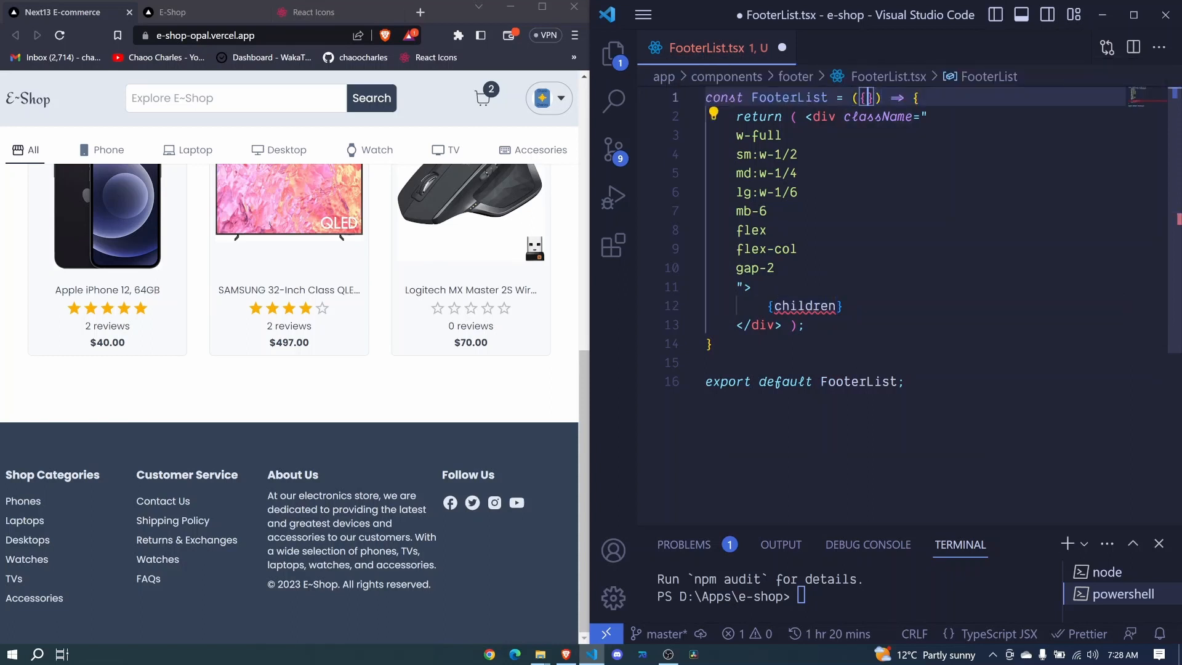
type("children")
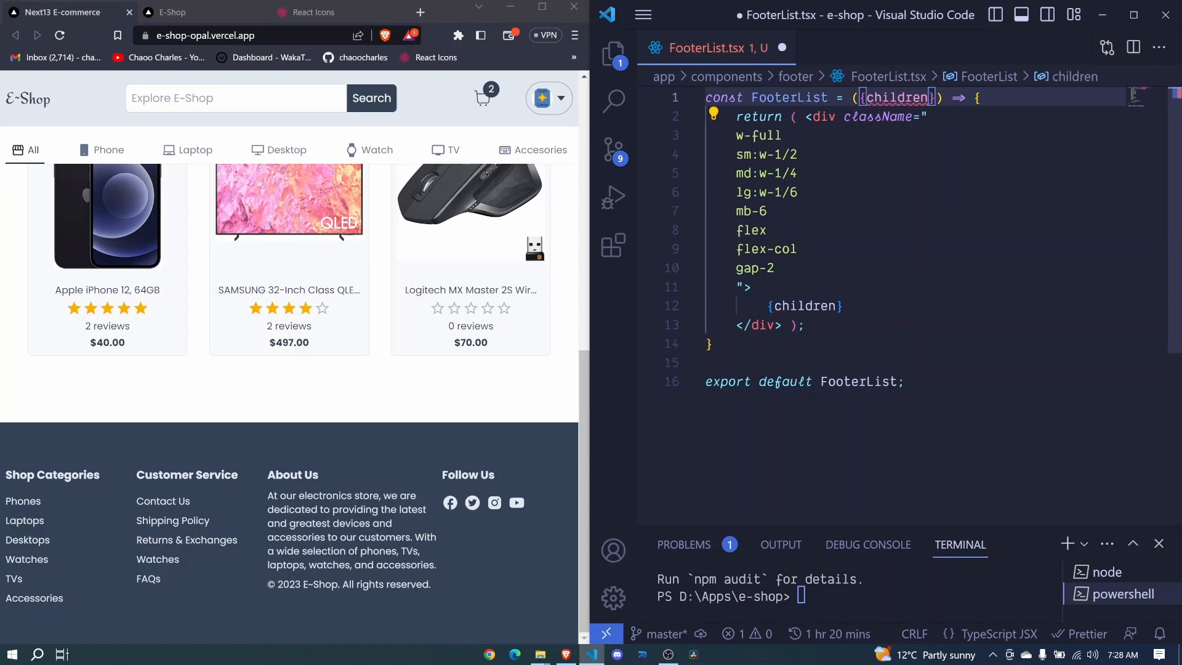
Step: Declare a FooterListProps interface with a children prop
type("i")
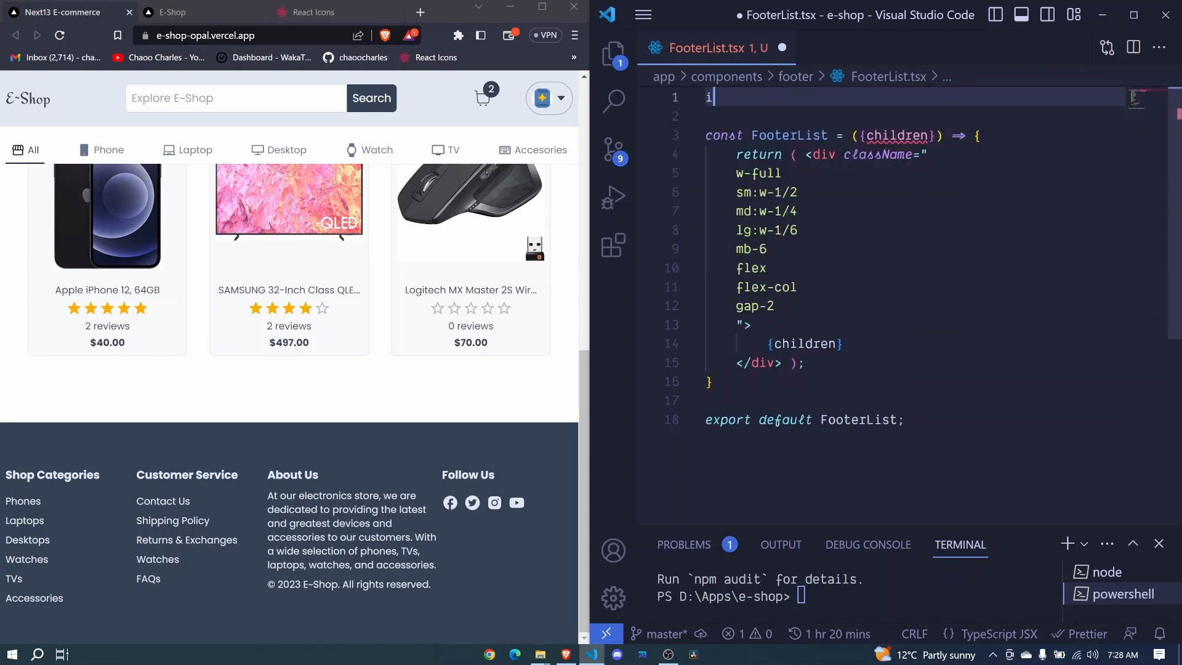
type("nterface")
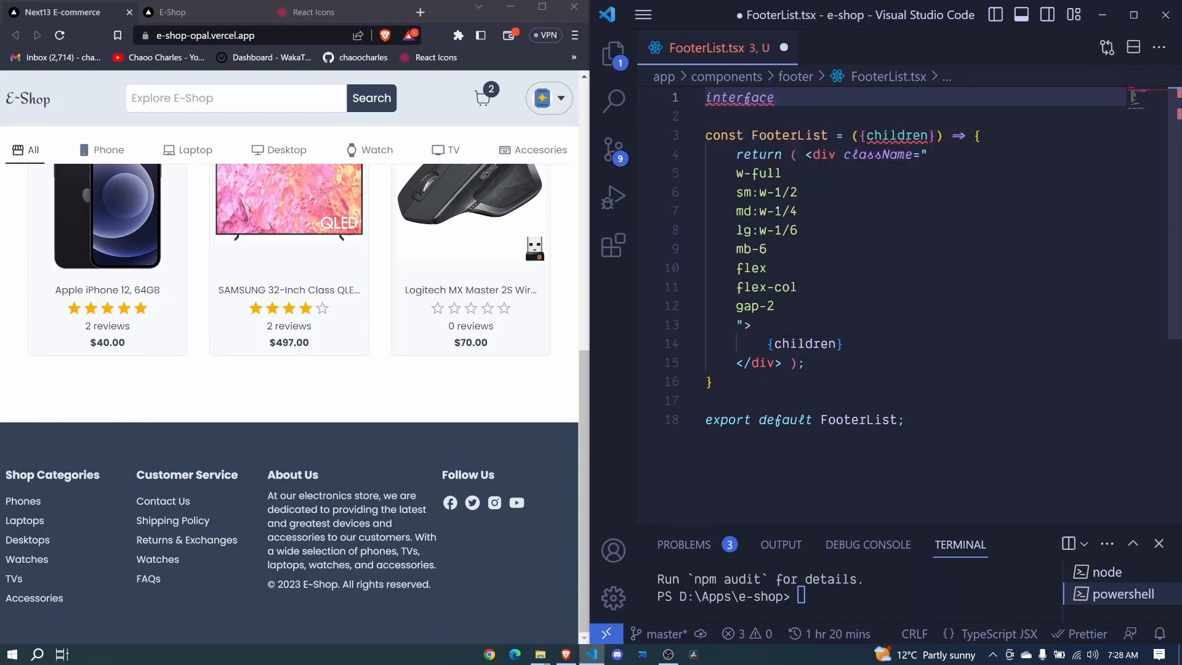
type("FooterList")
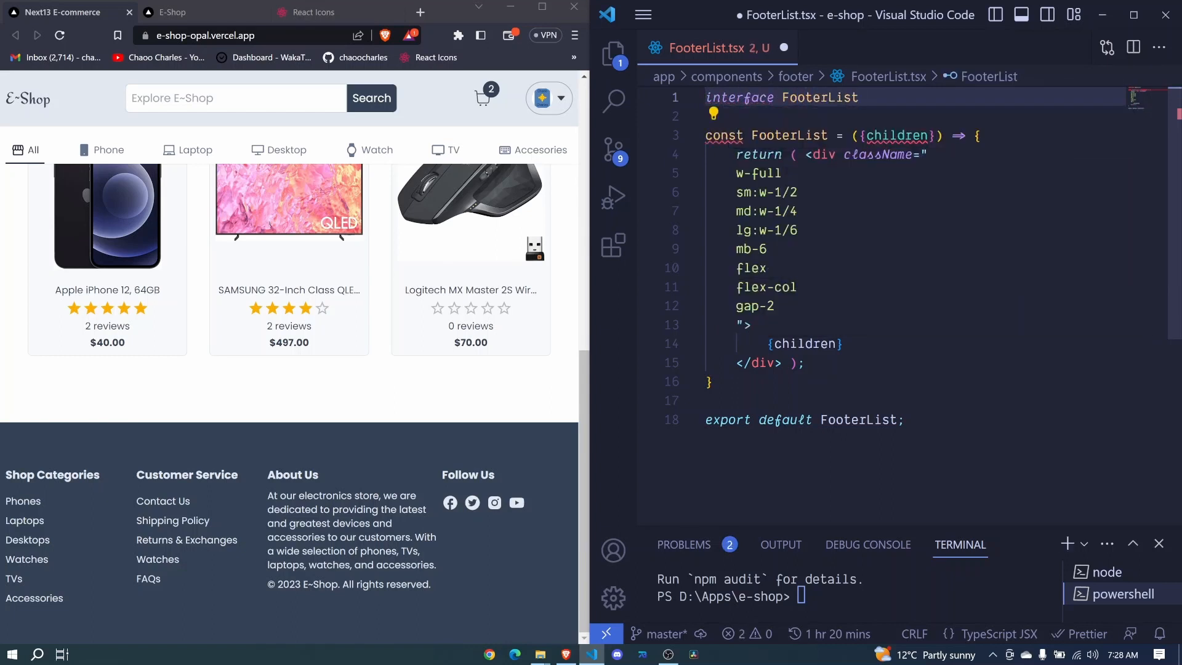
type("Prop")
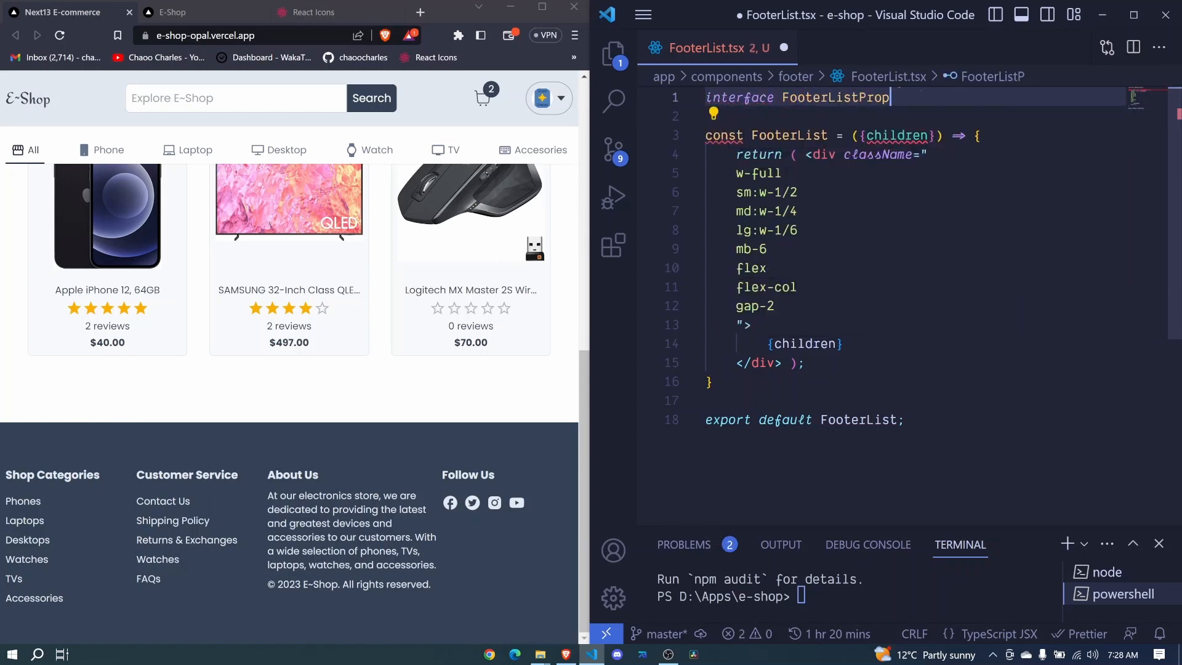
type("s")
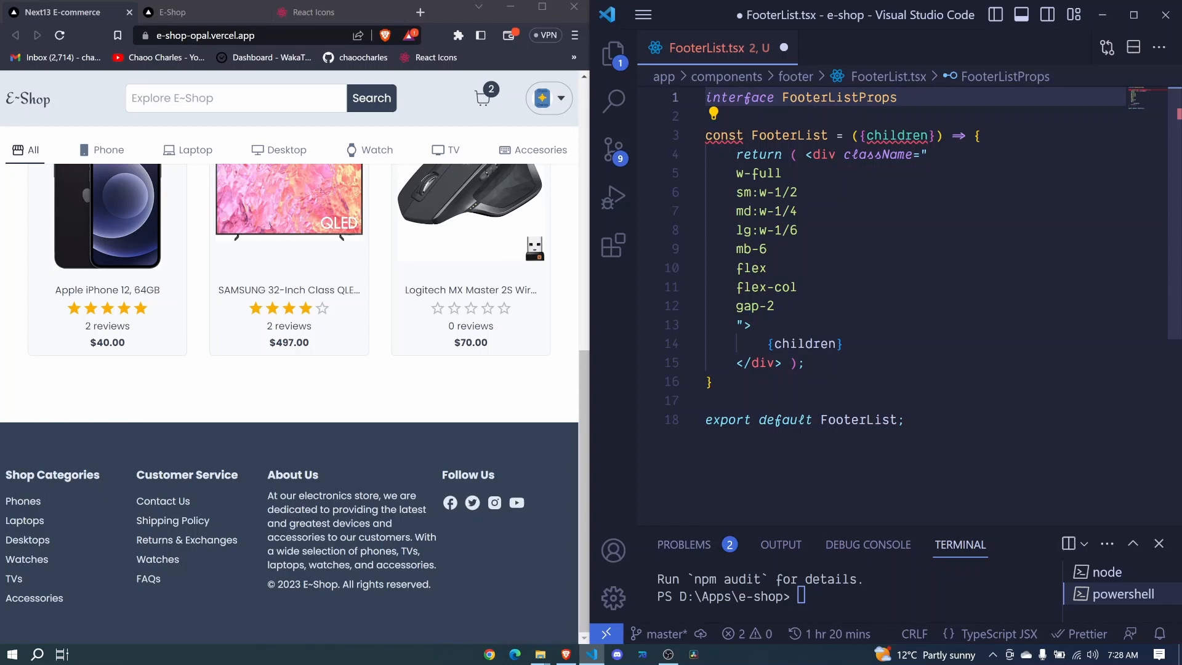
type("{")
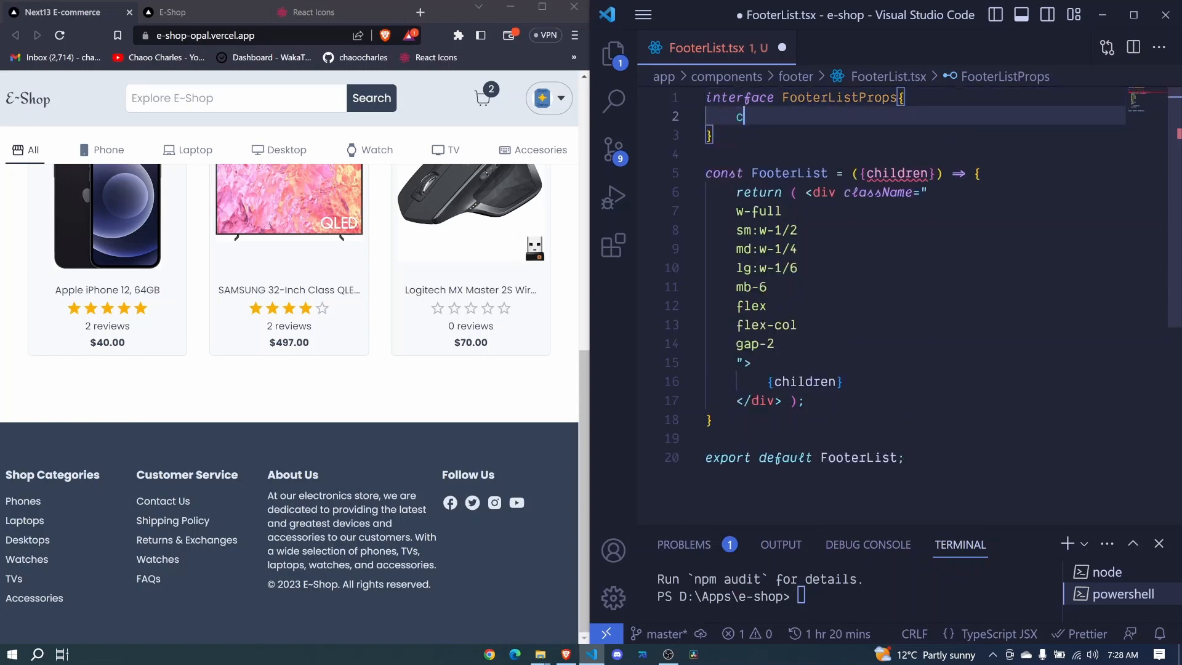
type("hildren:")
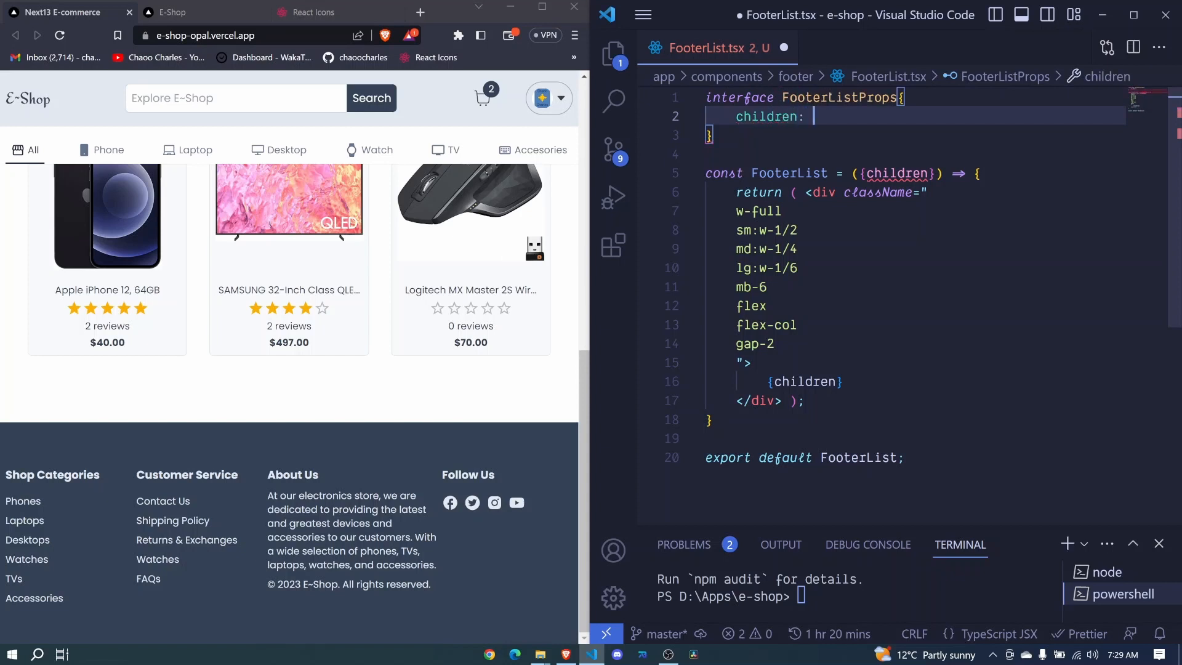
Step: Type FooterList as React.FC<FooterListProps> and save the file
type("React.")
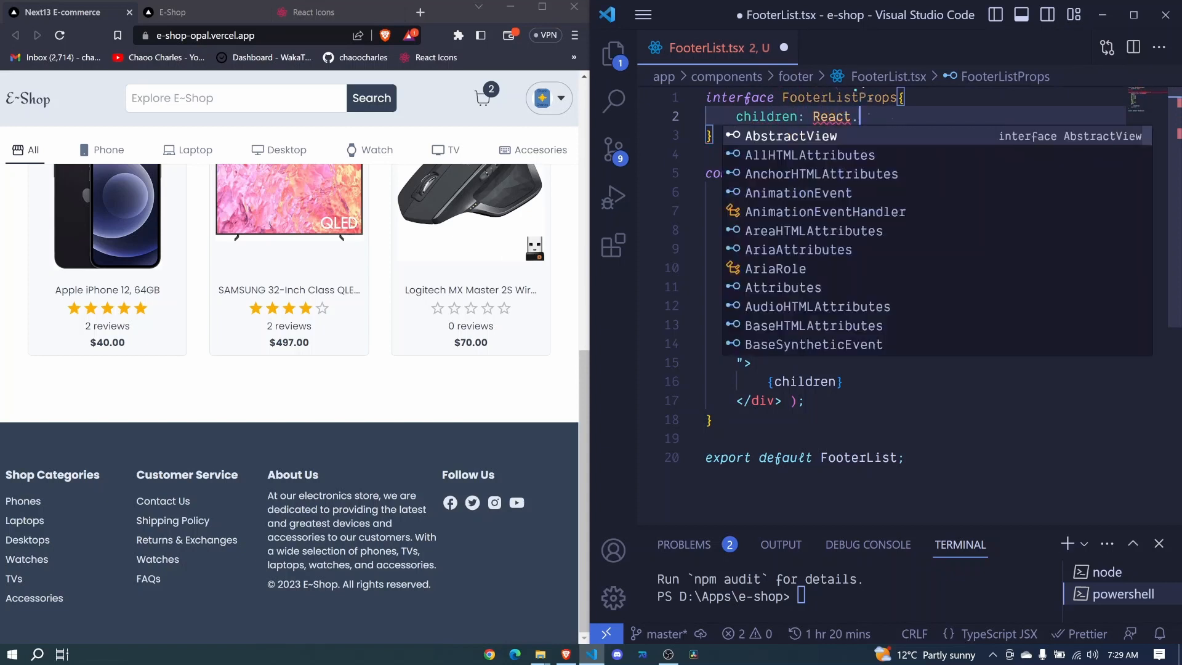
type("ReactNode;")
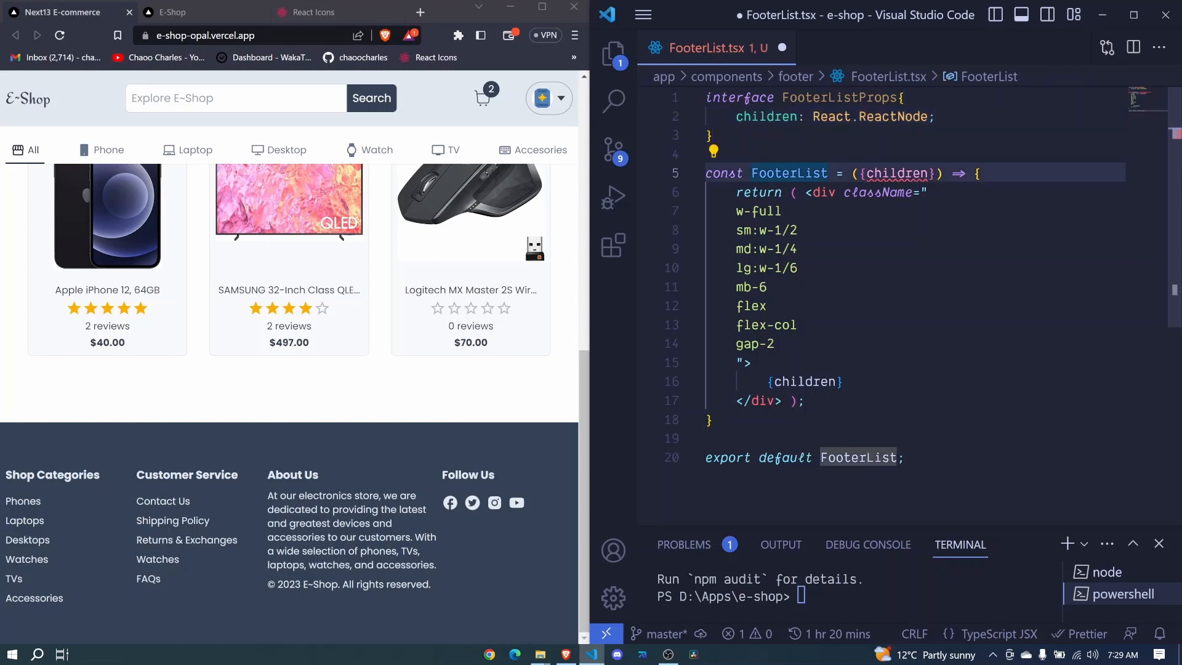
type(": React.")
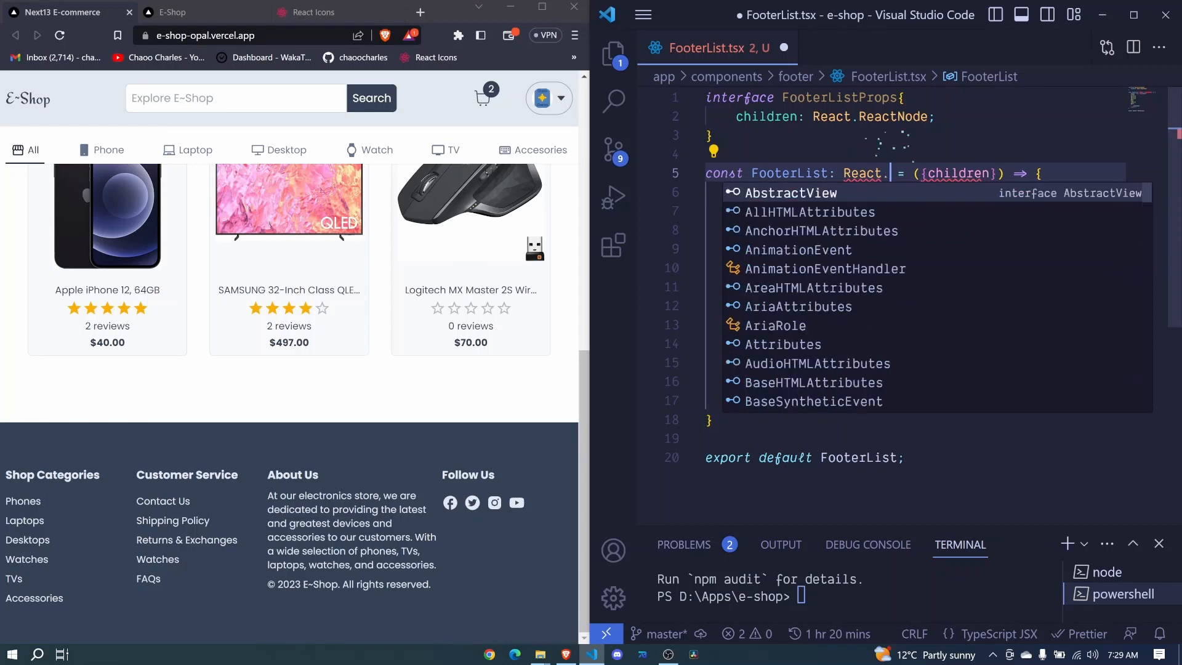
type("FC<>")
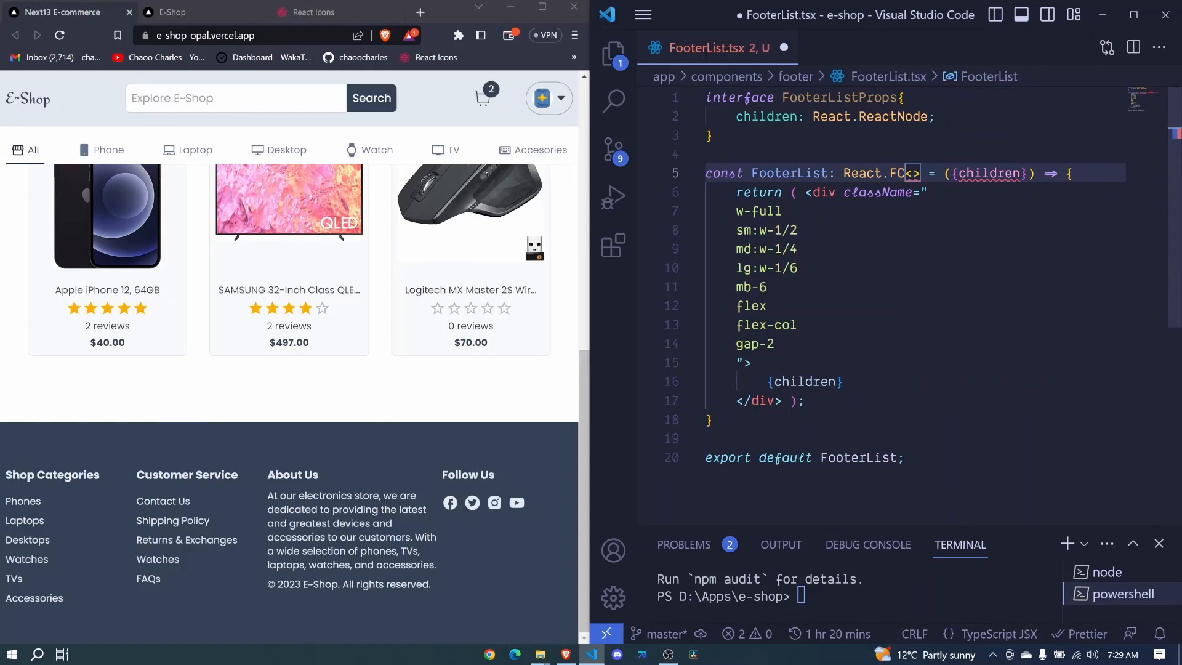
type("FooterListProps")
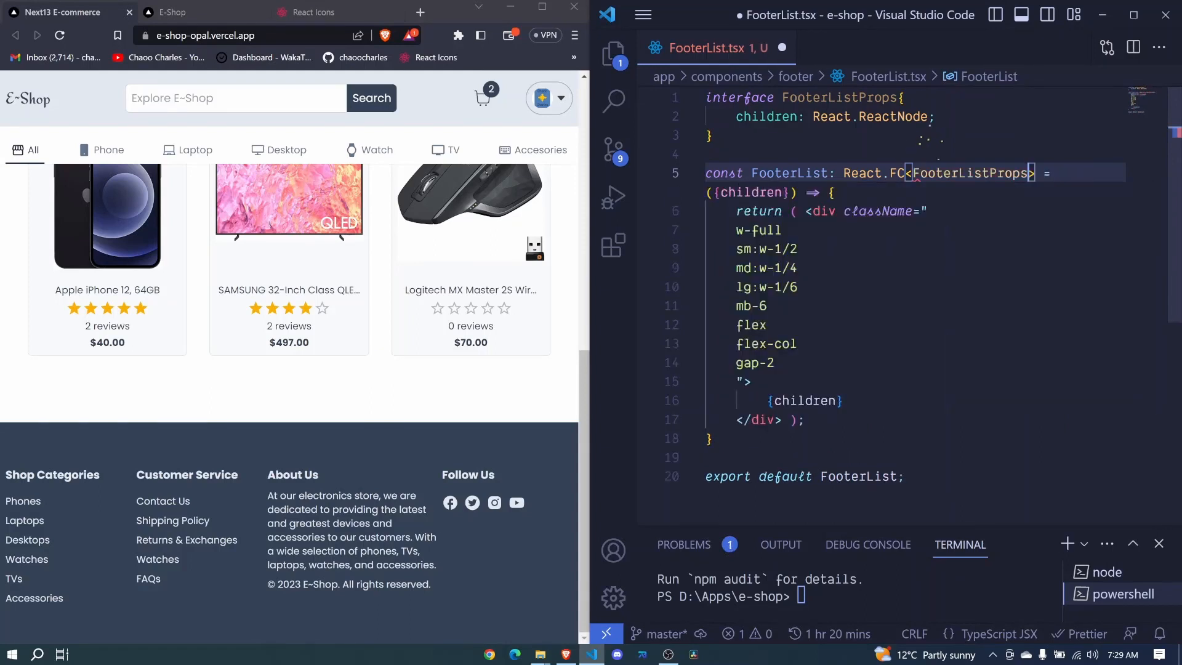
key("ctrl+s")
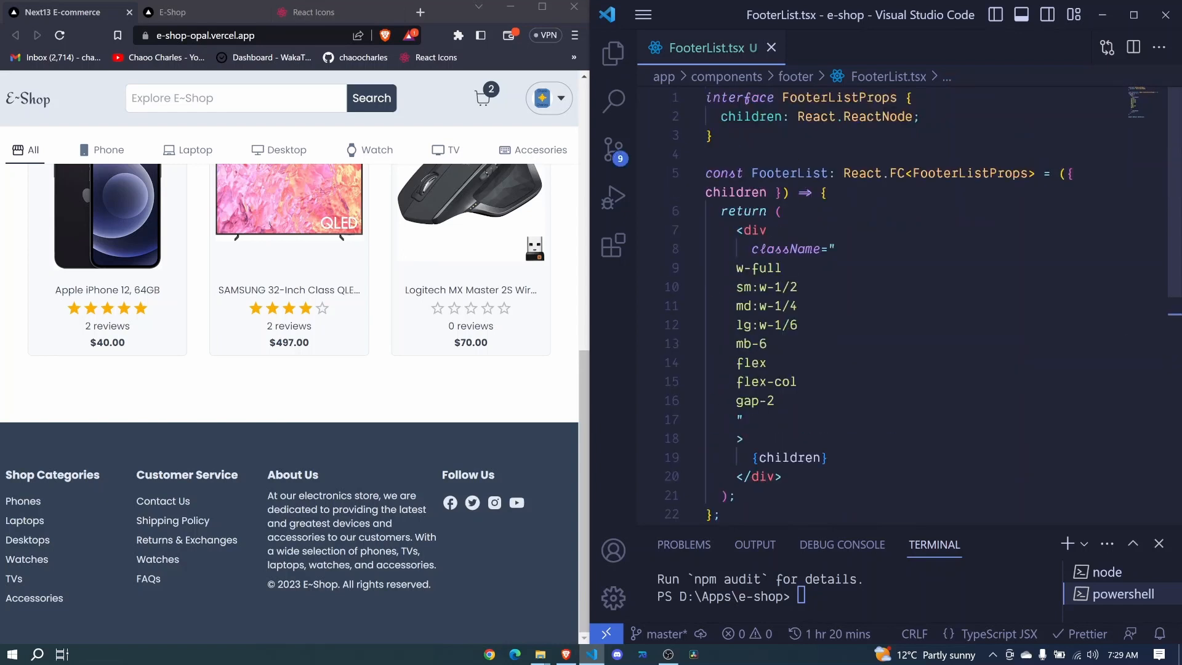
mouse_move(613, 54)
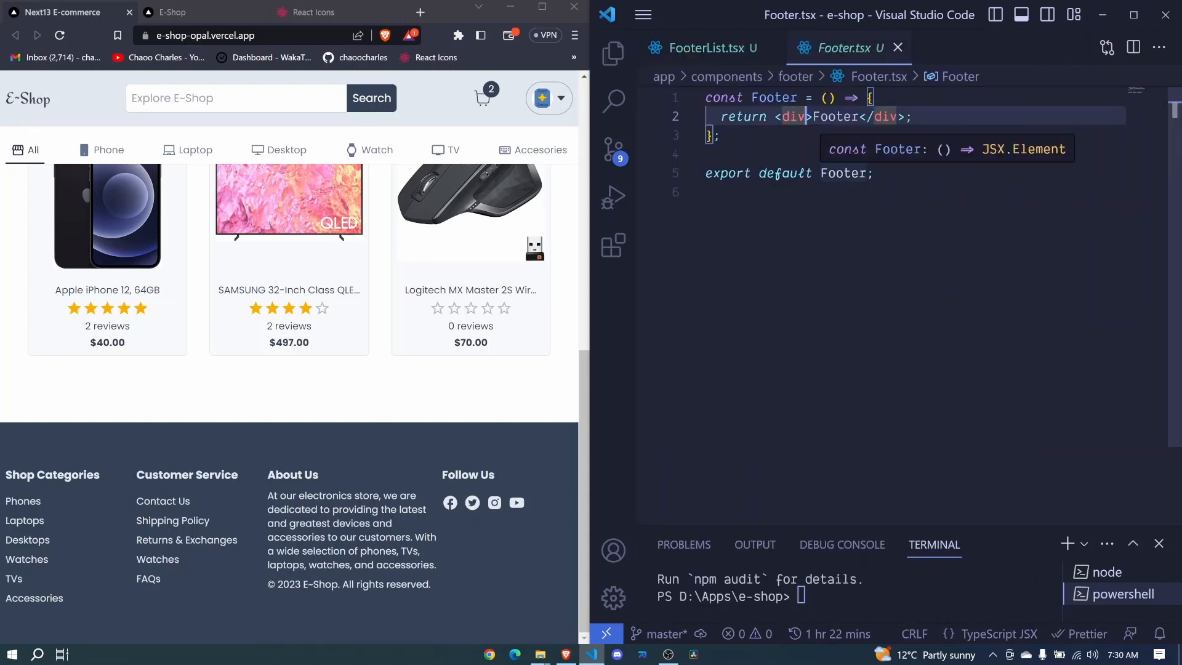
Step: Replace the div with a footer classed bg-slate-700 text-slate-200 text-sm mt-16
type("f")
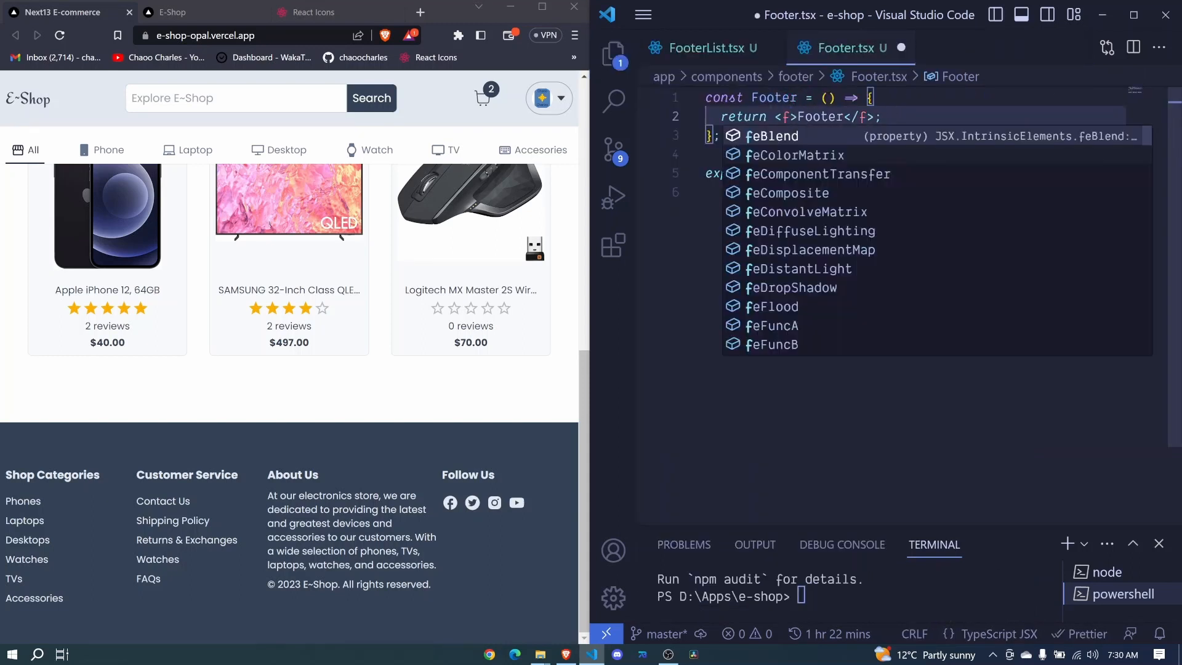
type("ooter className=\"bg-sla")
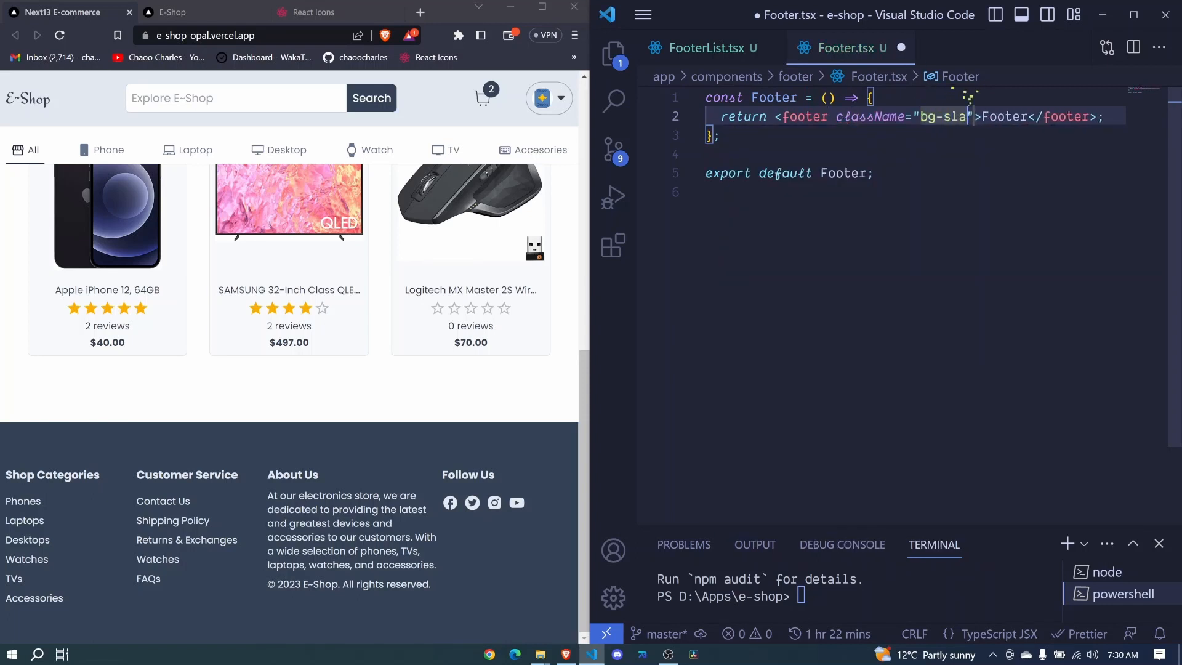
type("te")
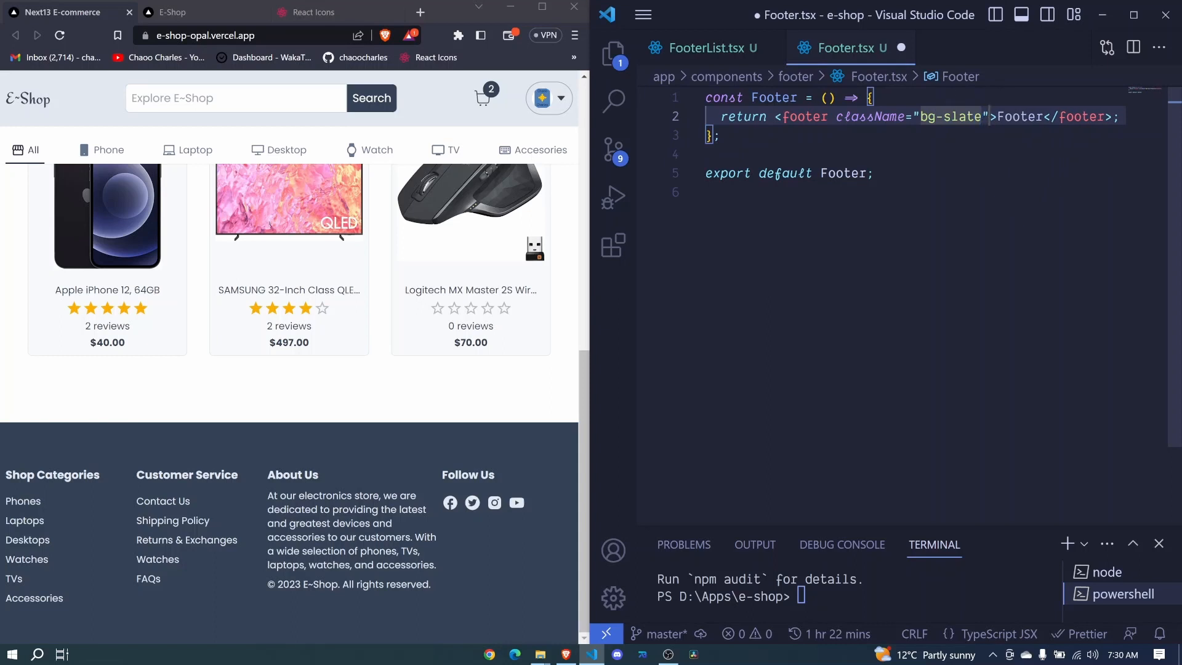
type("-700 te")
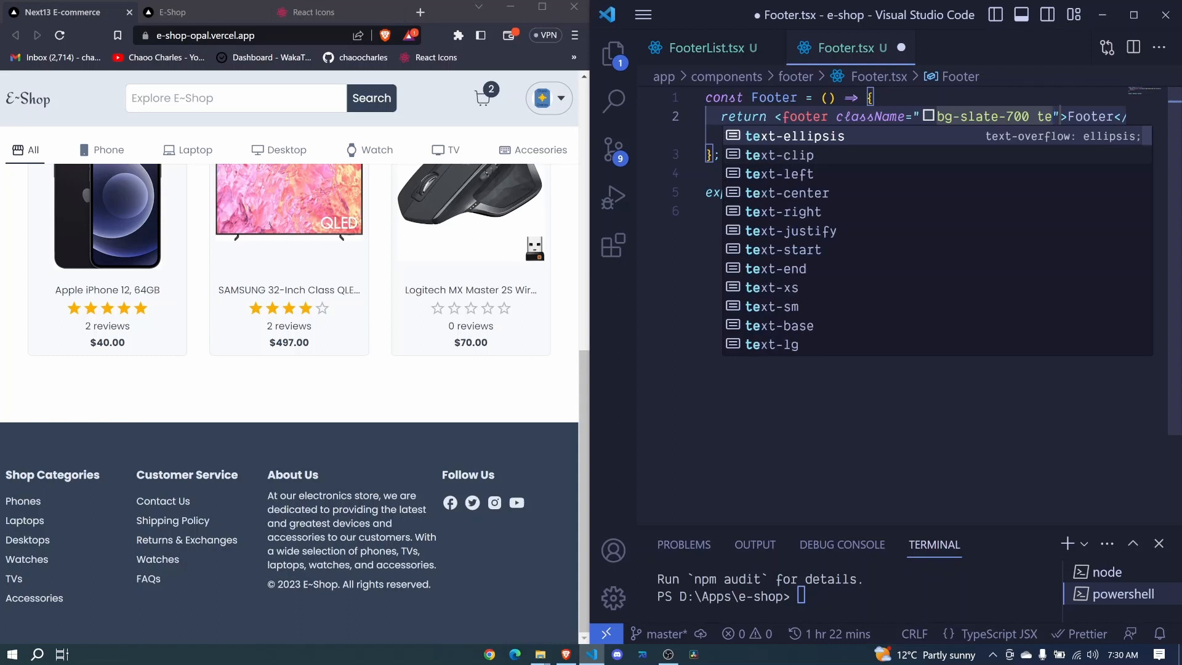
type("x")
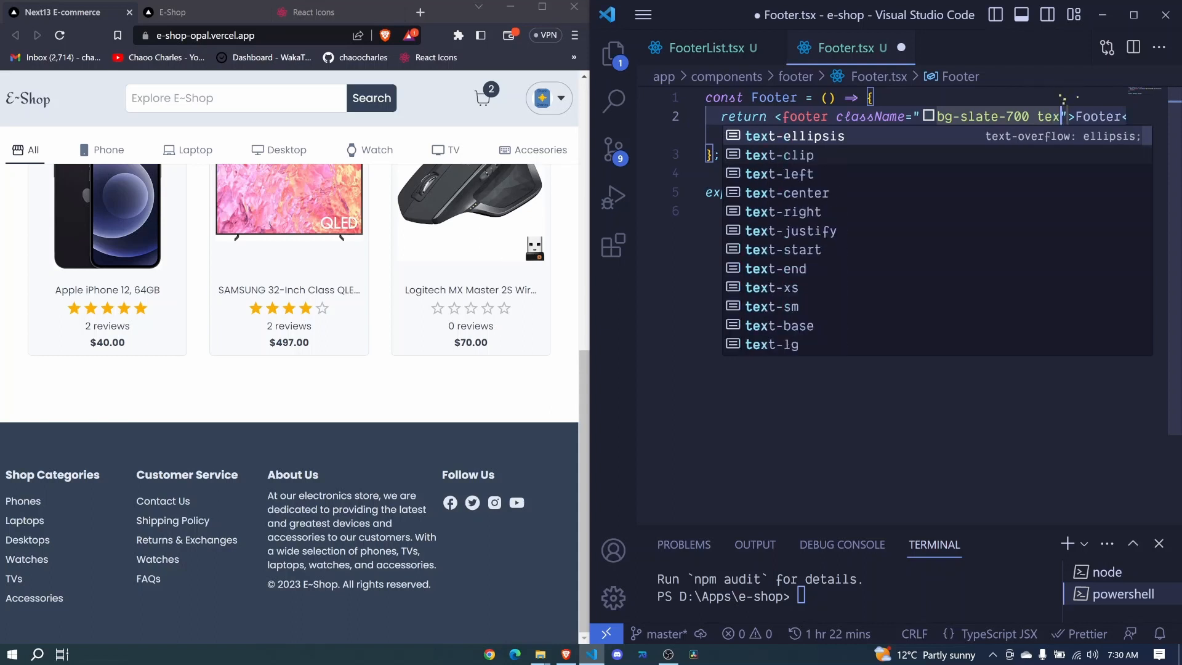
type("-slate-200")
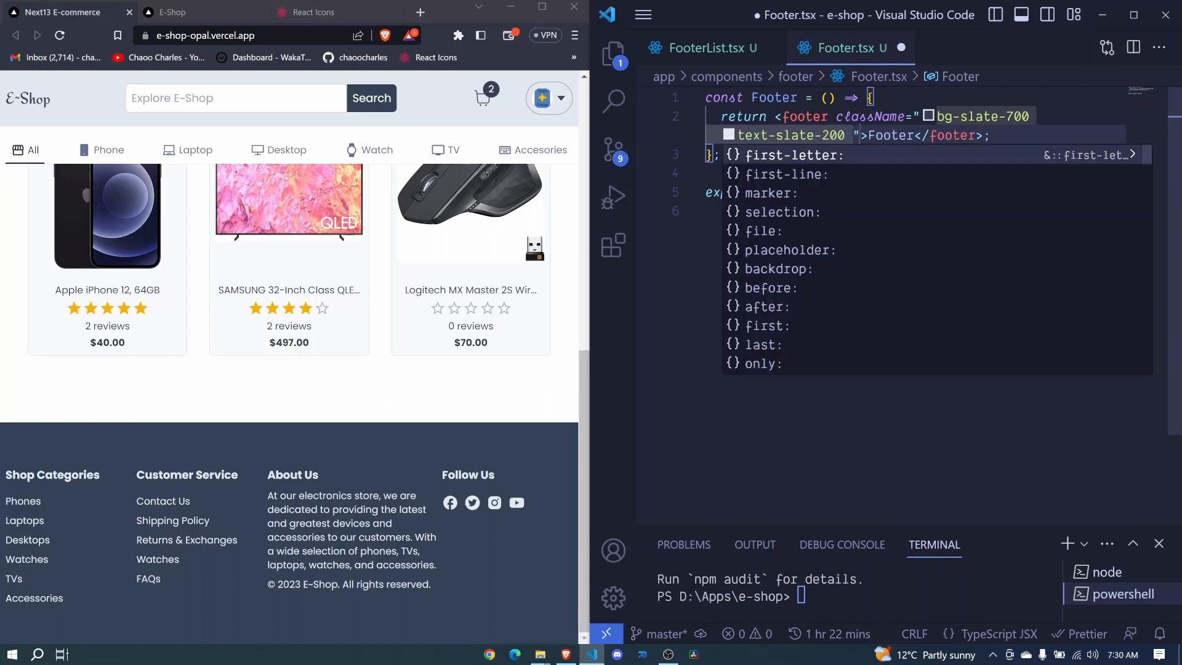
type("text-s")
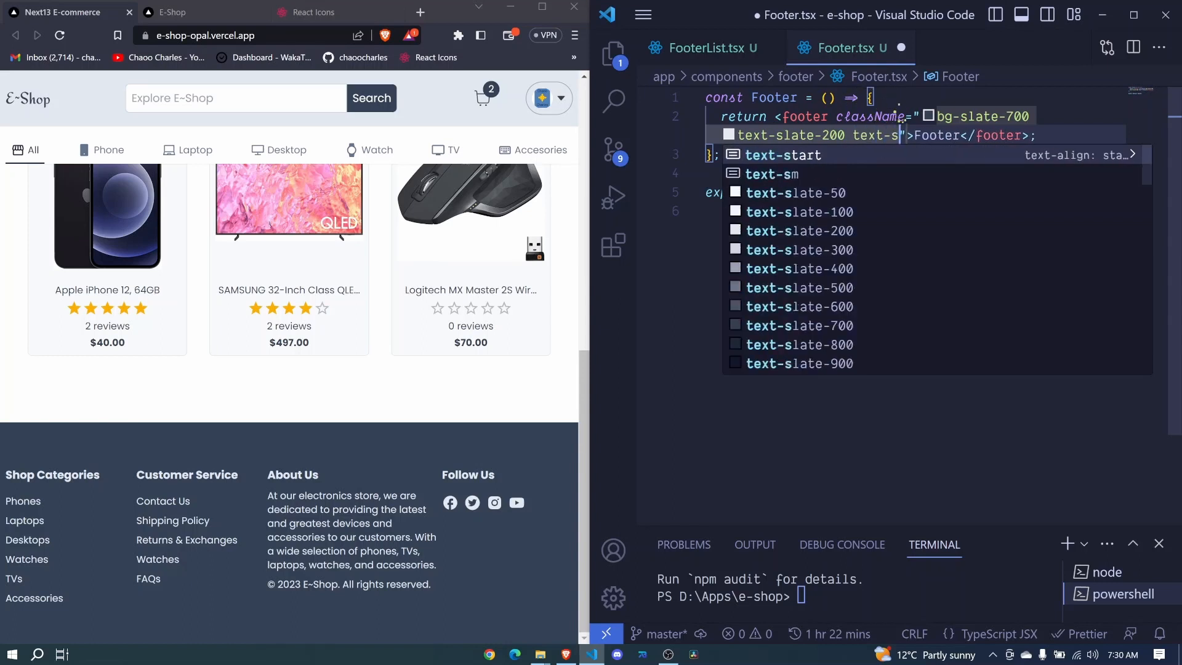
type("m")
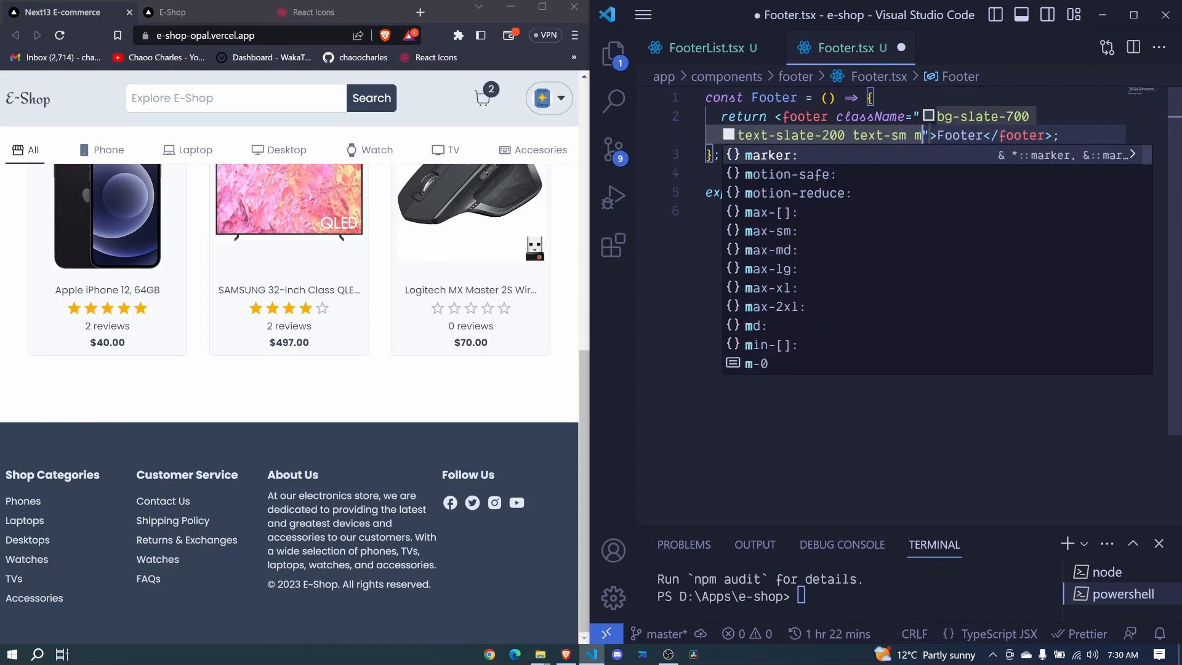
type("mt-16")
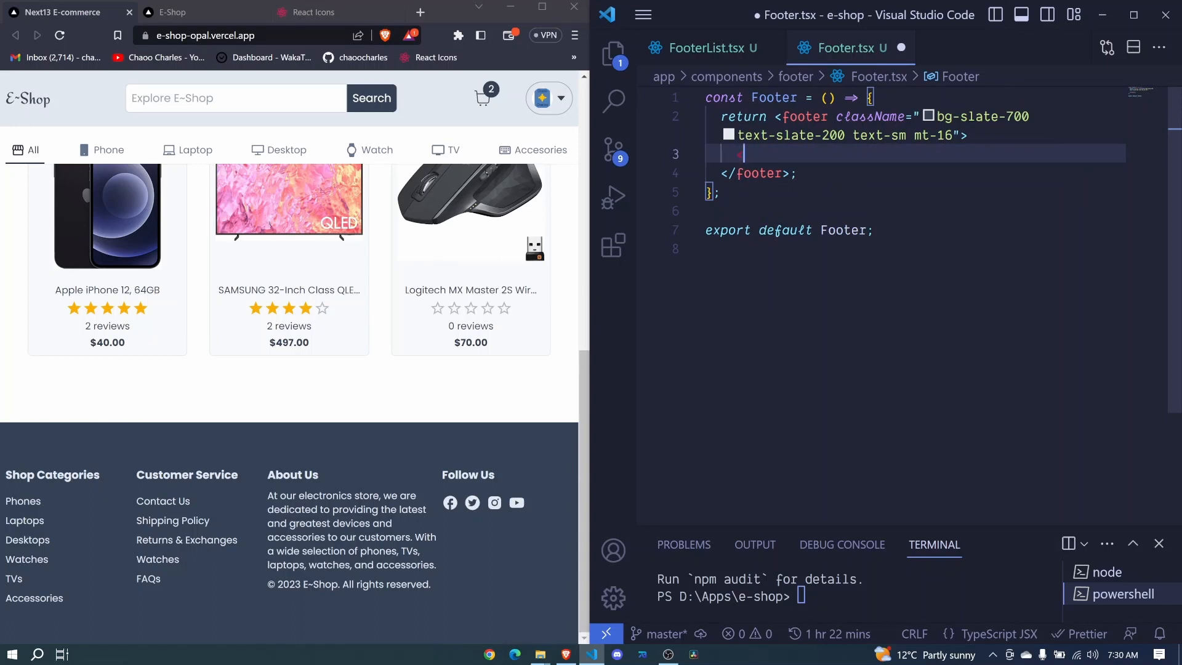
Step: Add an auto-imported Container holding a 'flex flex-col md:flex-row justify-between pt-16 pb-8' div
type("<Co")
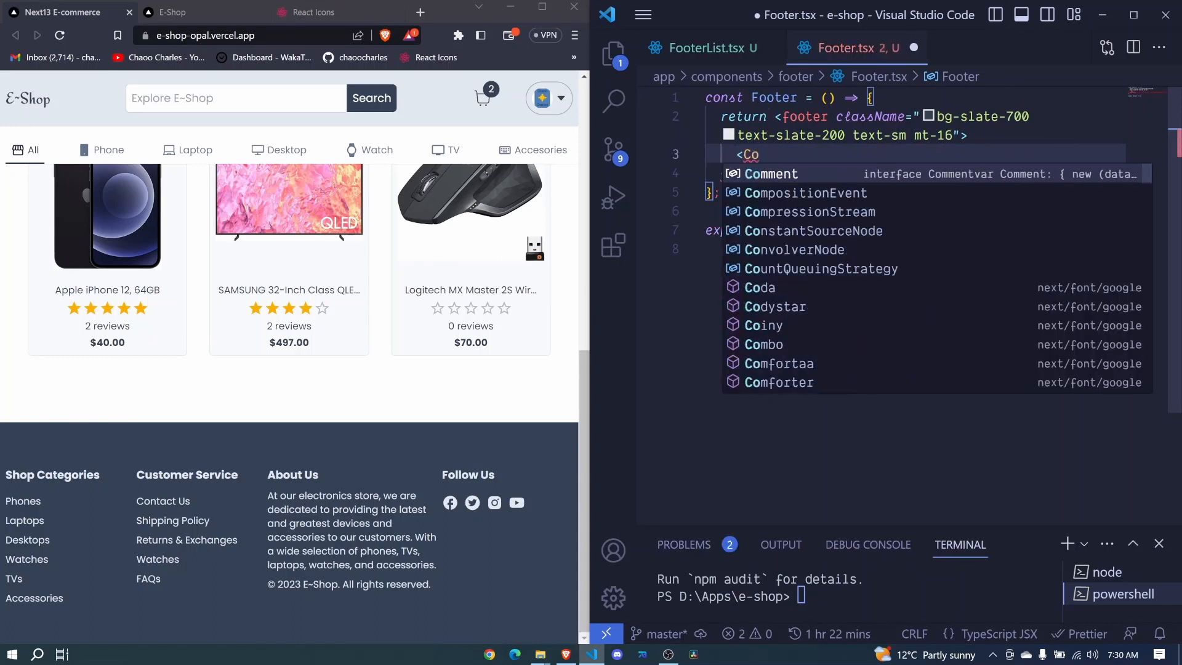
type("ntainer>")
type("<div >")
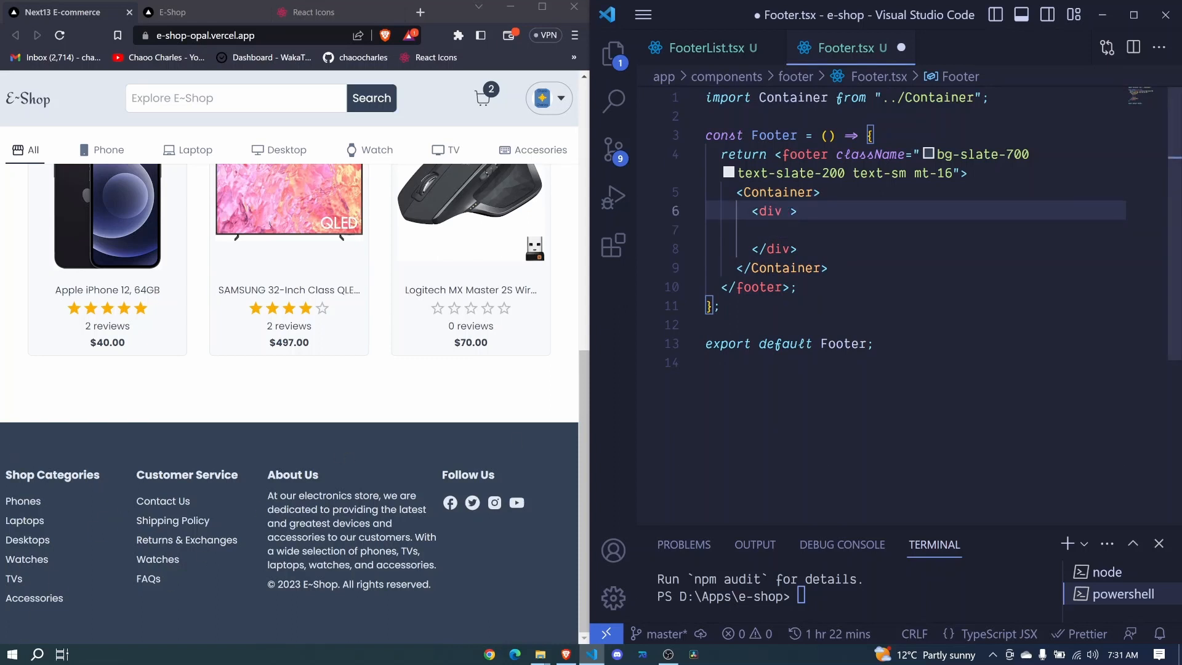
type("className=\"\"")
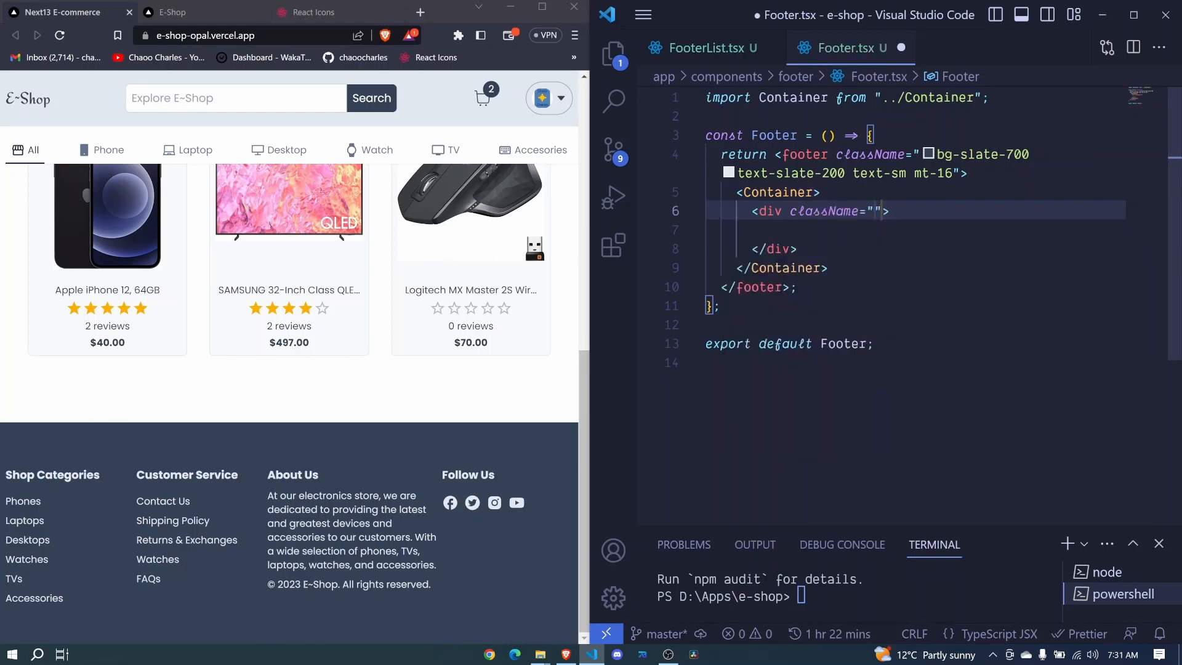
type("fla")
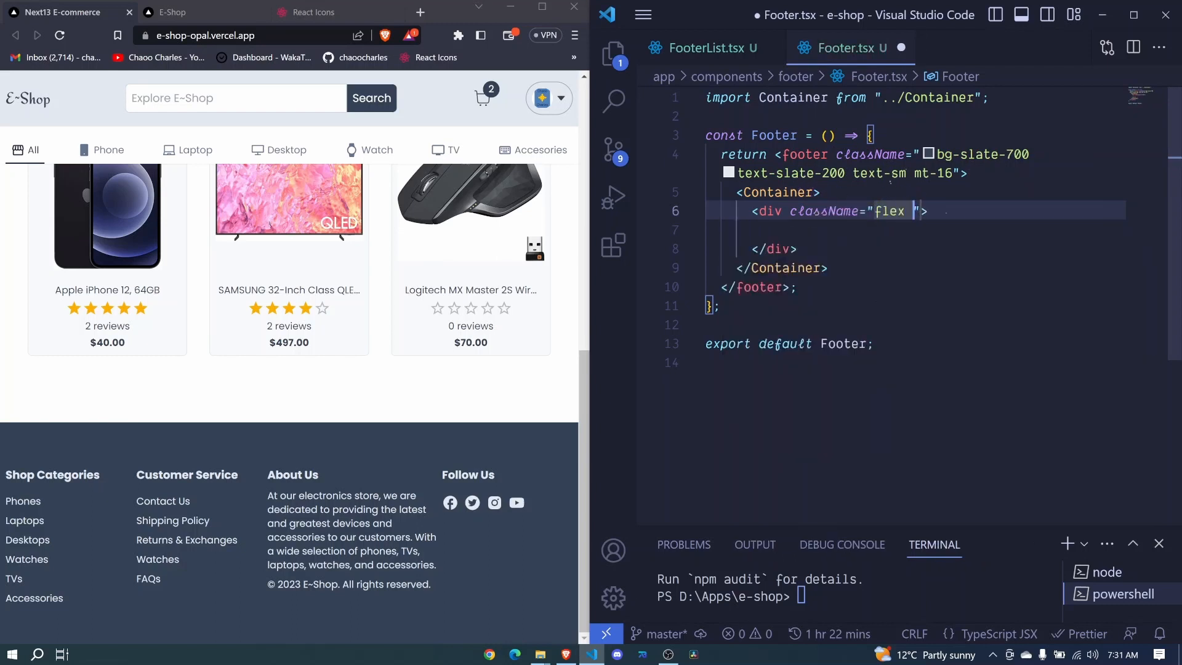
type("flex-col md:")
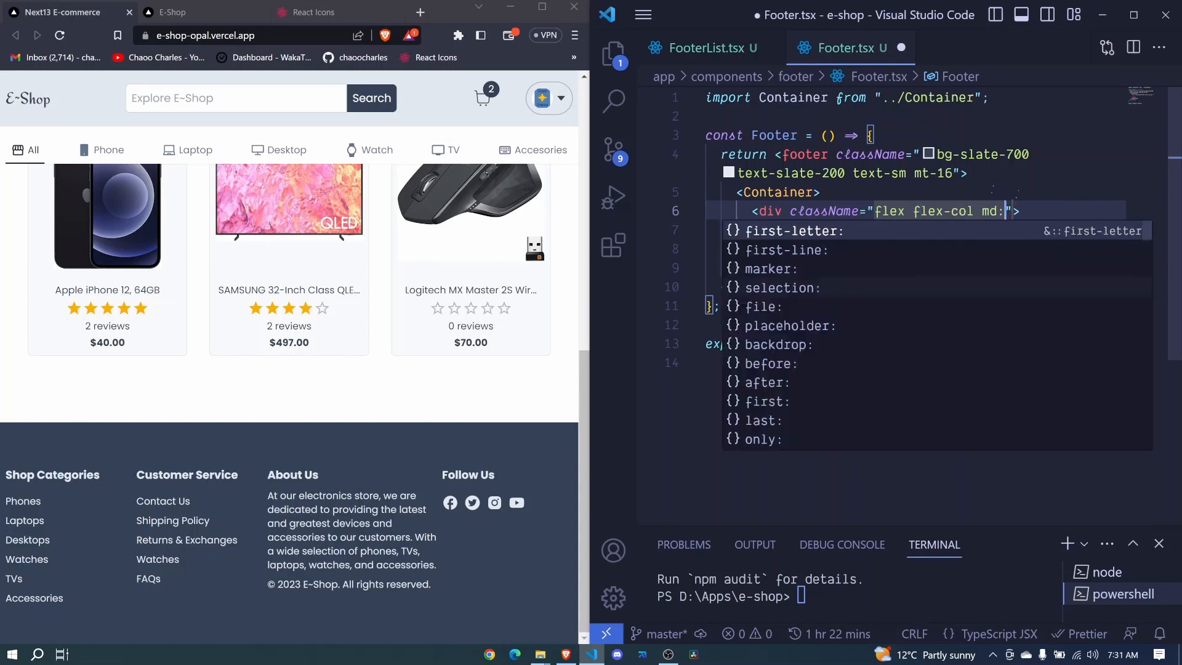
type("flex-row justify-between pt-")
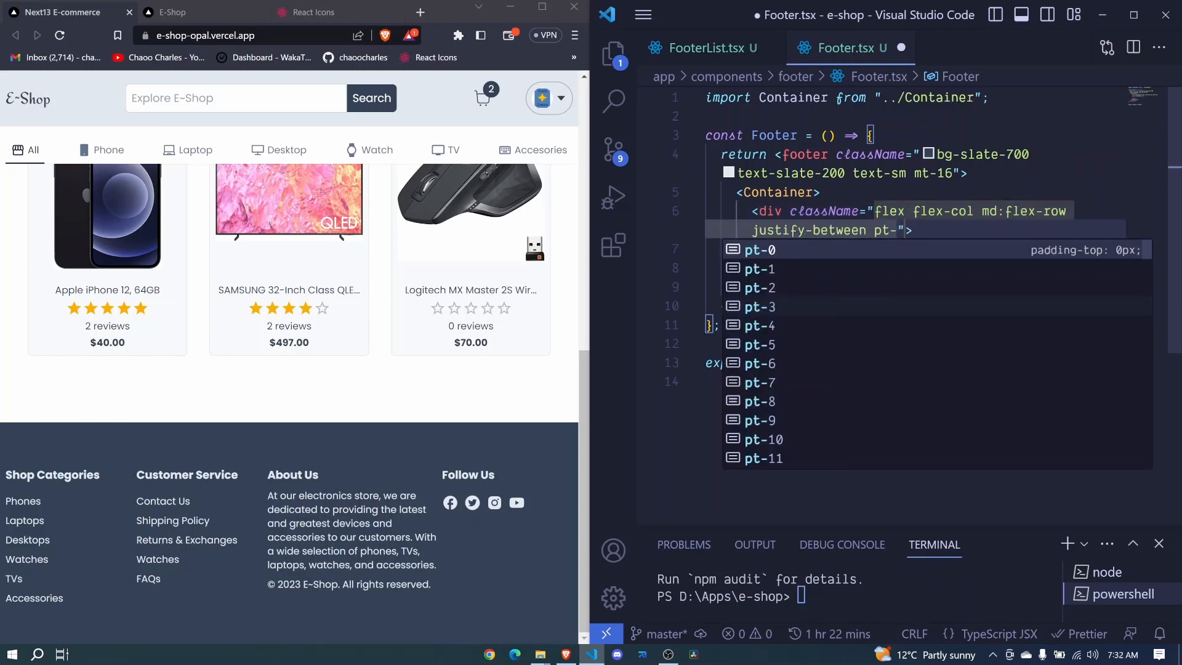
type("16 pb")
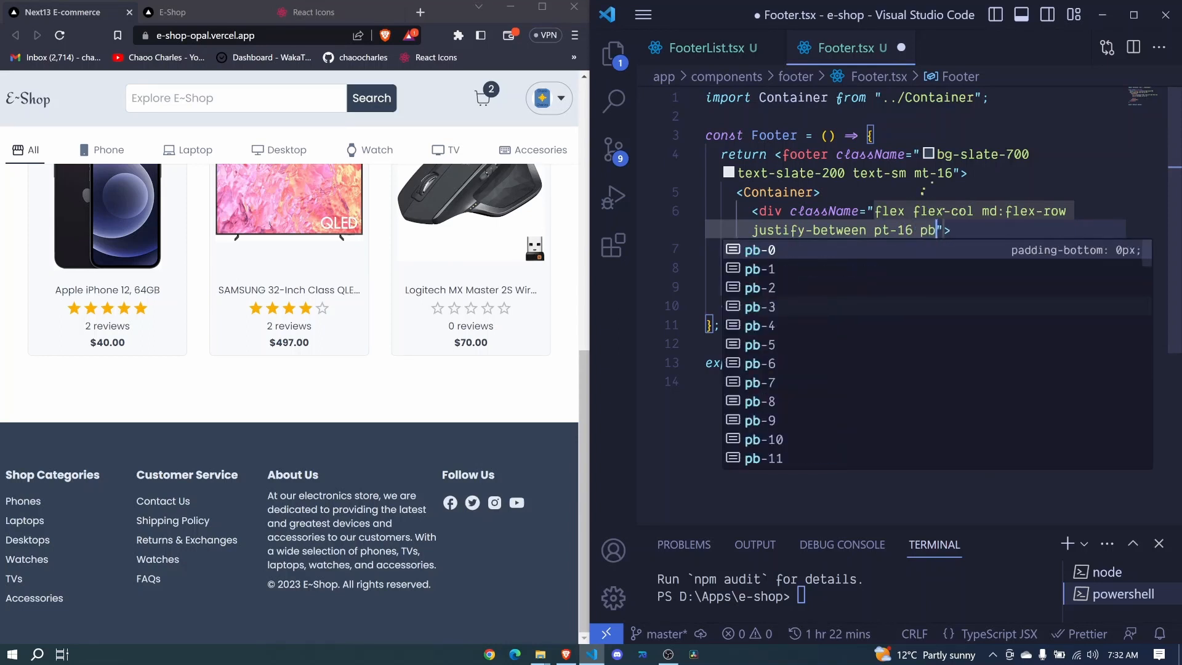
type("8")
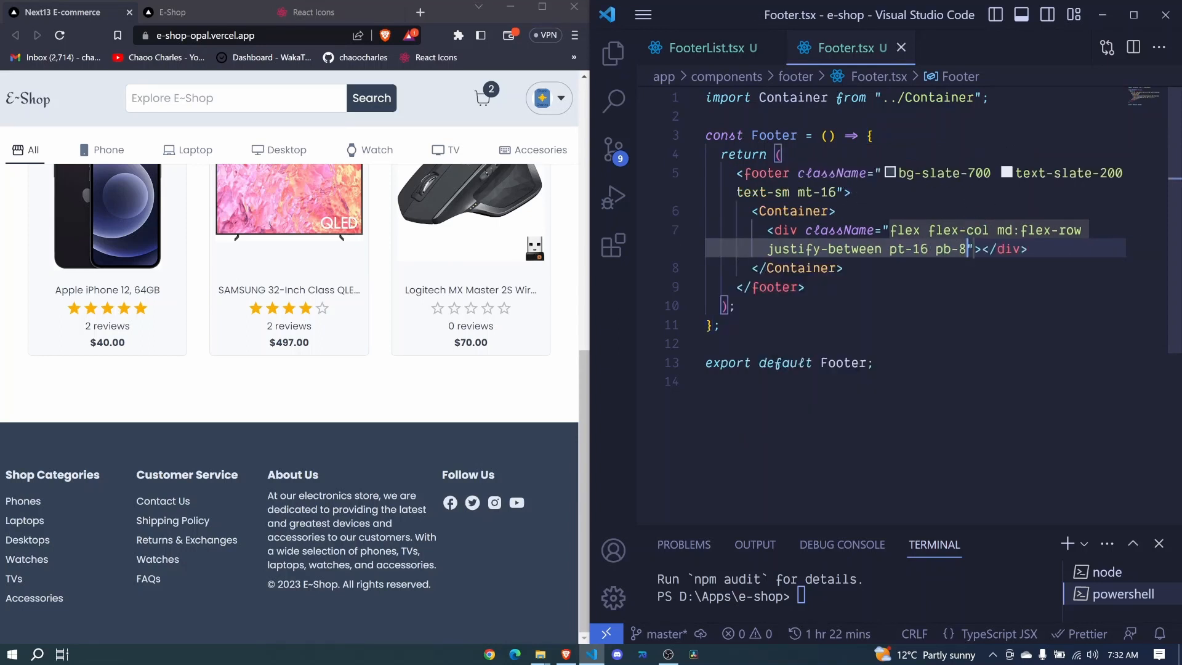
Step: Add a FooterList with a 'Shop Categories' h3 heading
type("FooterList>")
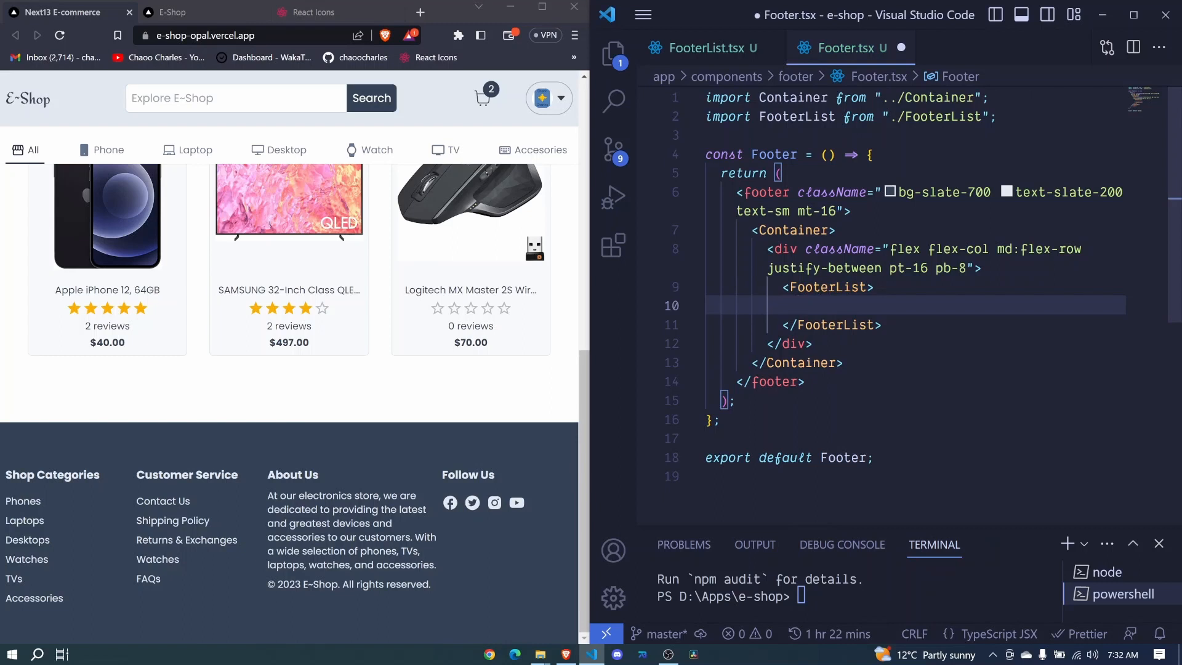
type("h3")
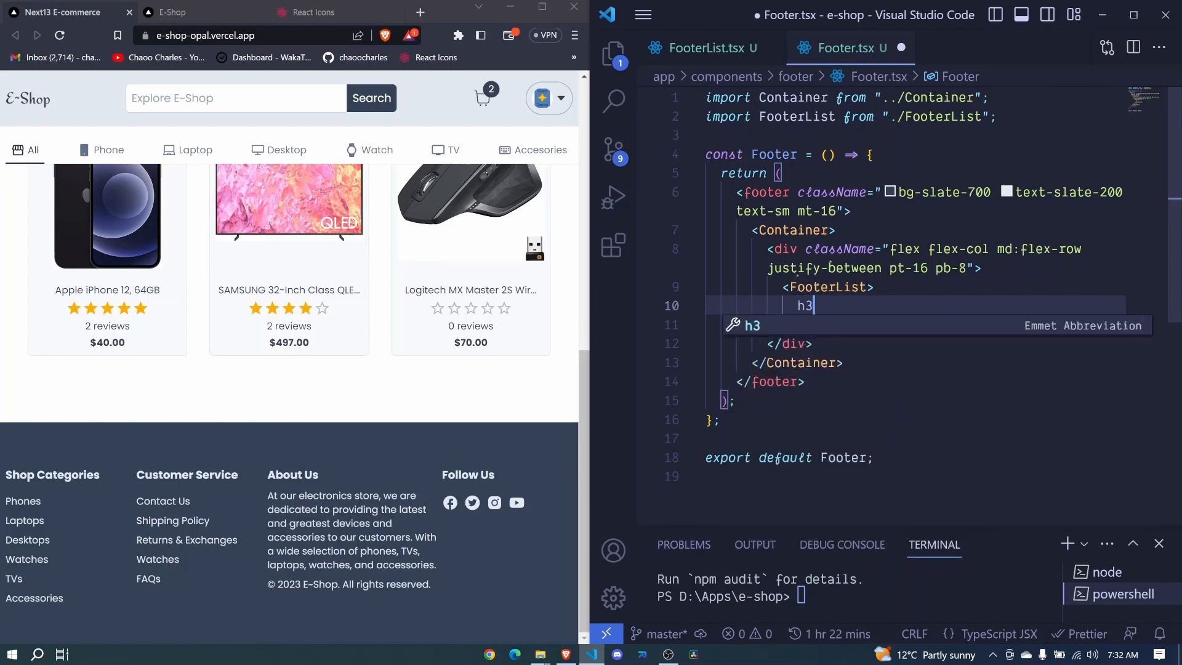
key("Tab")
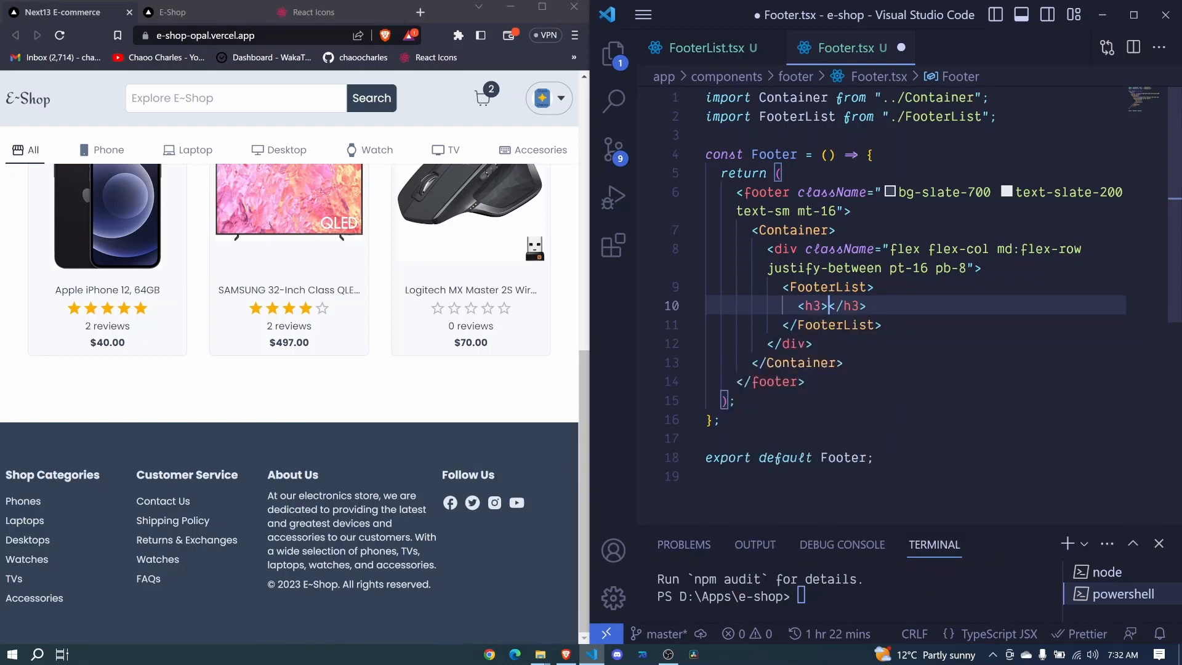
type("Shao")
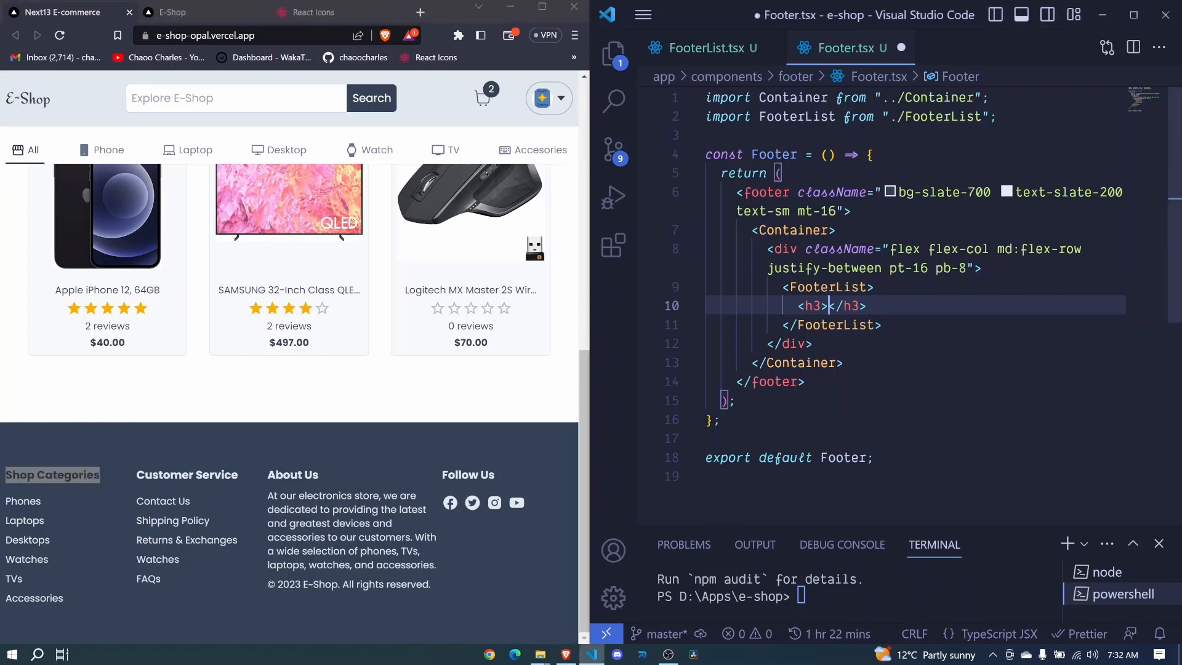
type("Shop Categories")
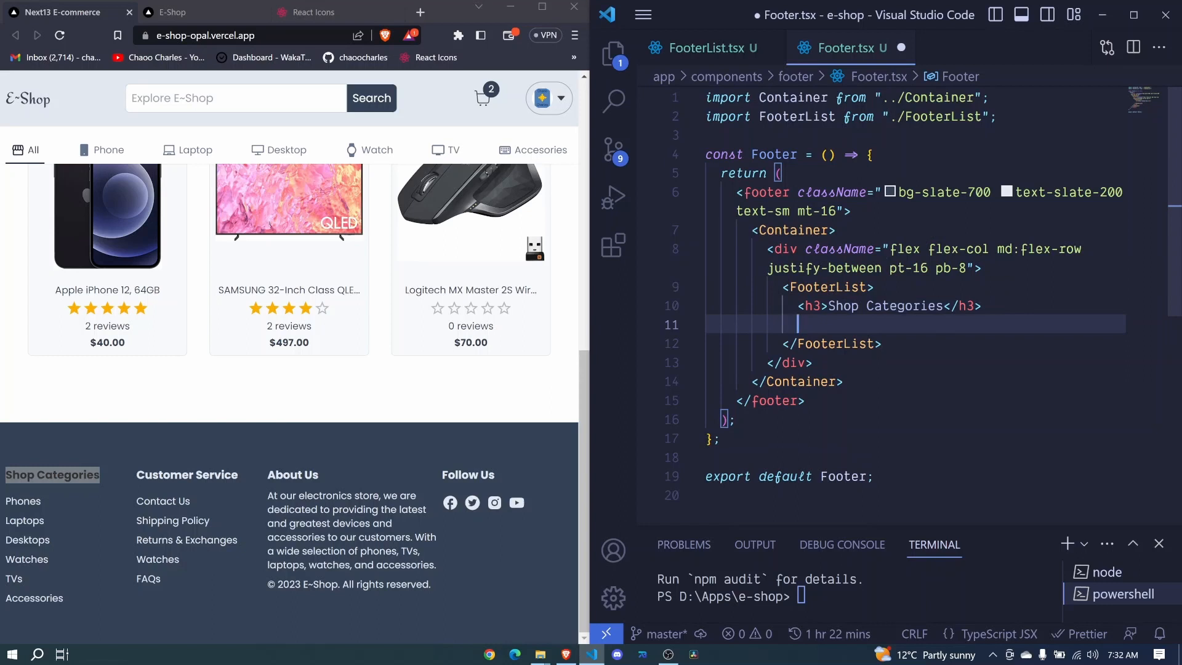
Step: Add href="#" links for Phones, Laptops, Desktops, Watches, Tvs and Accessories
type("<L")
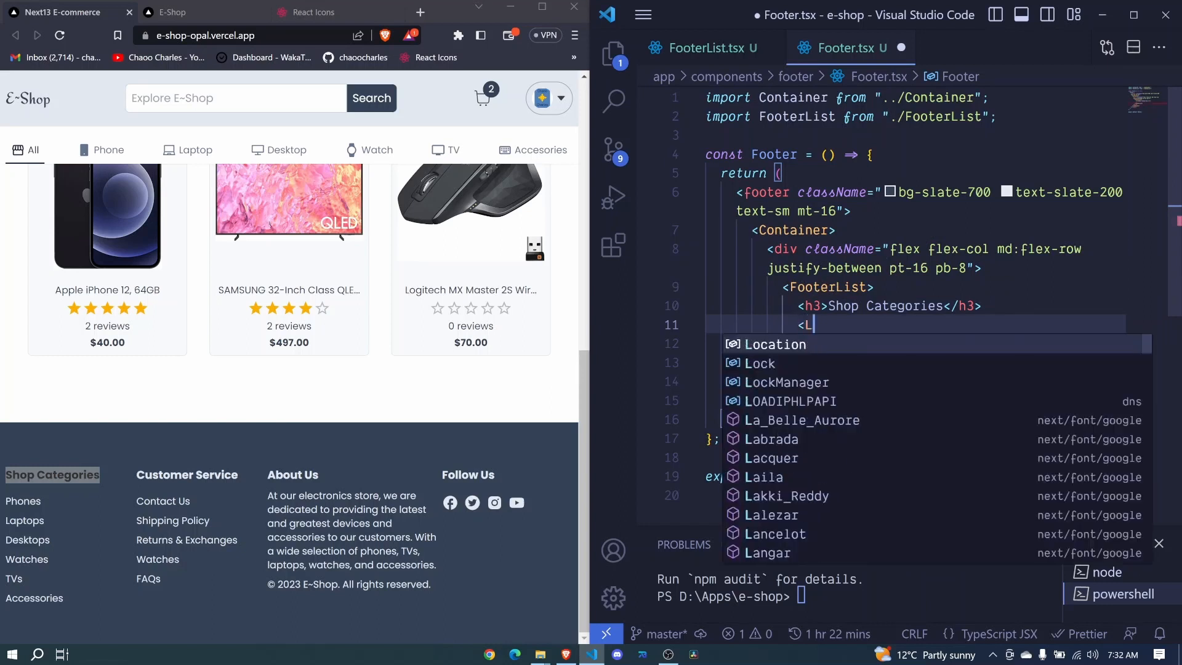
type("ink>")
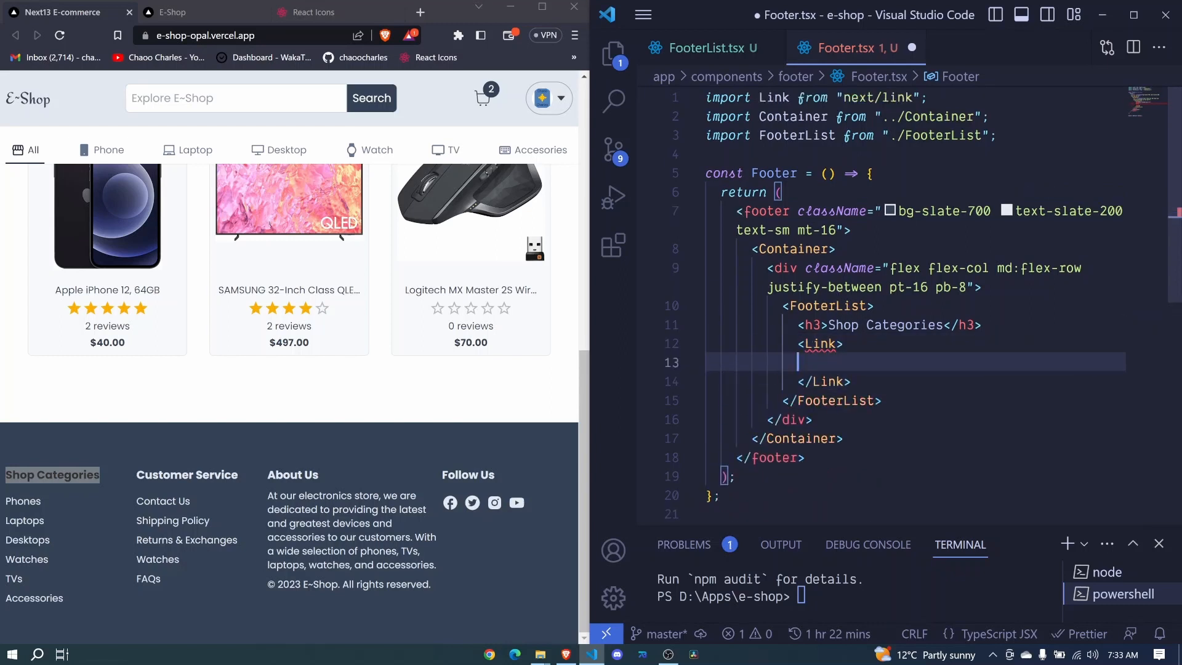
type("Phone")
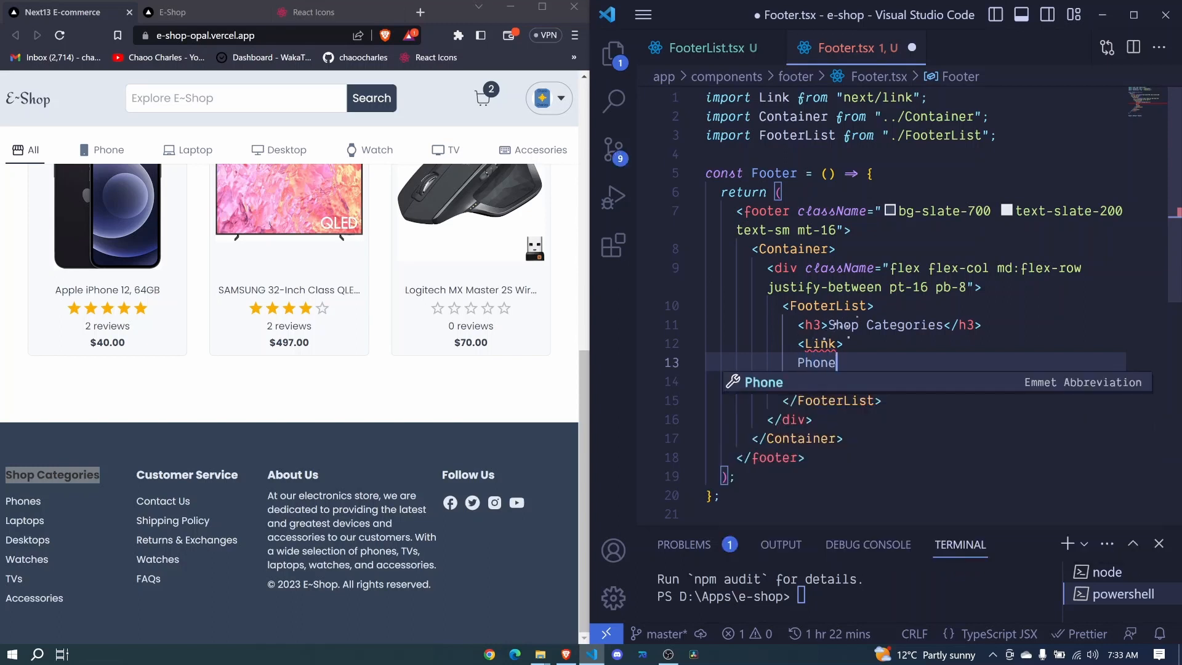
type("s")
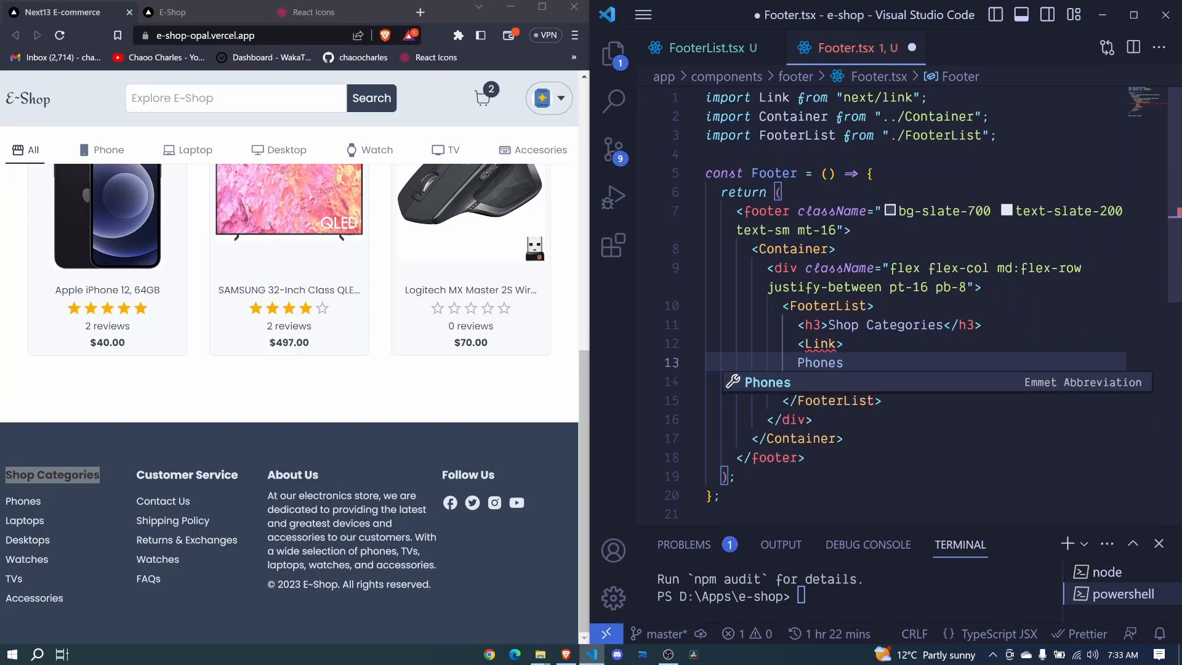
type("h")
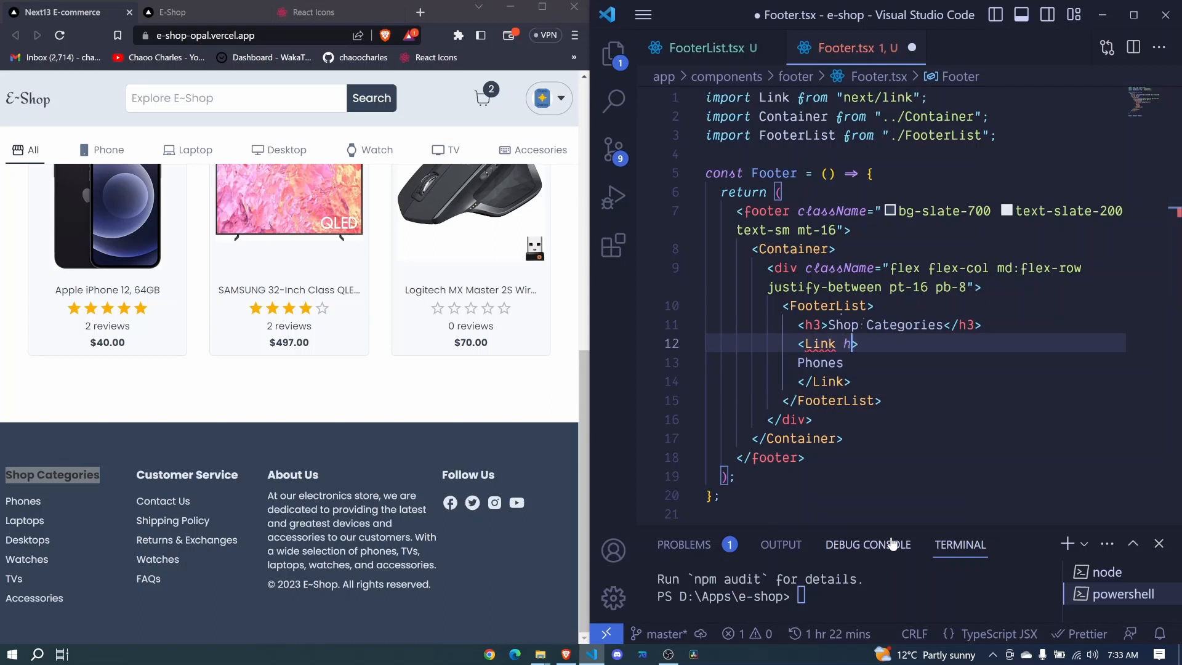
type("ref={}")
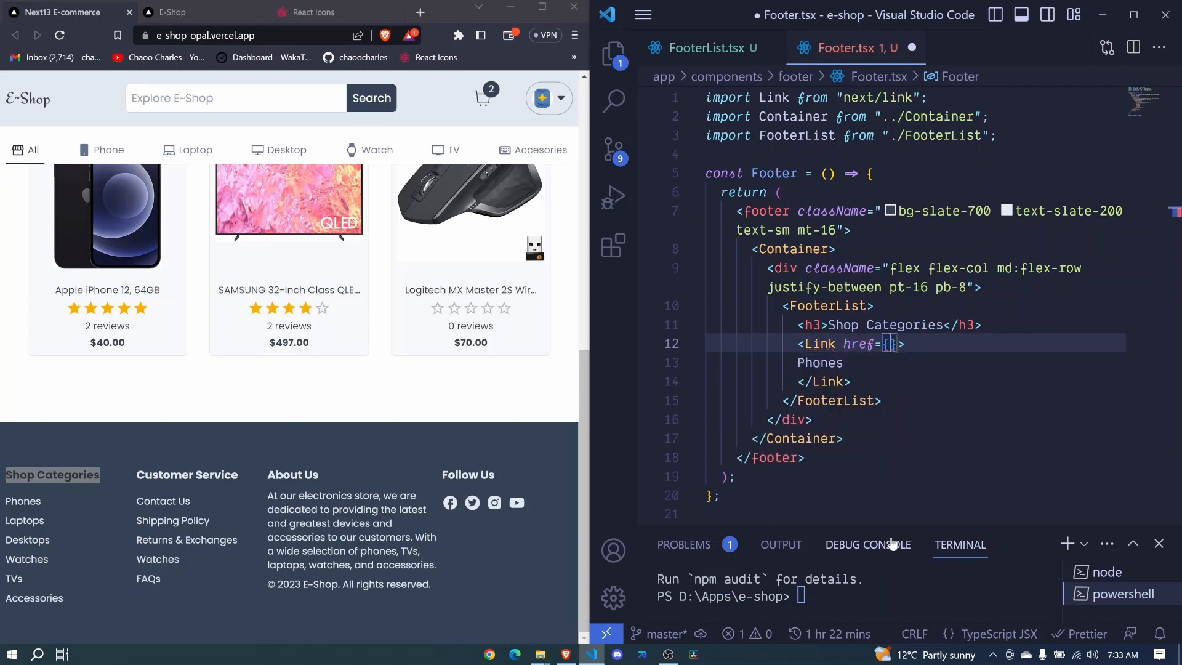
type("#")
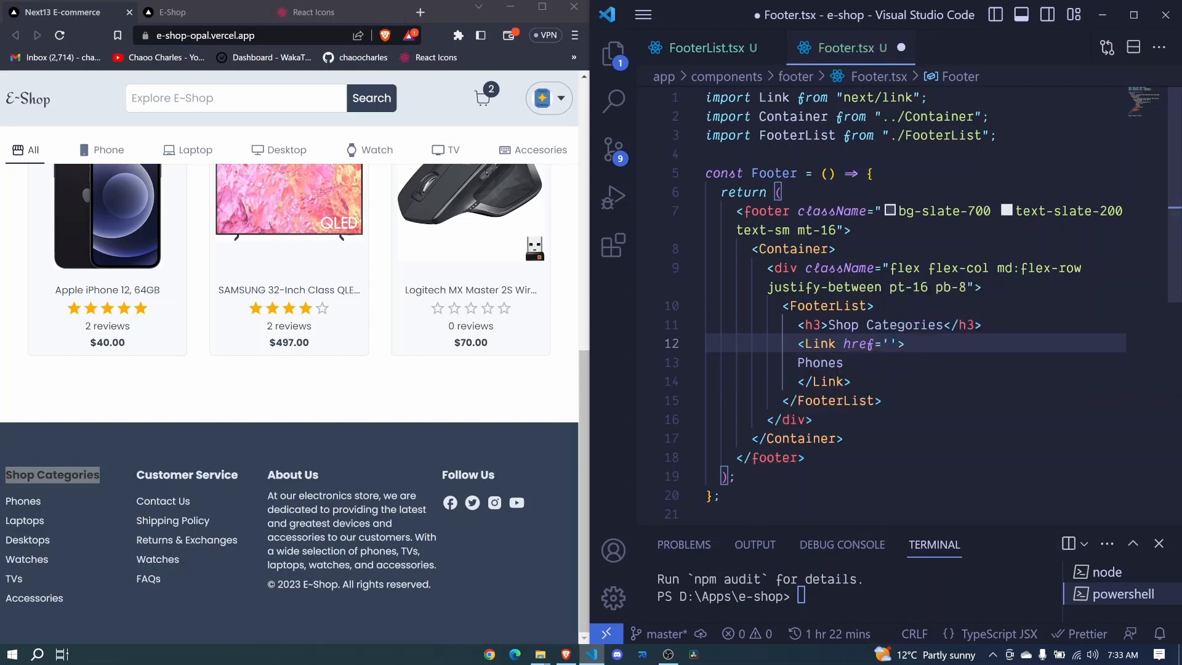
type("#\"")
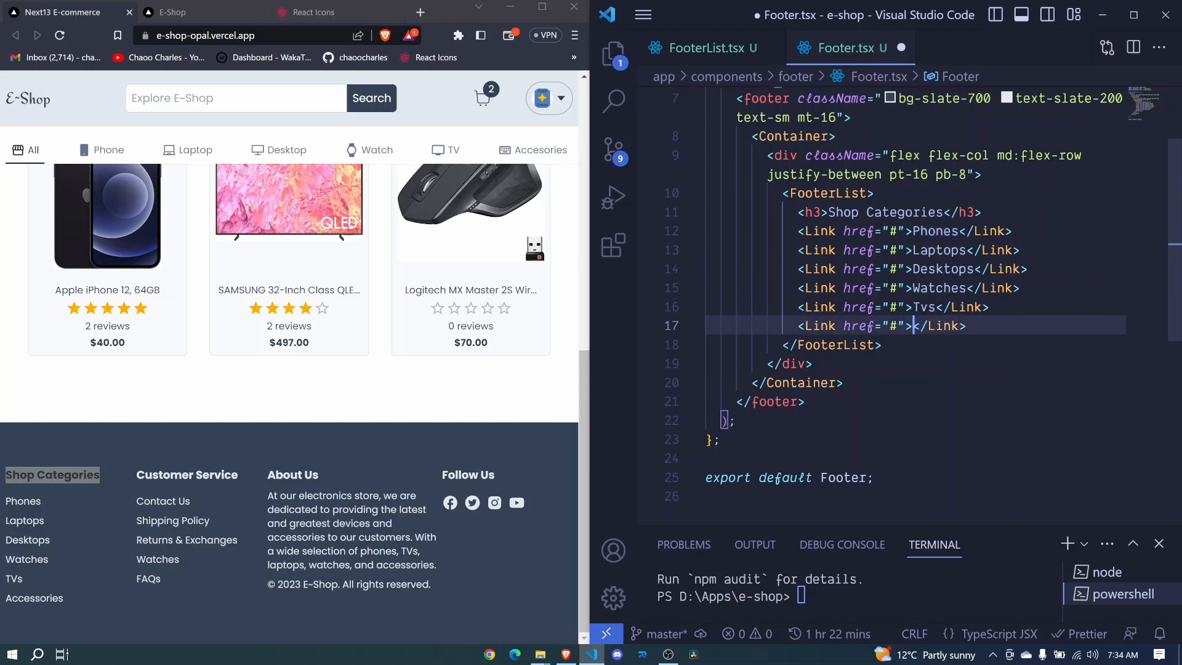
type("Access")
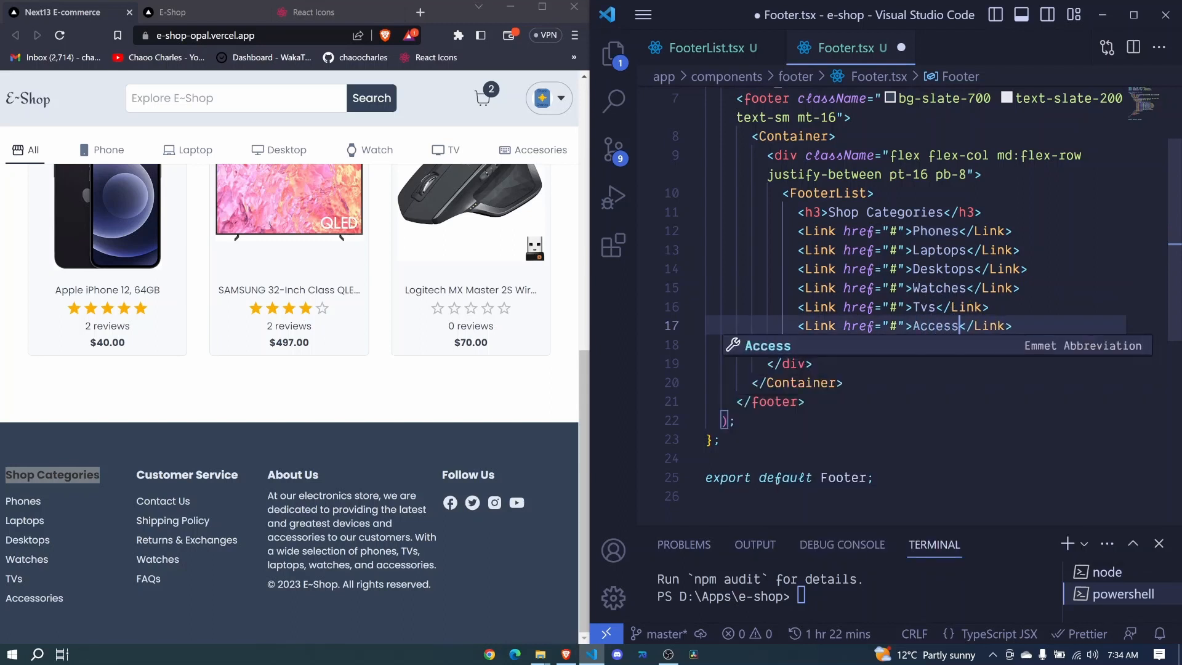
type("ories")
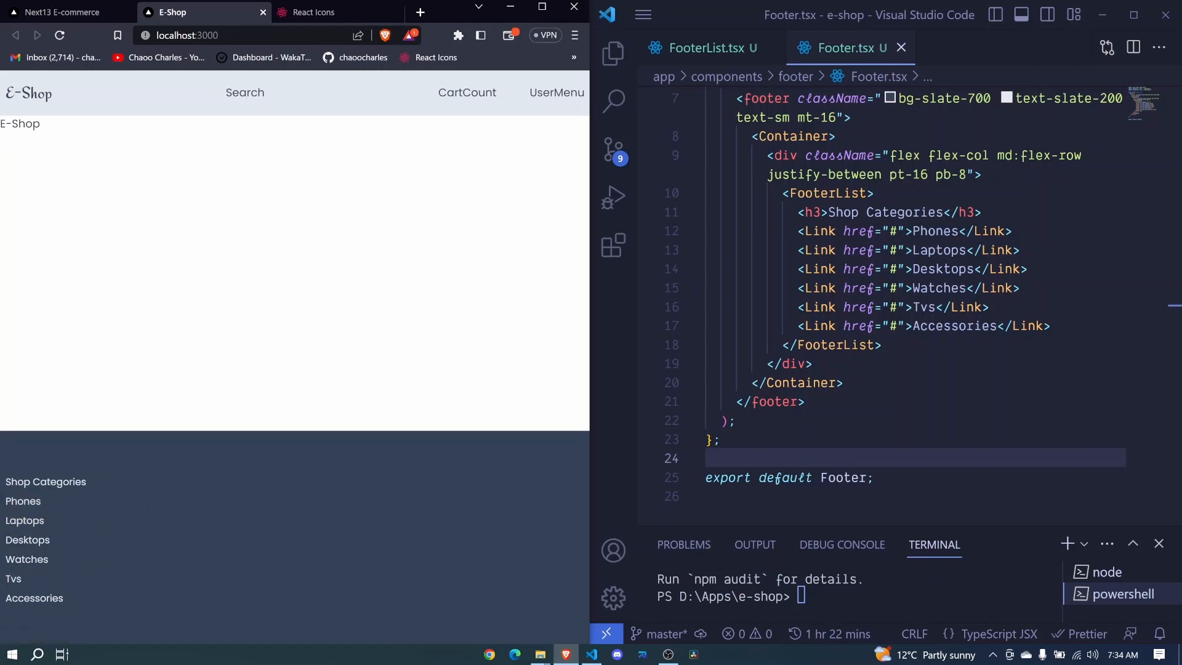
double_click(44, 481)
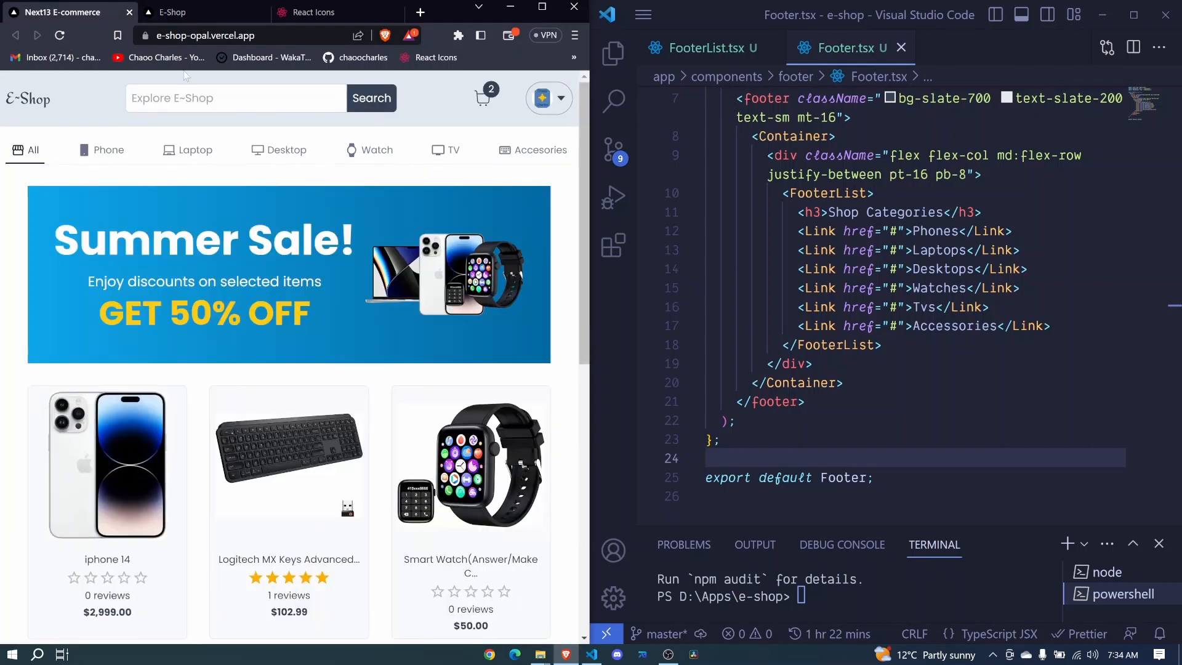
scroll("down", 3)
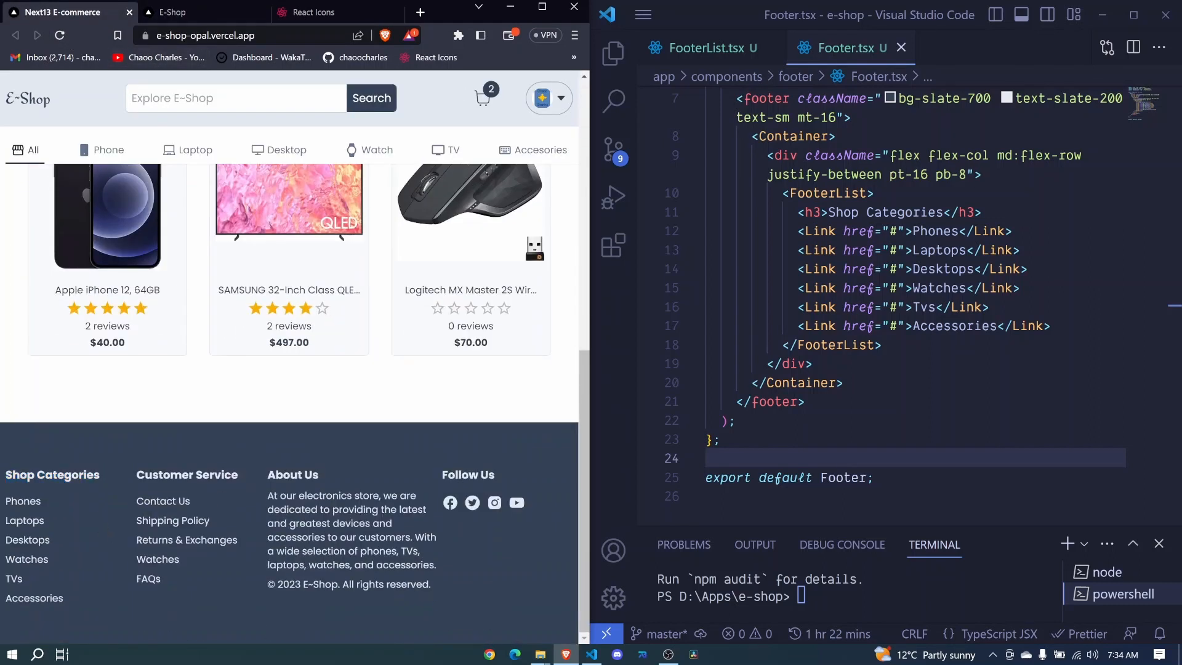
left_click(204, 12)
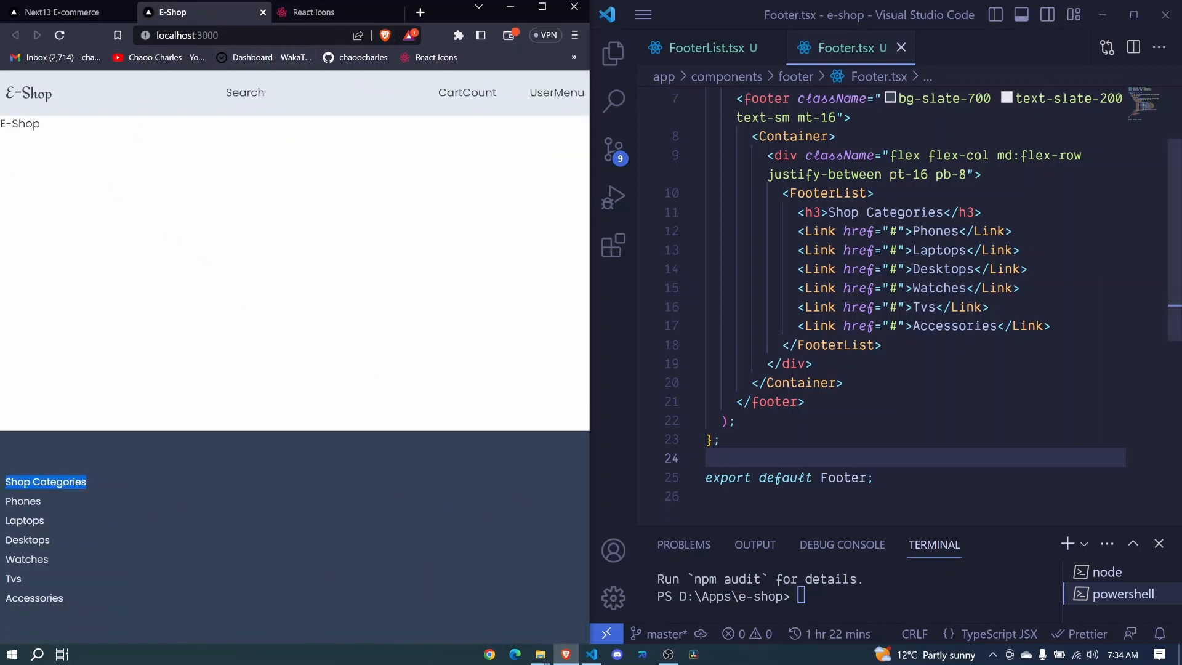
Step: Add className 'text-base font-bold mb-2' to the Shop Categories h3
left_click(829, 212)
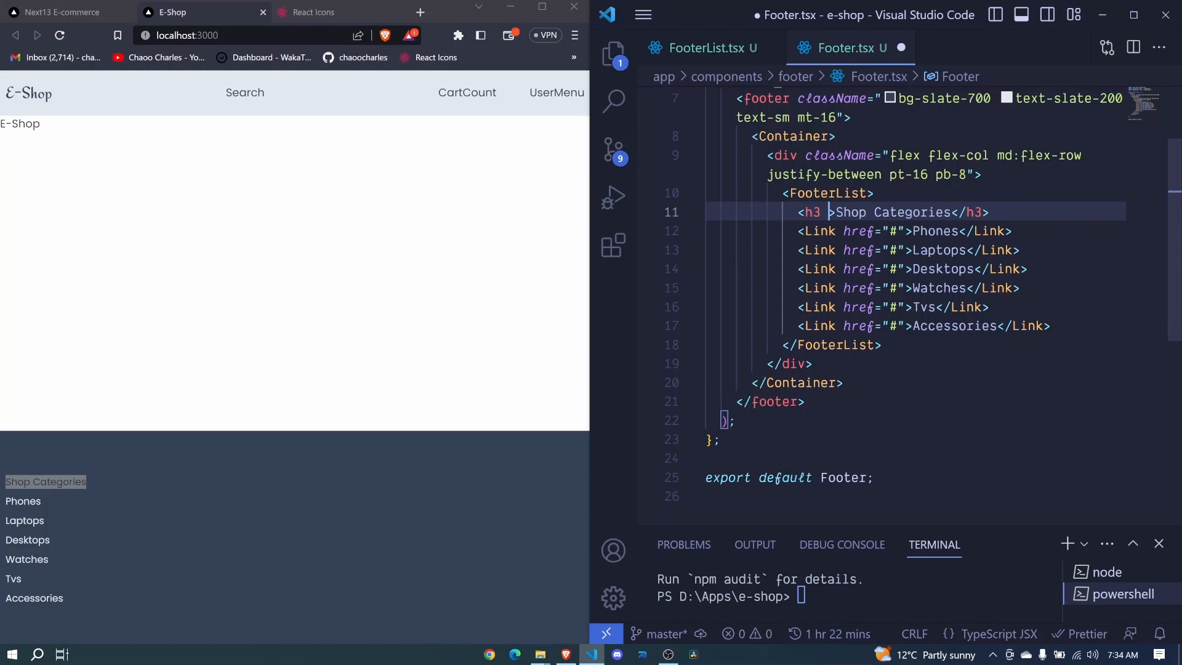
type("c")
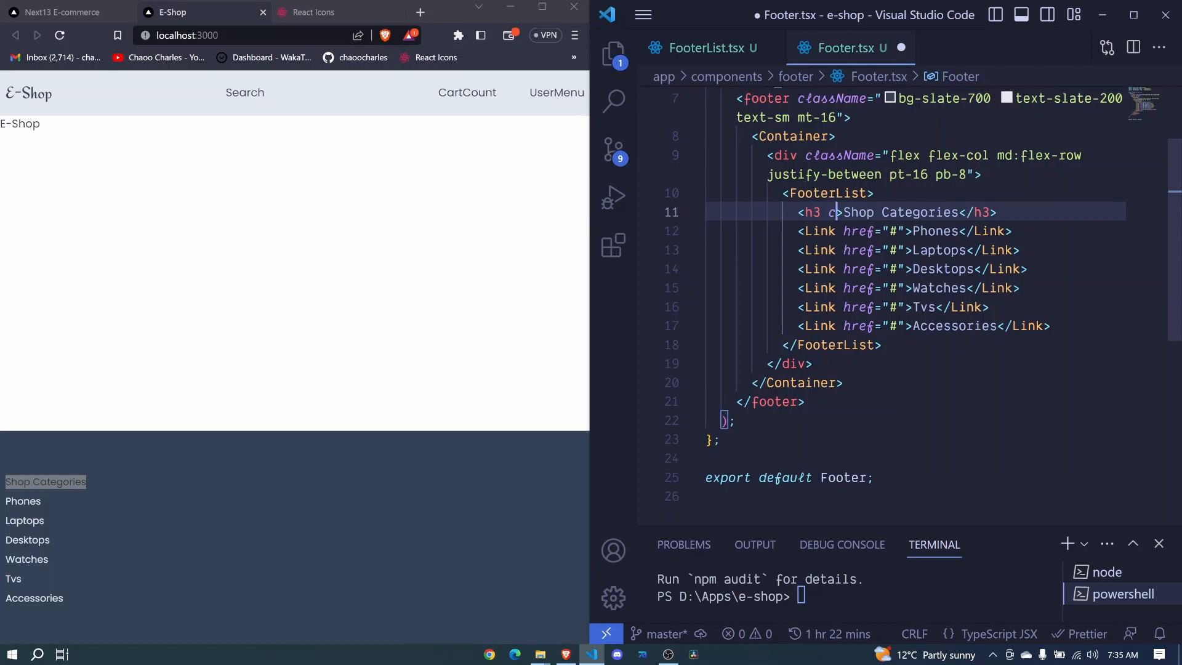
type("lassName=\"ta")
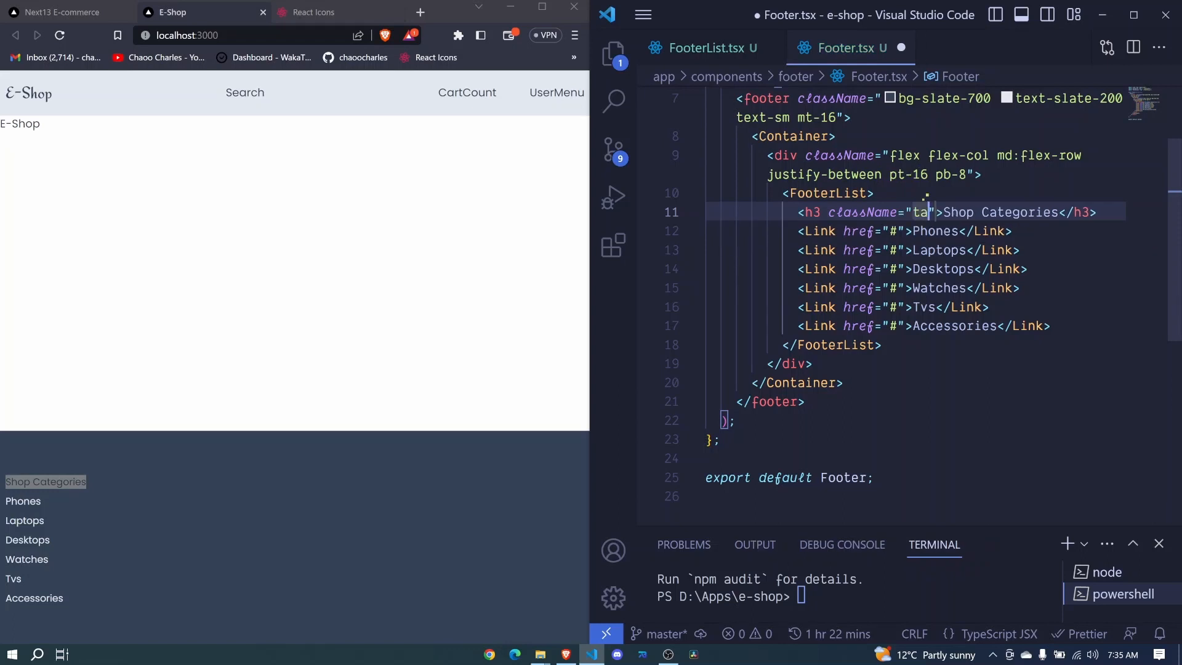
type("ext-")
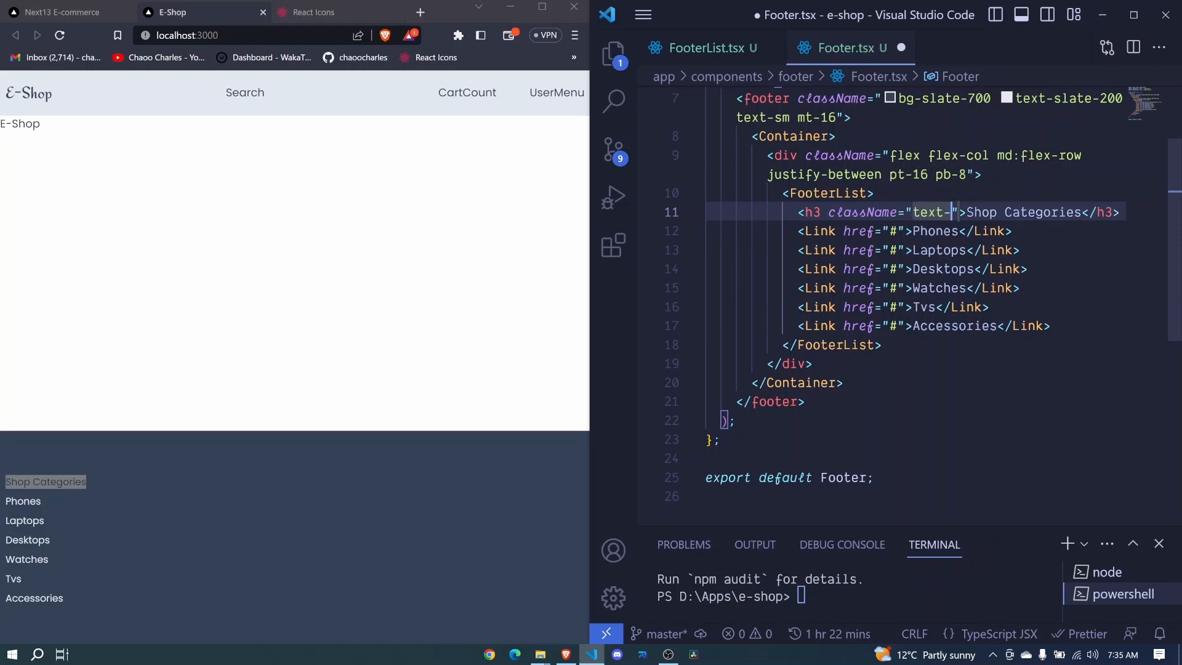
type("base")
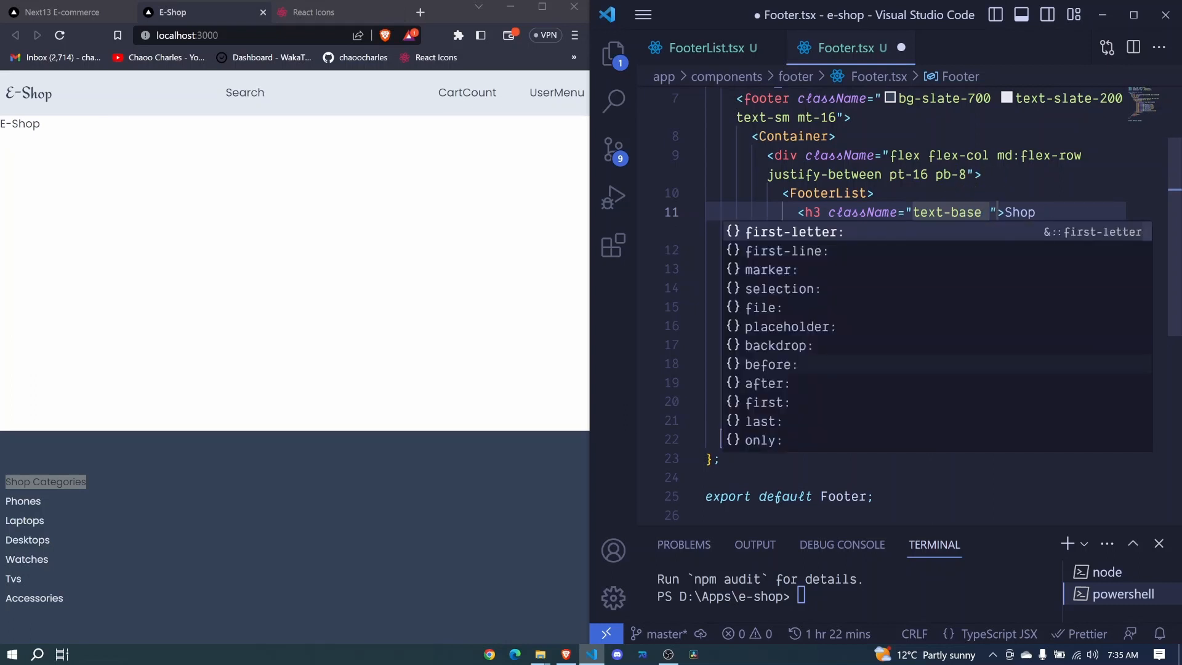
type("font-bold mb-")
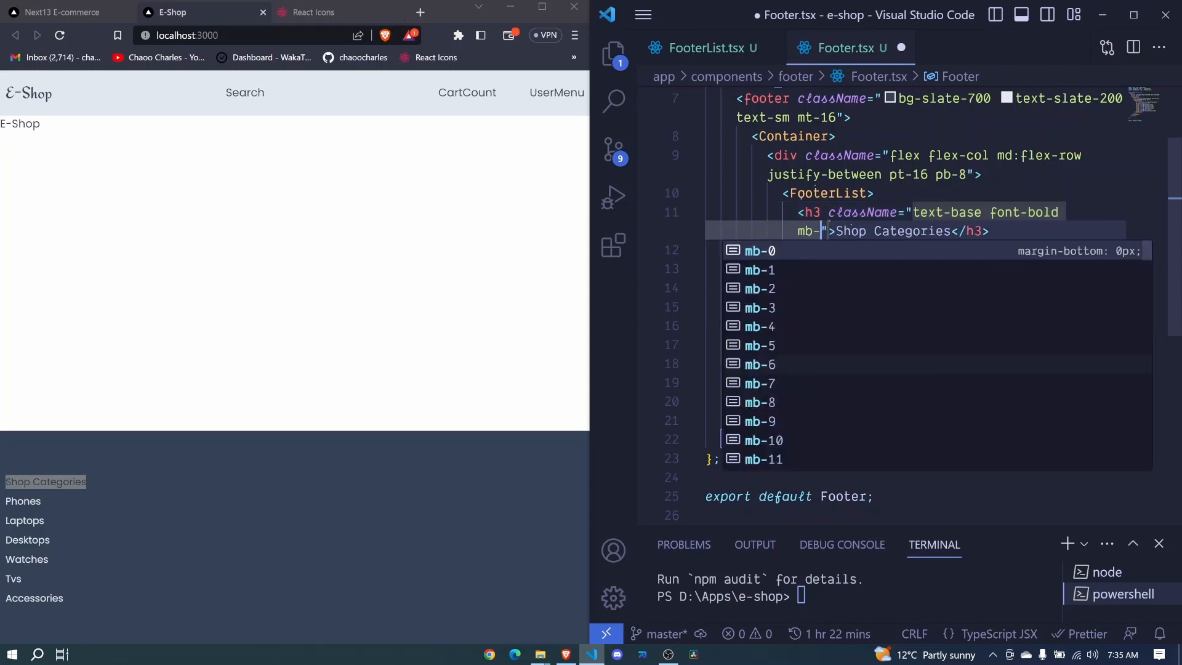
type("2")
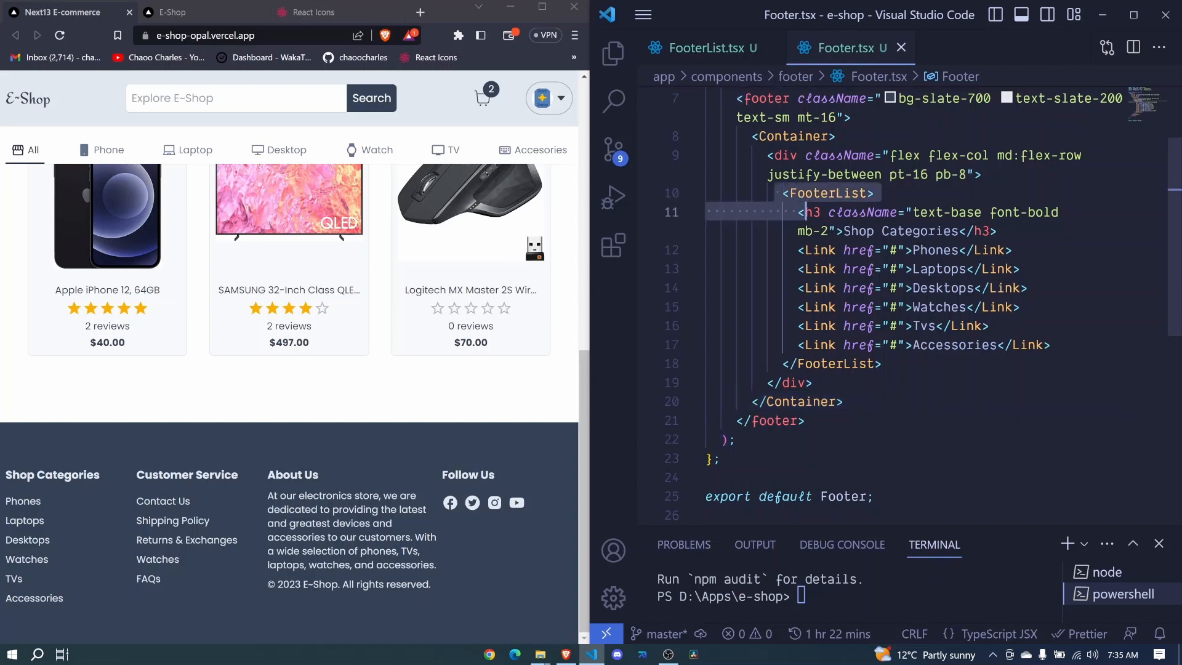
Step: Duplicate the Shop Categories list as 'Customer Service' with Contact Us, Shipping Policy, Returns & Exchanges, FAQs
left_click_drag(805, 211, 880, 364)
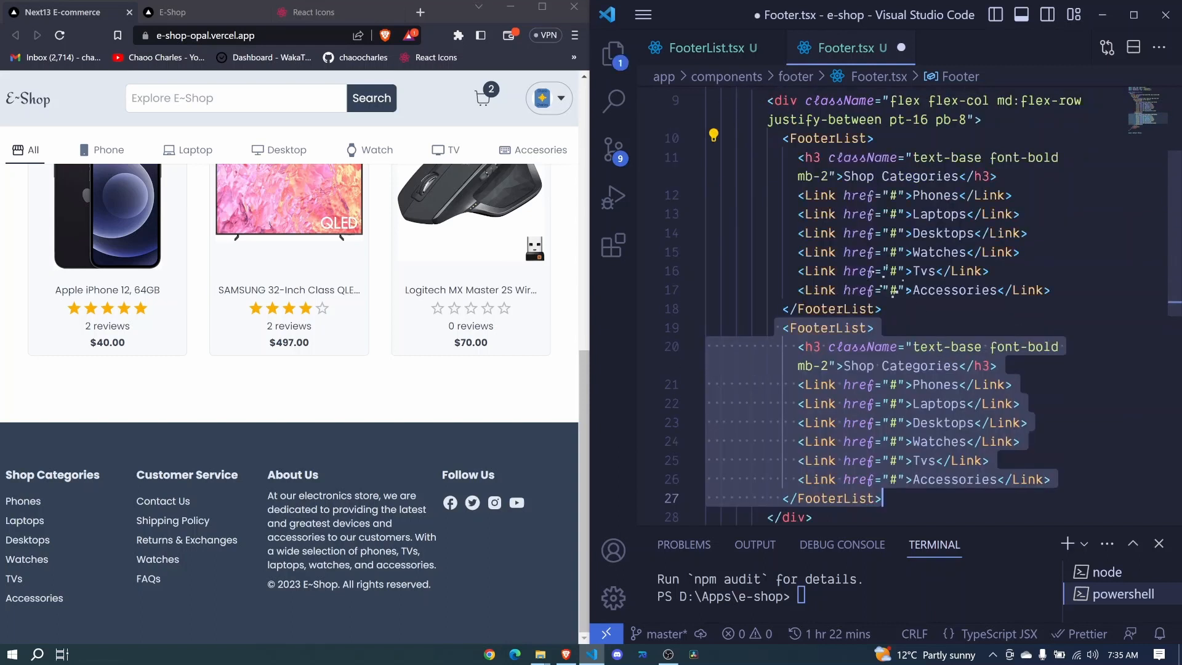
scroll("down", 3)
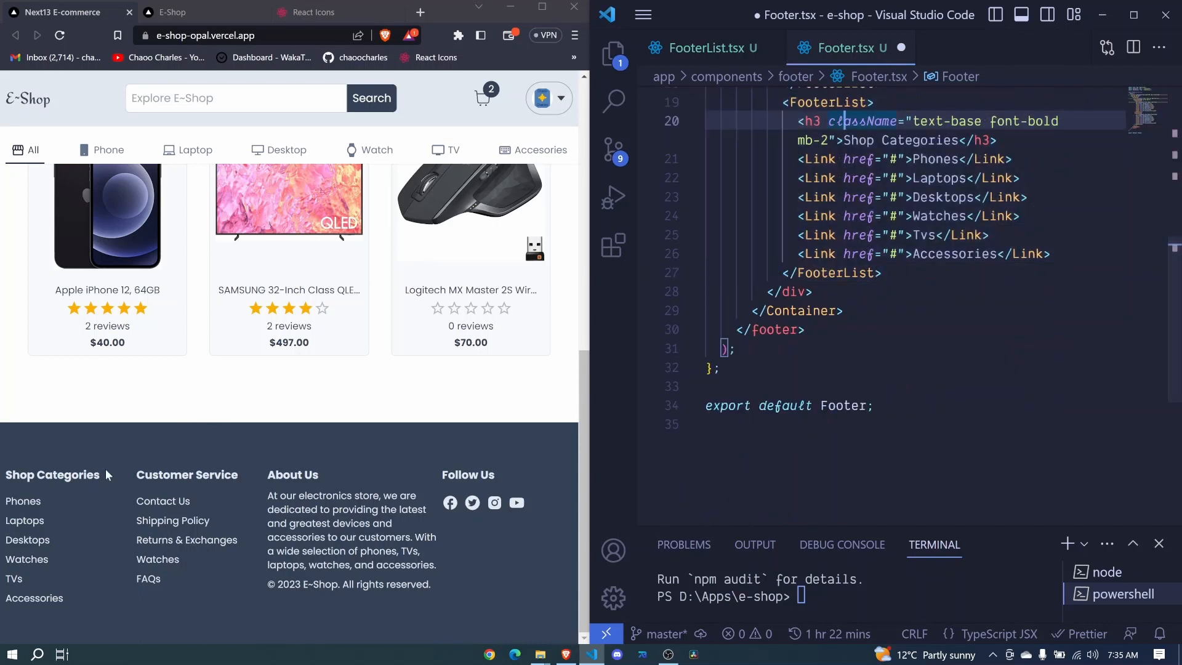
double_click(186, 474)
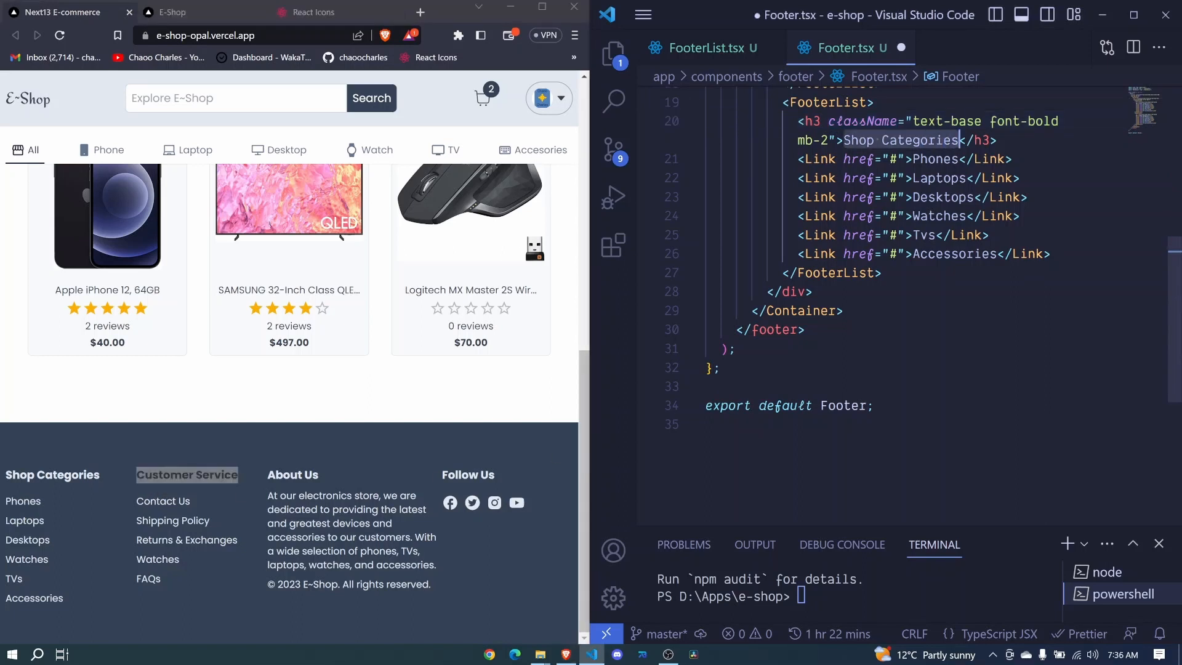
type("Customer Service")
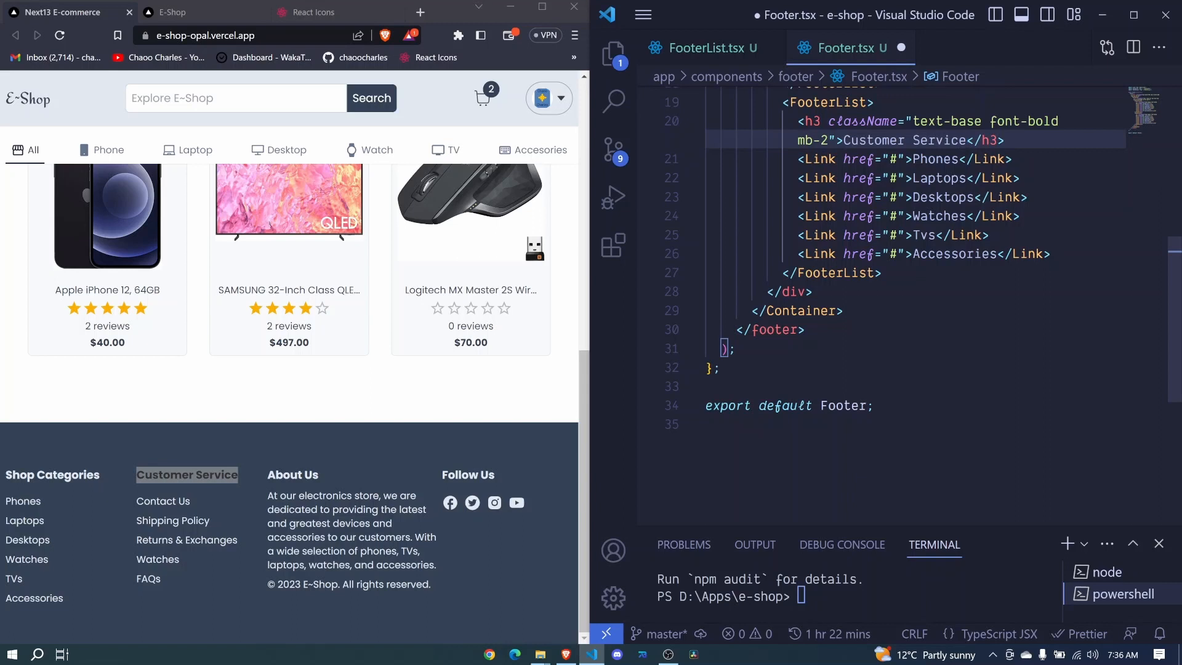
mouse_move(200, 449)
type("Contact U")
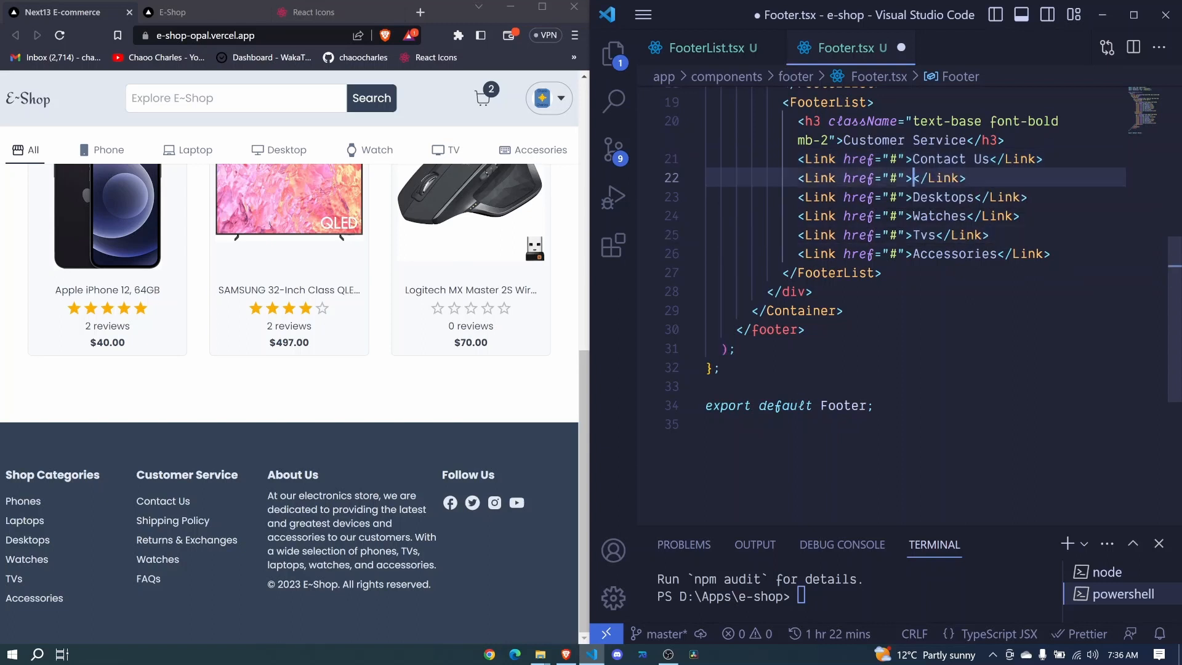
type("S")
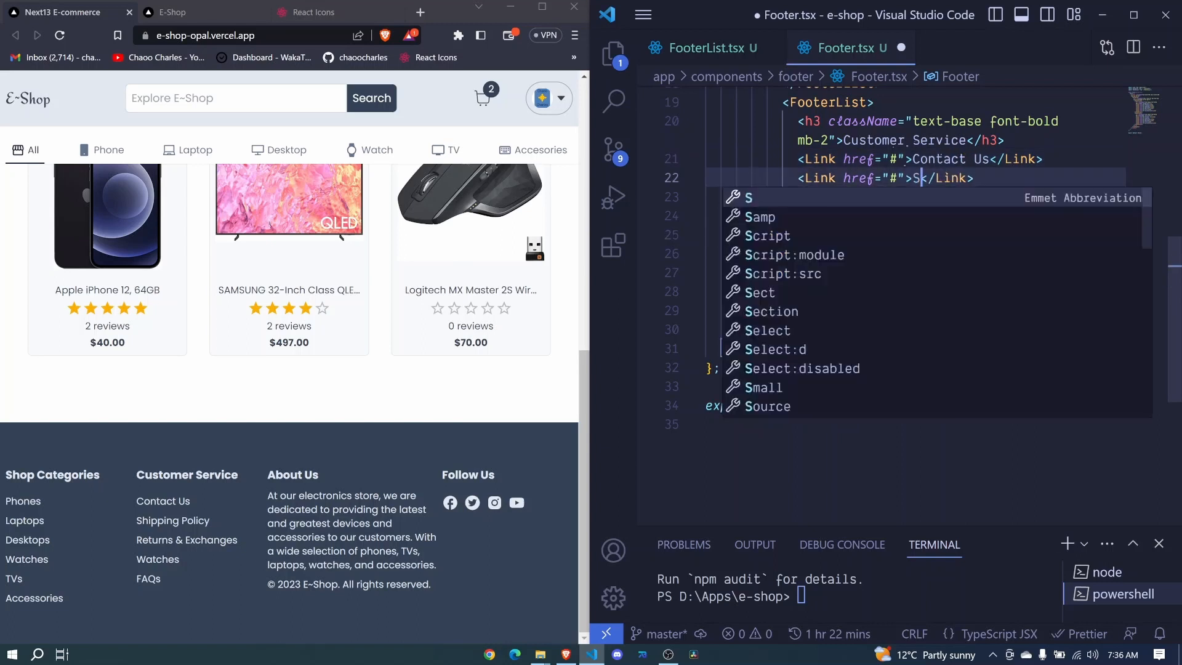
type("hipping Policy")
left_click(914, 215)
type("<Link href=\"#\">FAQs</Link>")
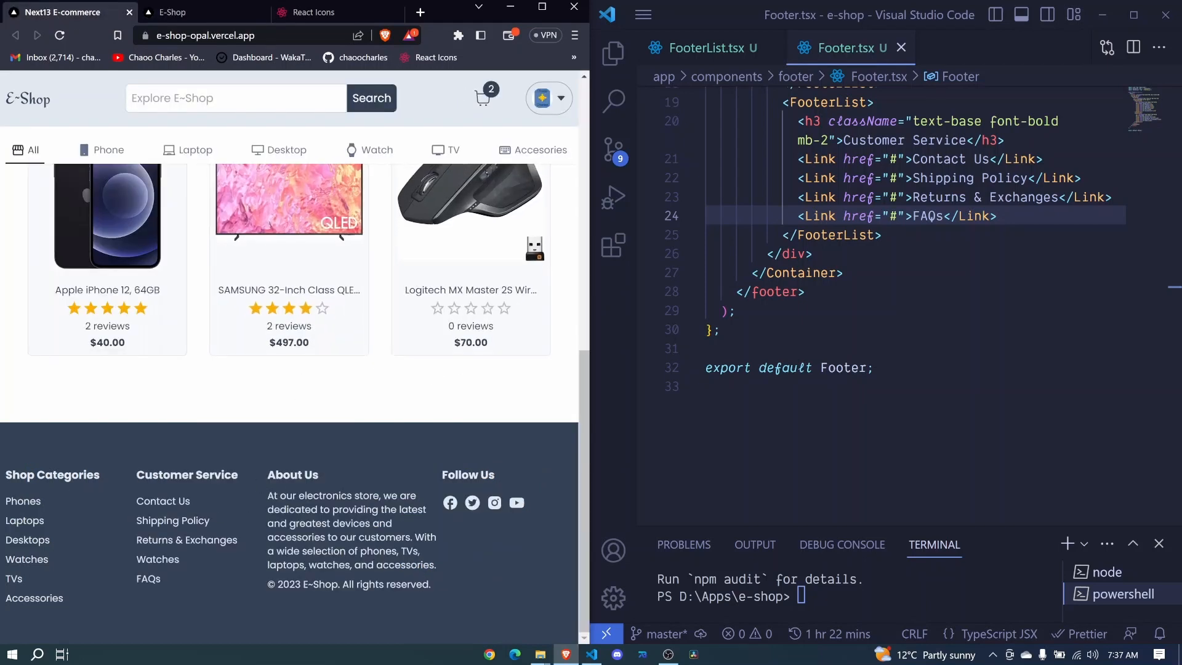
double_click(467, 474)
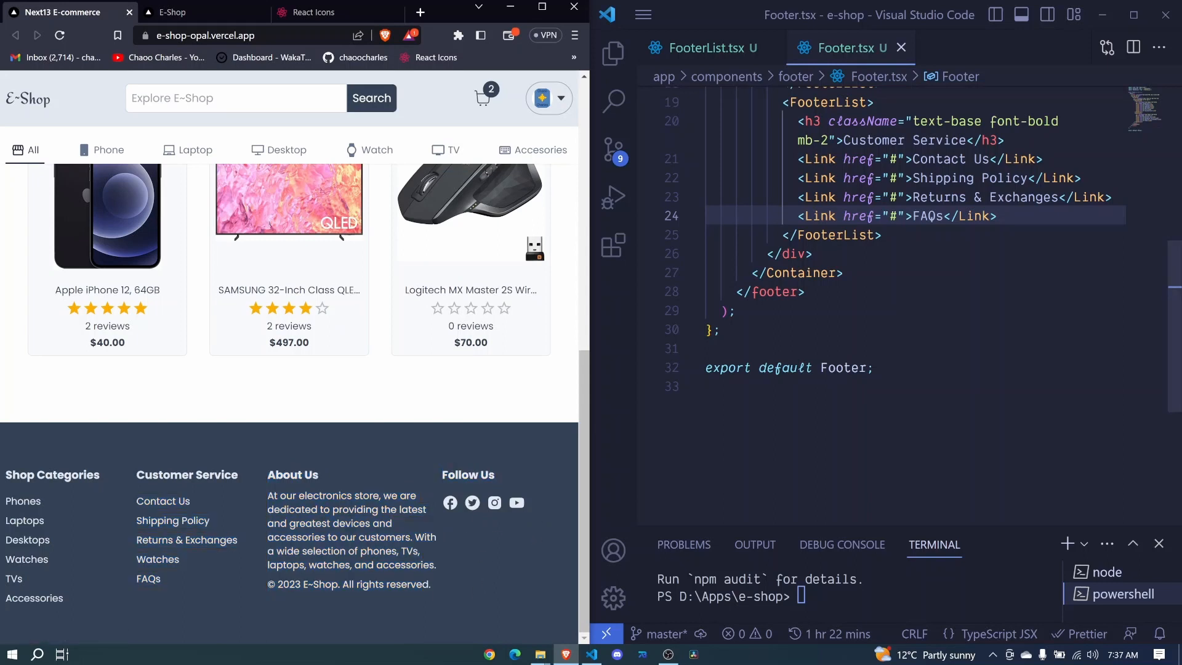
Step: Add a 'w-full md:w-1/3 mb-6 md:mb-0' div containing an 'About Us' h3
type("div></div>")
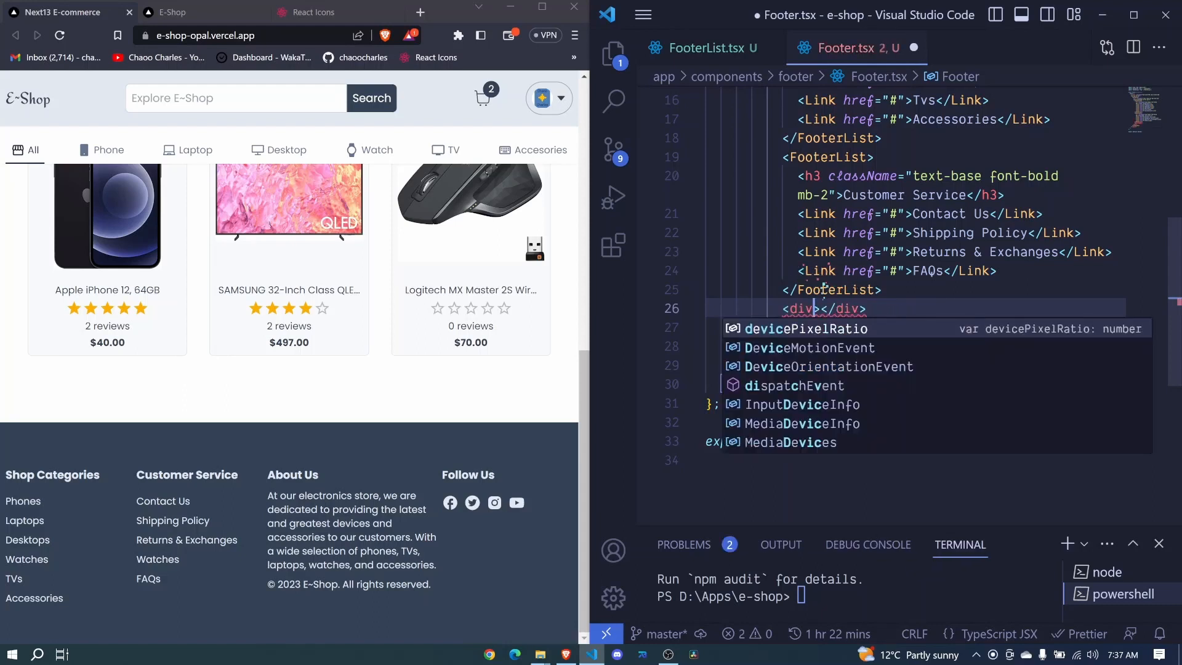
type("className=\"\"")
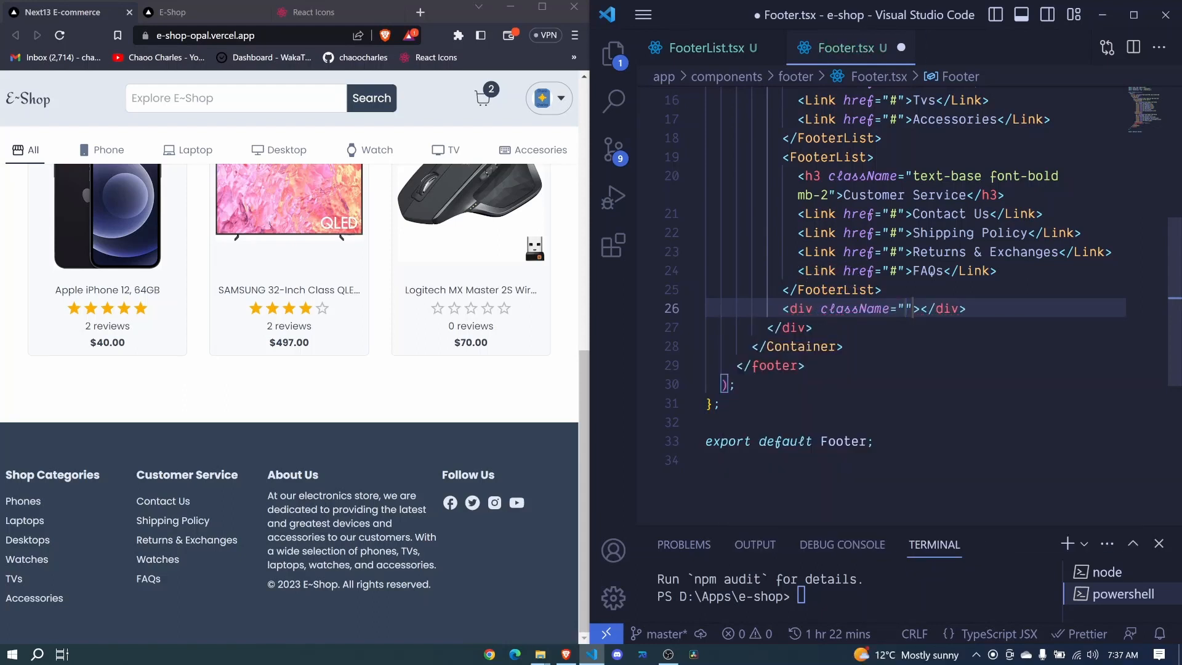
type("w-f")
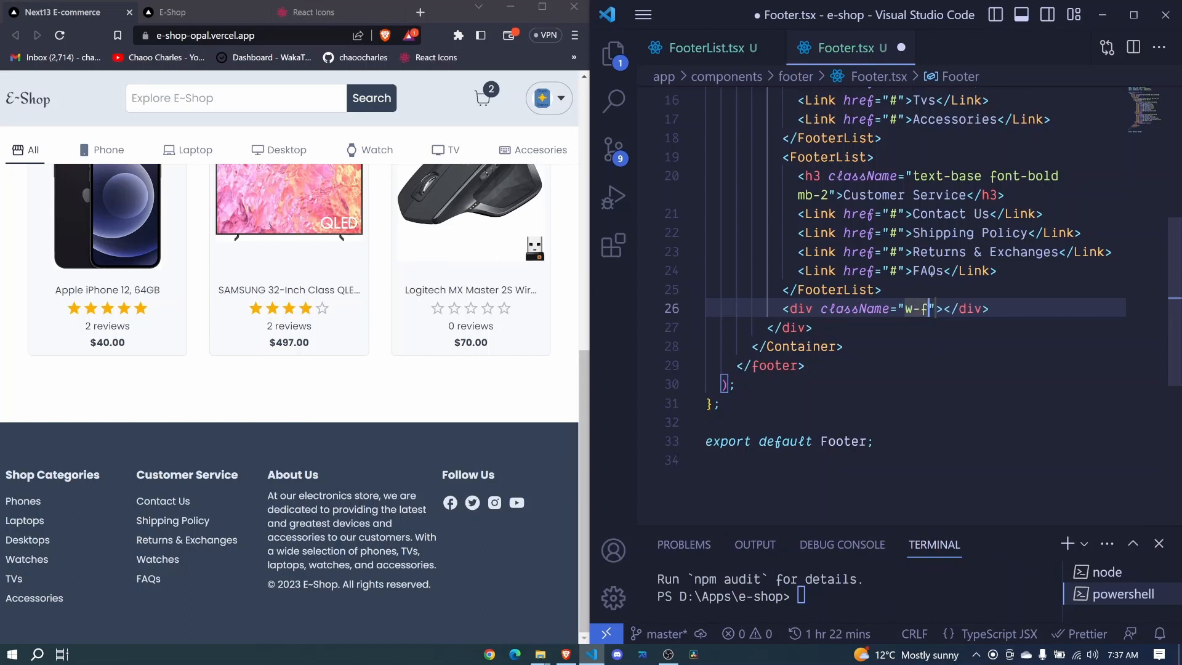
type("ull md:")
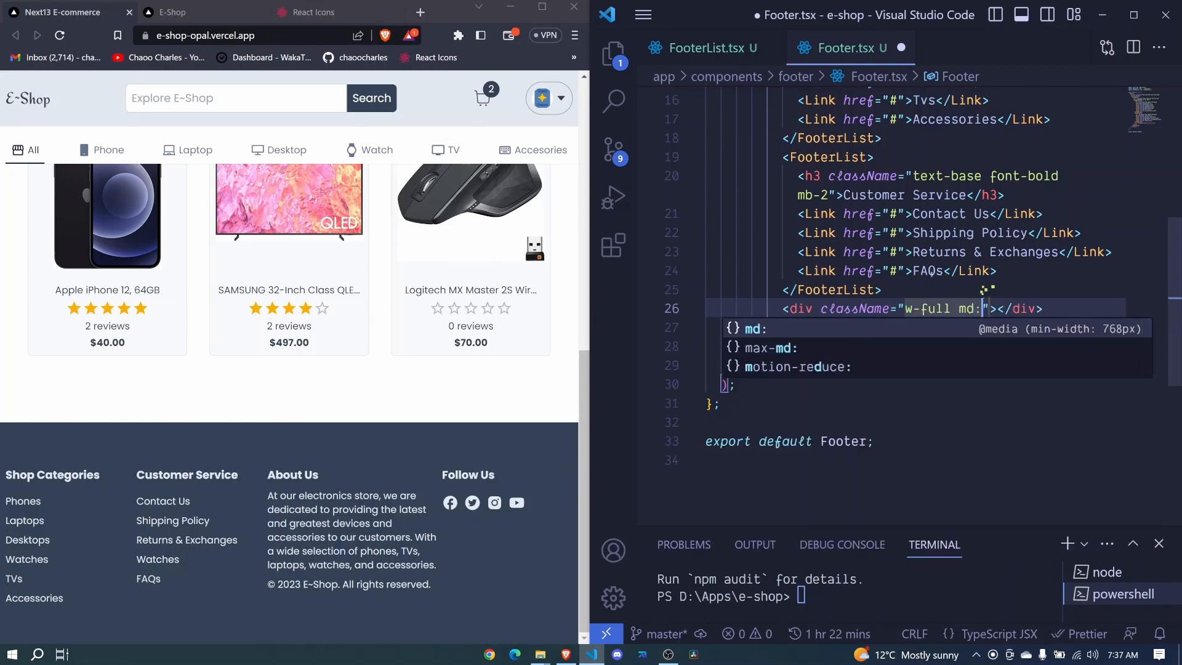
type("w")
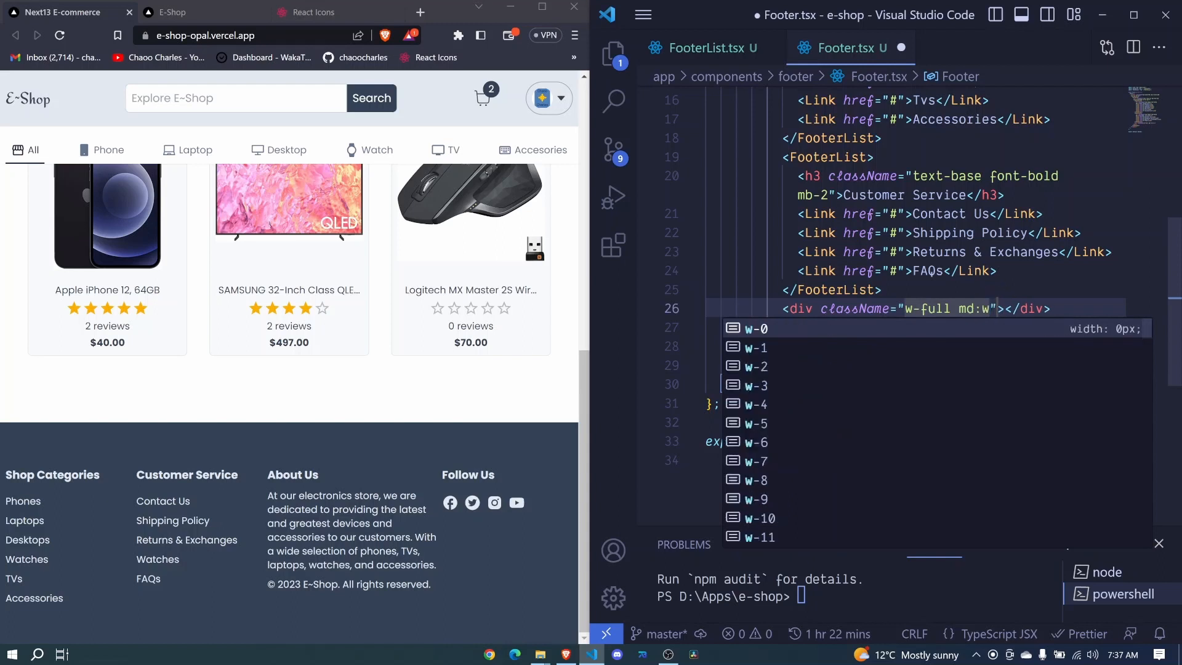
type("1/3")
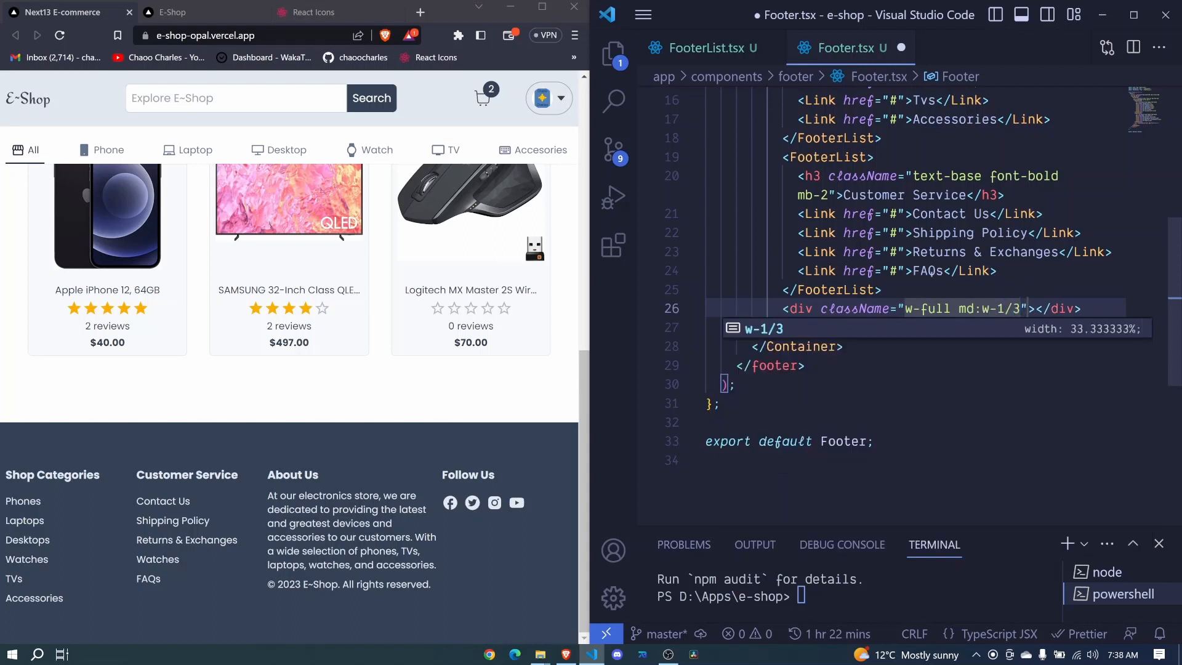
type("mb-6 md:mb-0")
type("<h3 className=\"text-base font-bold mb-2\"></h3>")
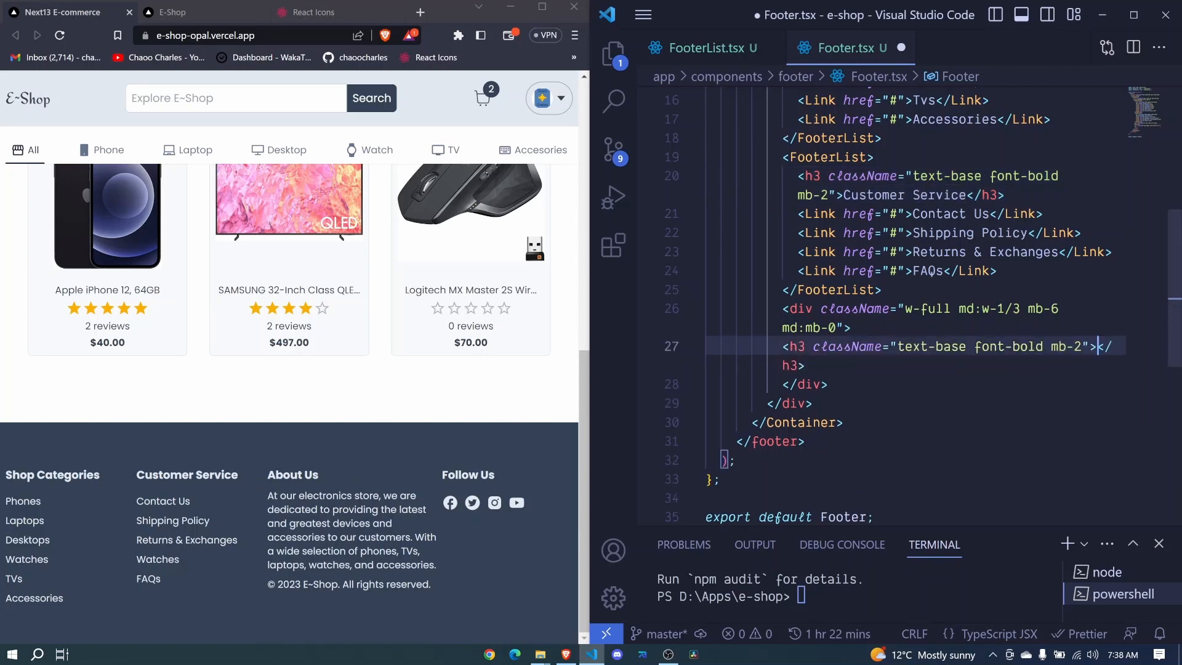
type("About Us")
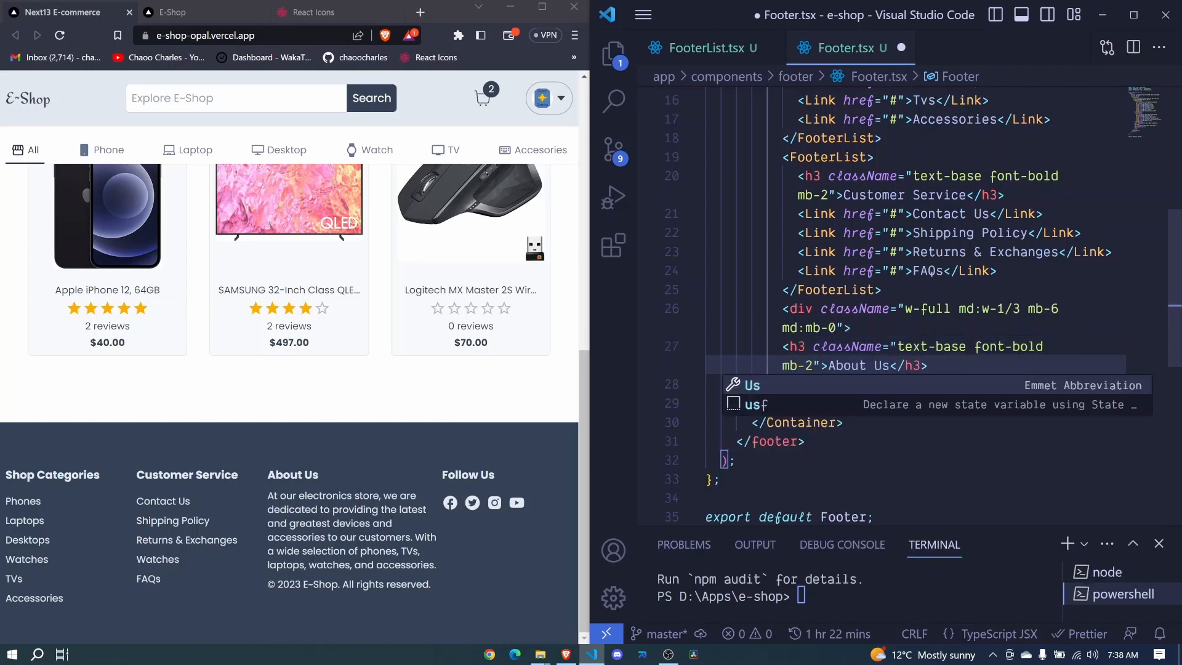
key("Enter")
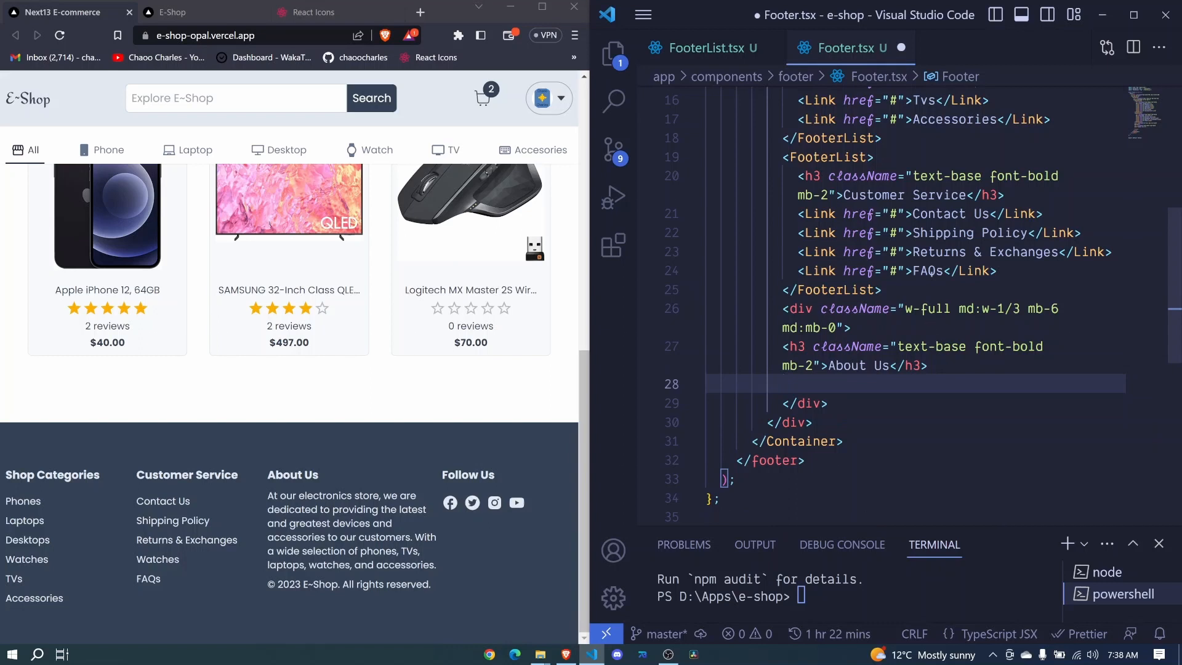
Step: Add a mb-2 paragraph and copy the store's About Us description from the live site
type("<p></p>")
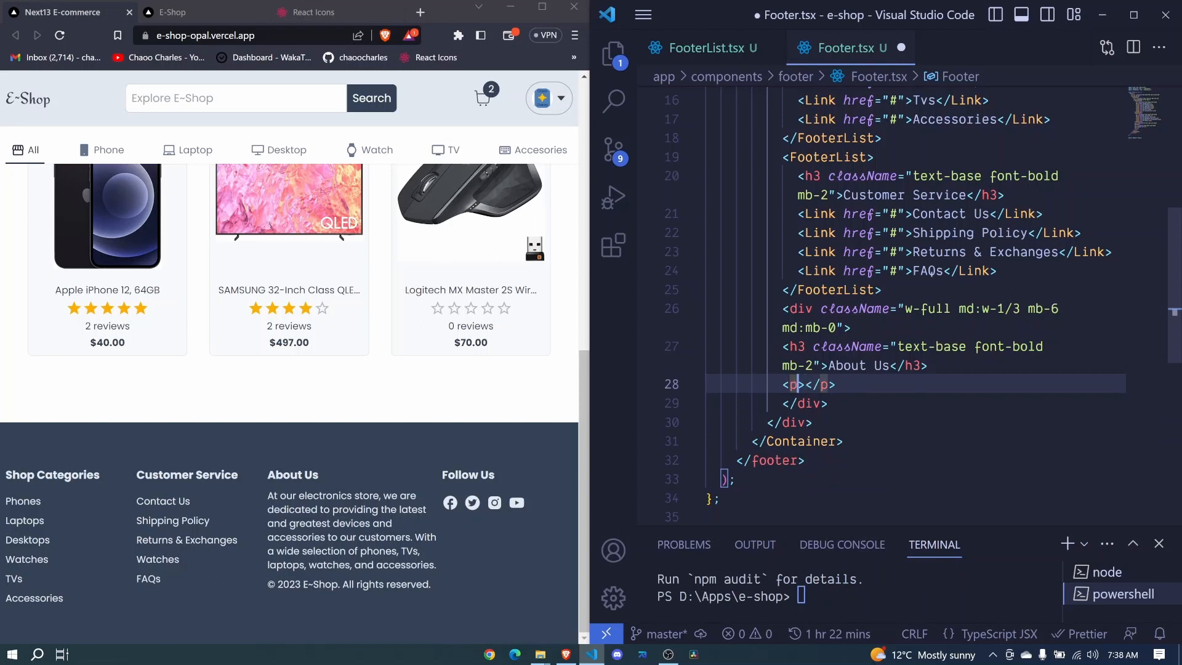
type("className=\"\"")
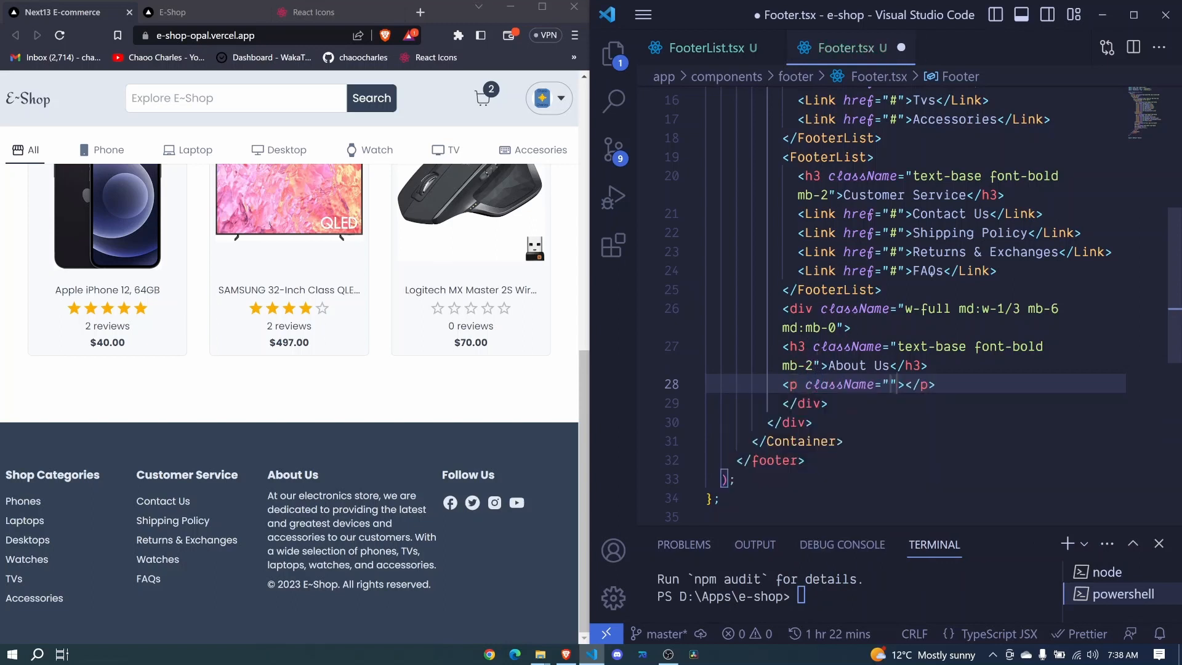
type("mb-2")
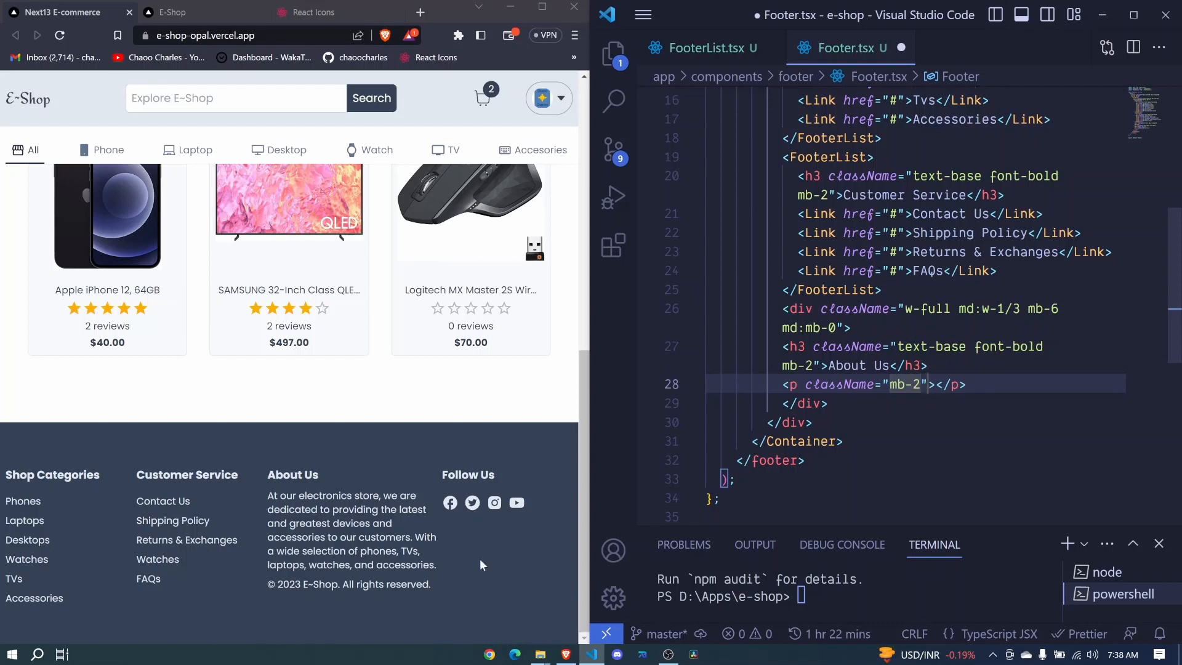
left_click_drag(266, 495, 401, 564)
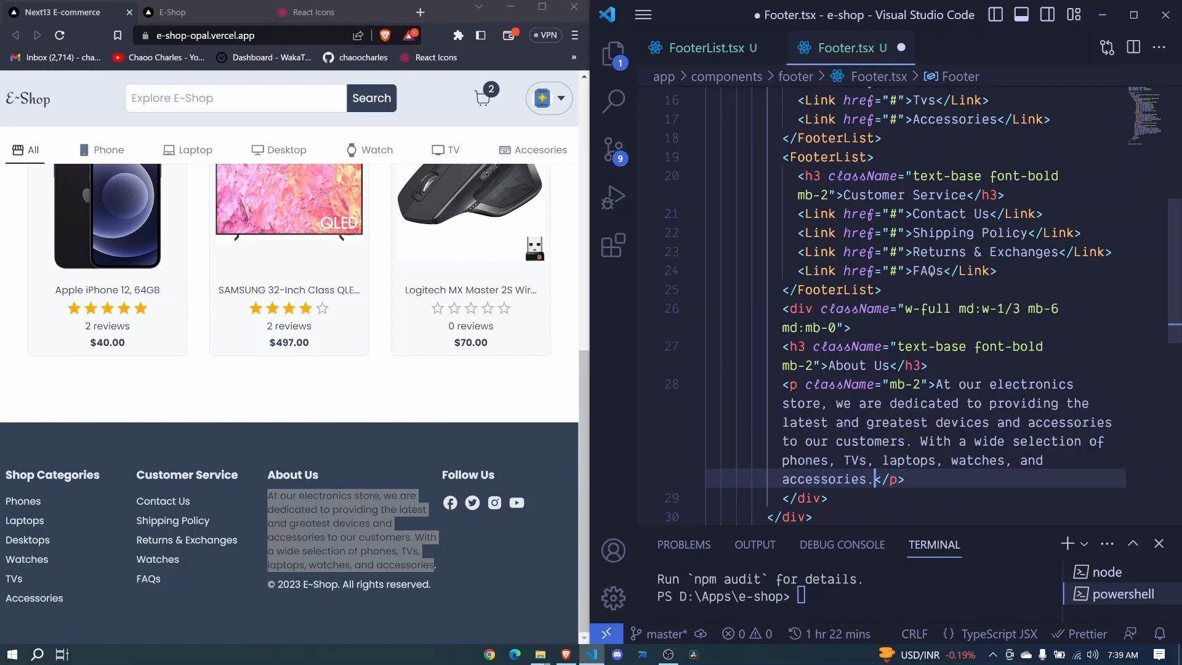
scroll("down", 3)
type("<p>&</p>")
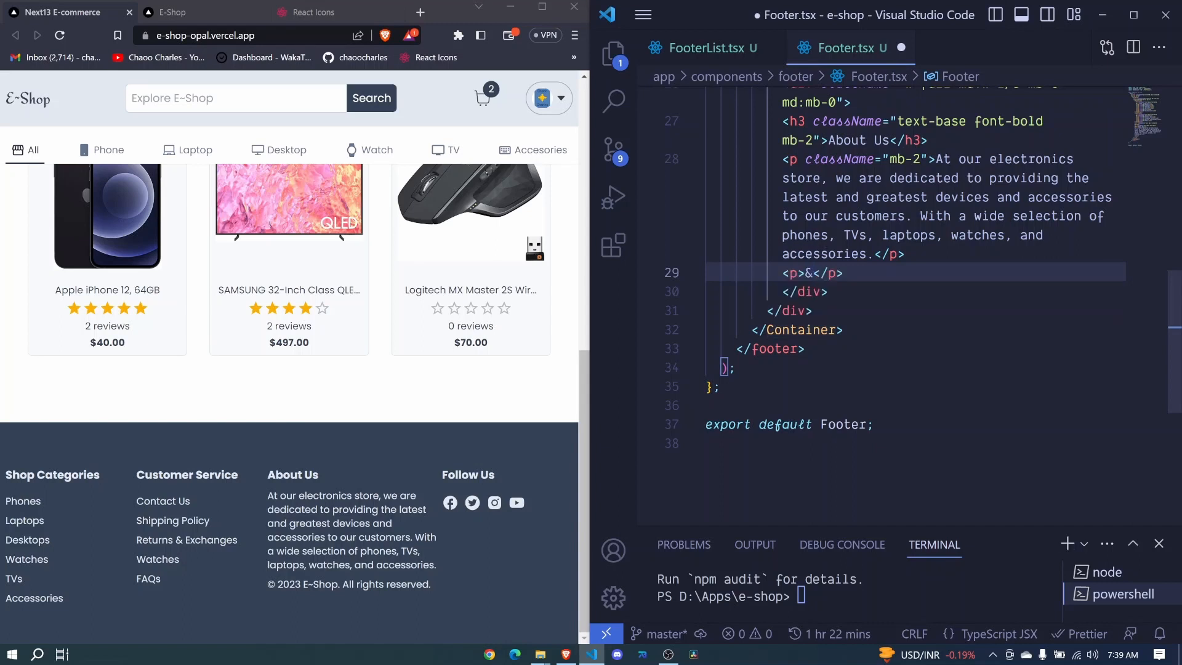
Step: Add a '© {new Date().getFullYear()} E-Shop. All rights reserved' paragraph after About Us
type("copy; {new Date(")
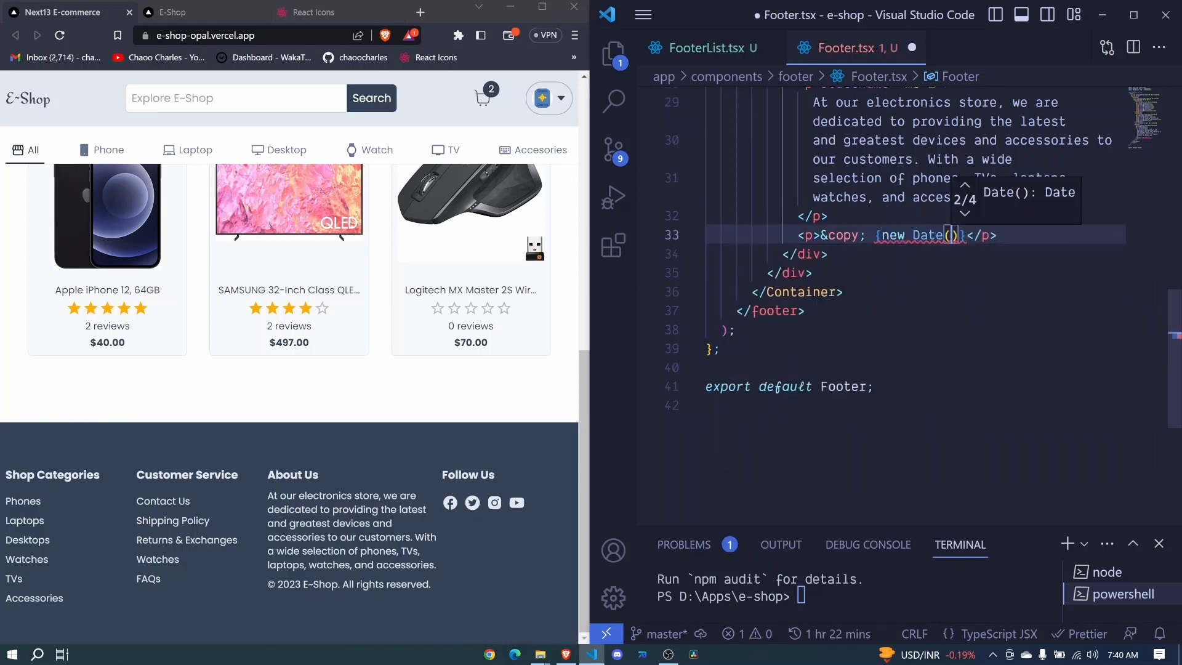
type(".getF")
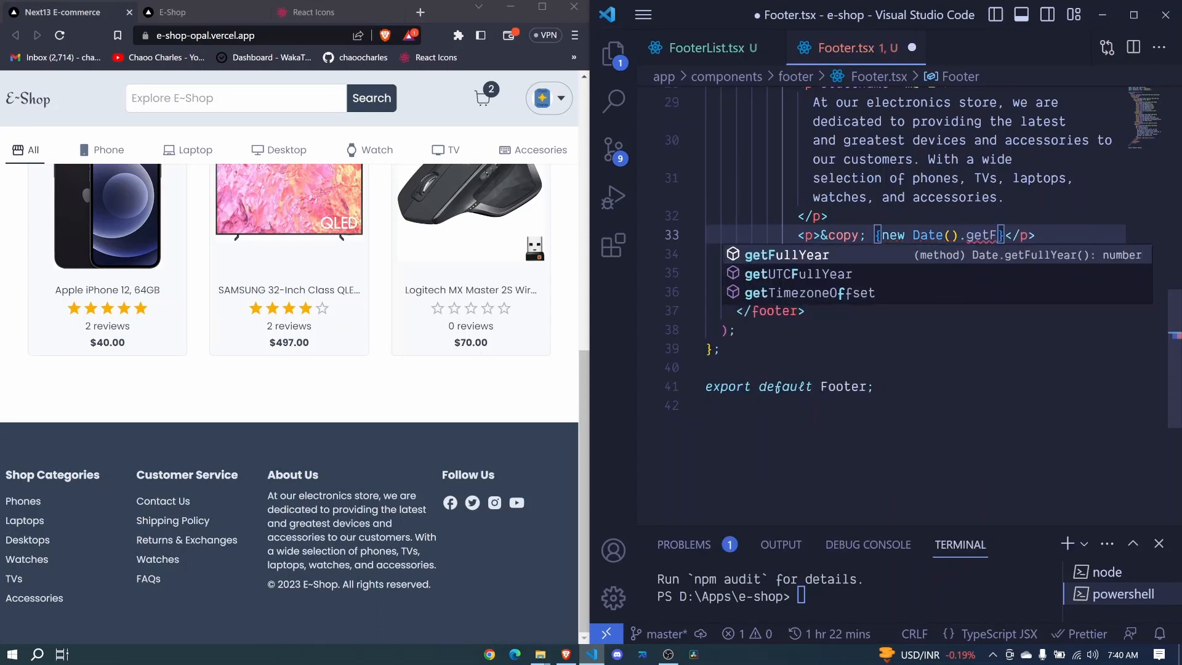
key("Tab")
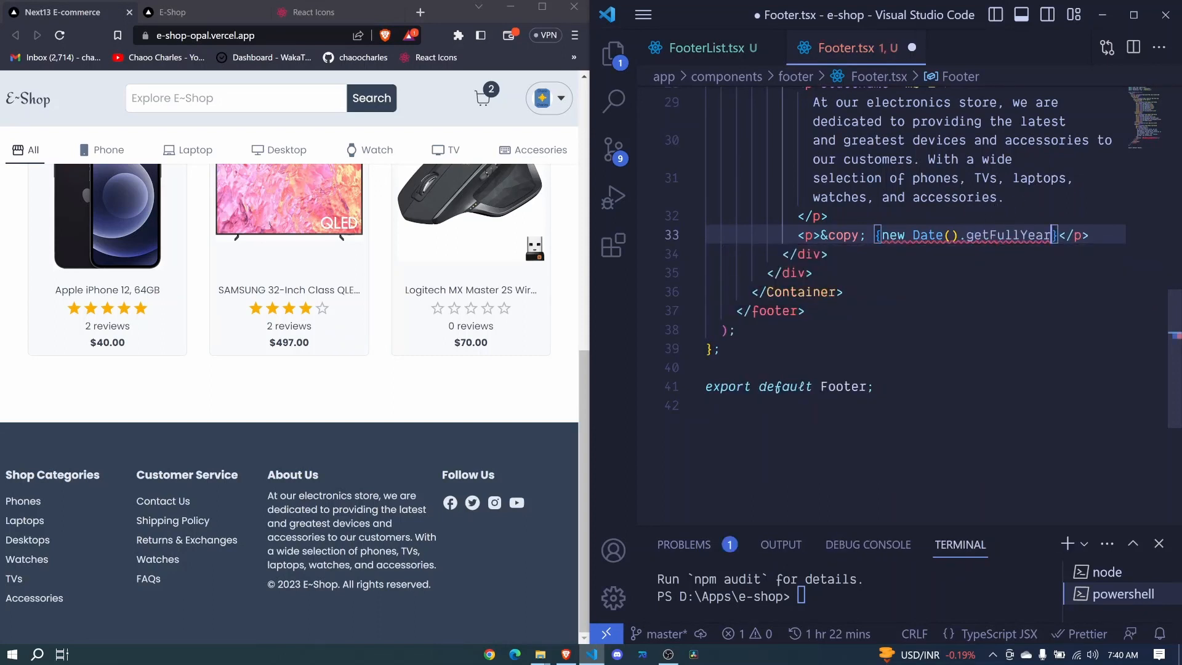
type("()")
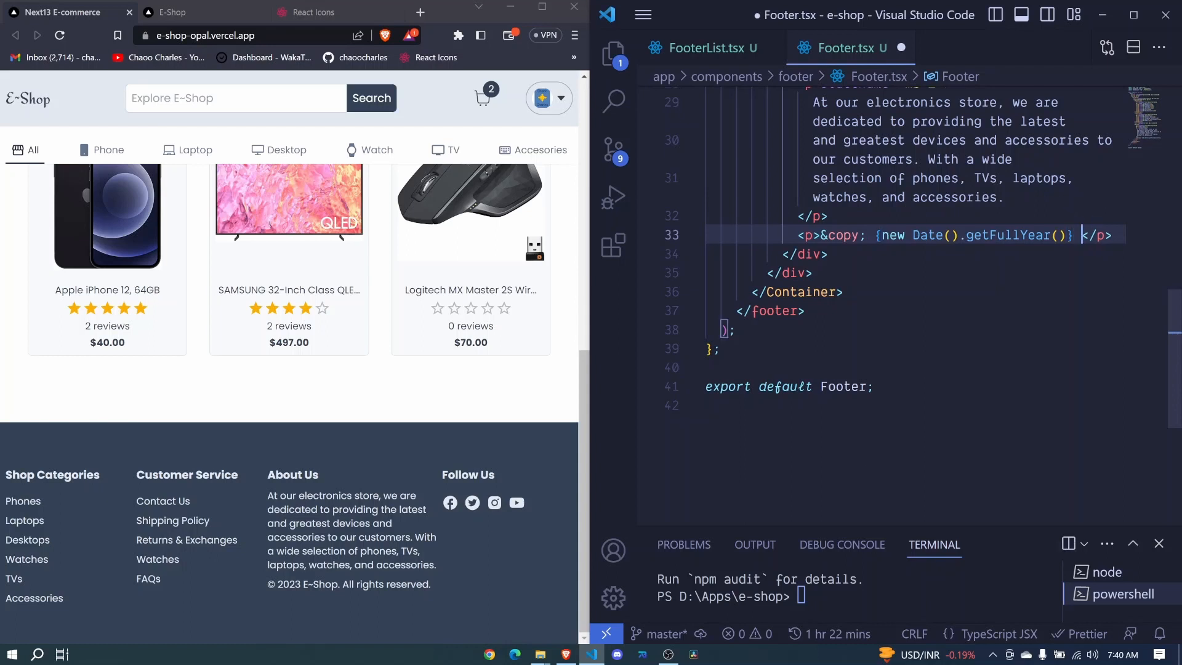
type("E~")
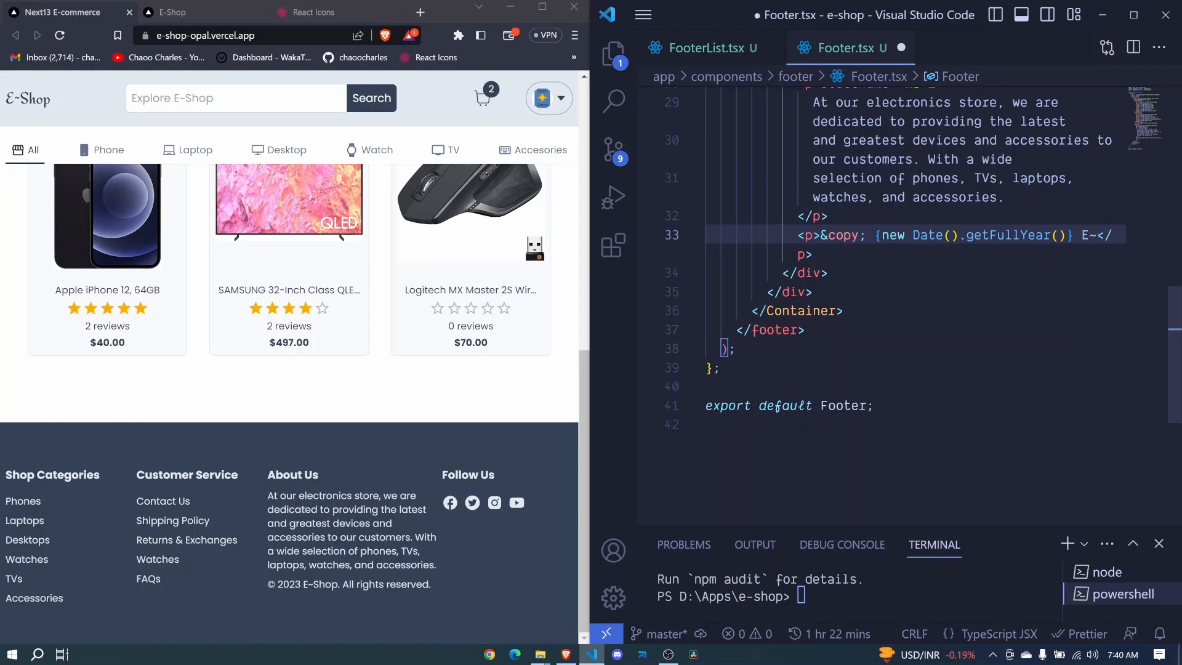
type("Shop")
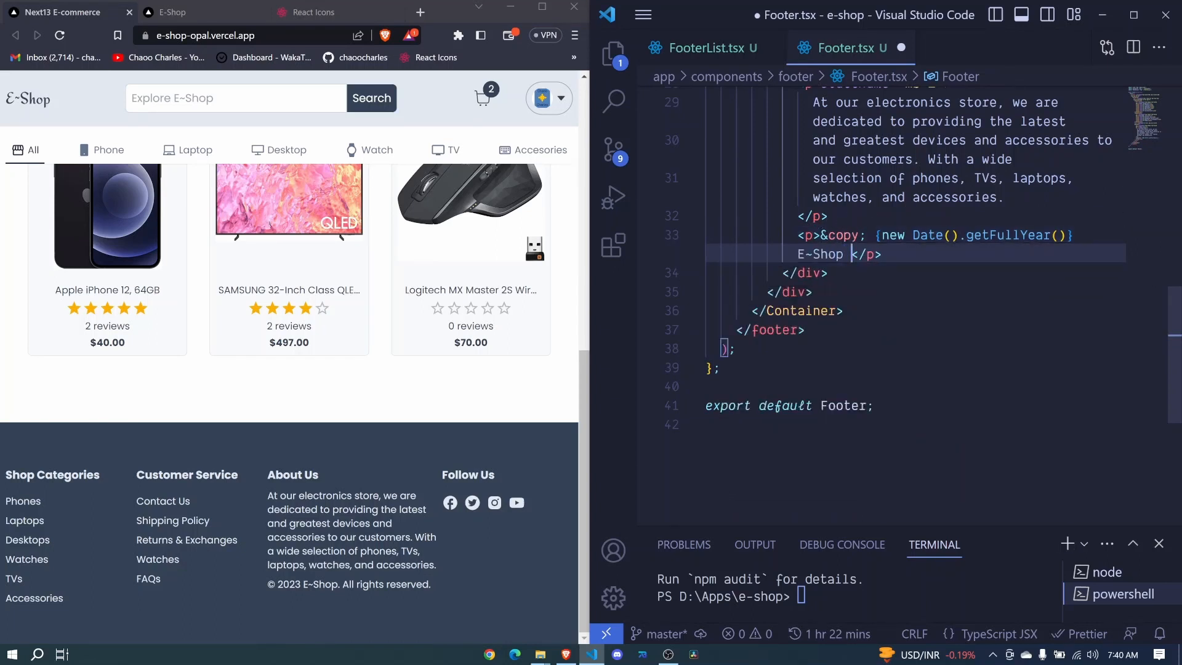
type("All rights reserved")
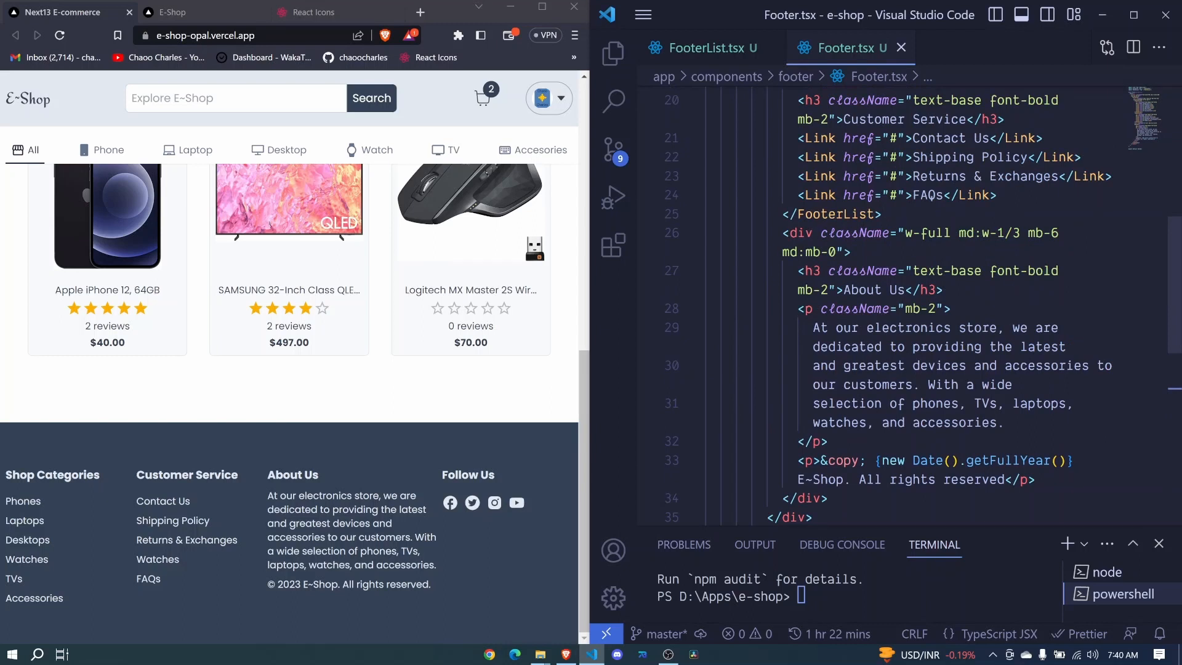
Step: Start a new footer column after About Us with a bold 'Follow Us' heading
scroll("down", 3)
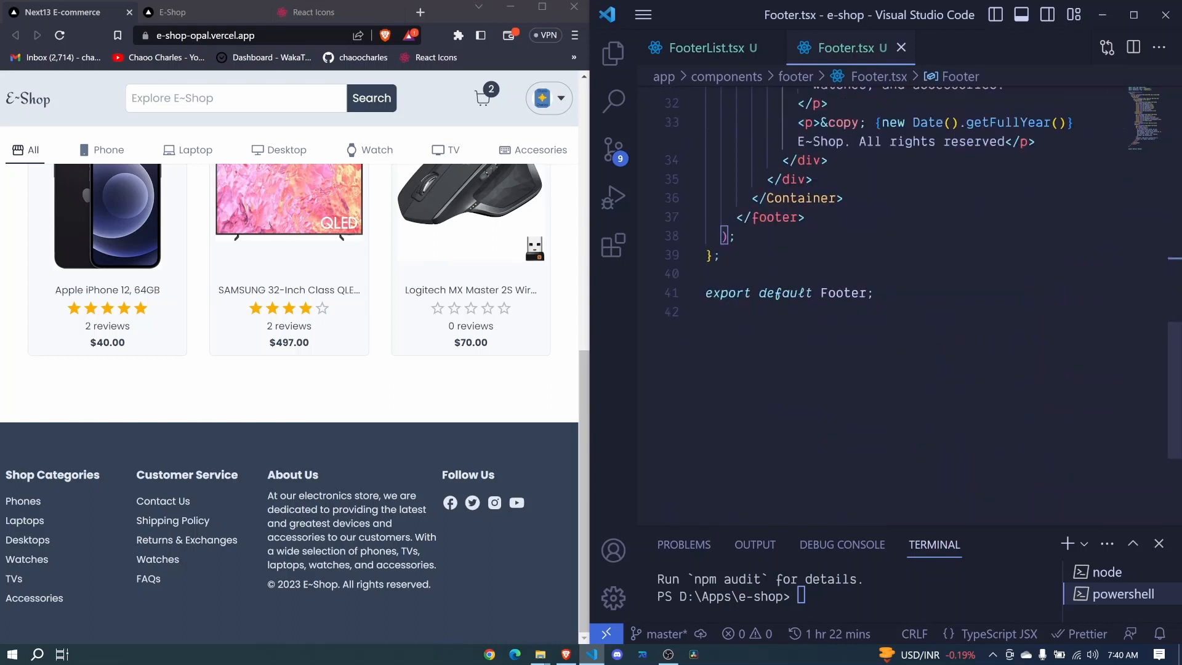
key("enter")
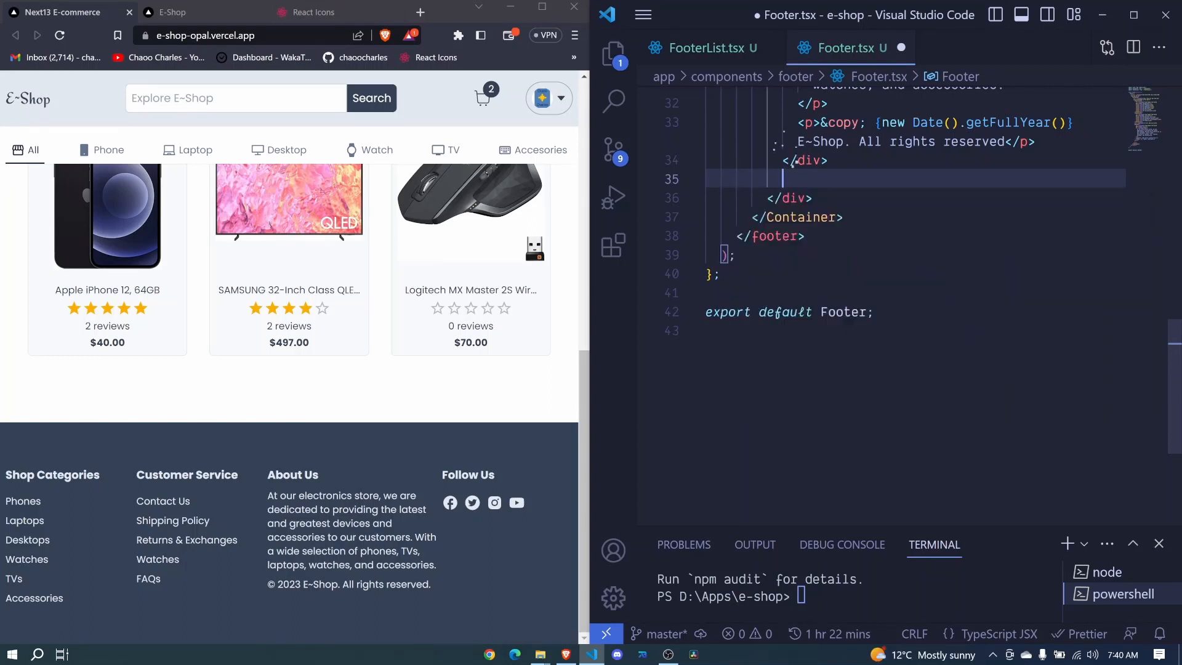
type("<FooterList>")
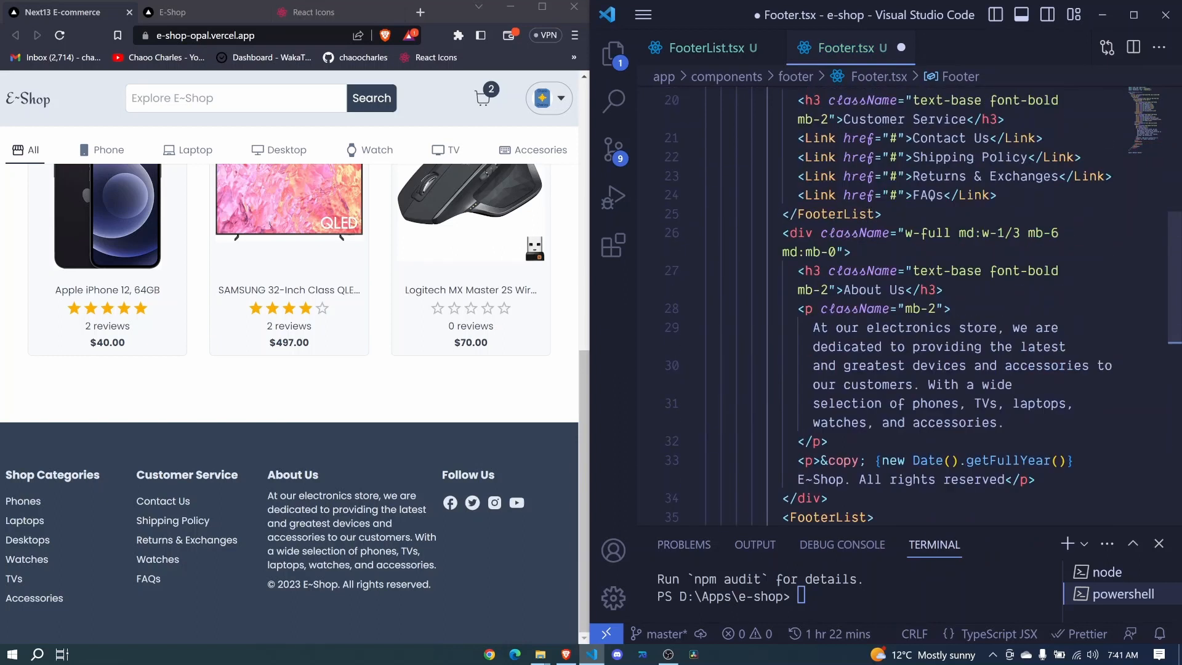
scroll("down", 3)
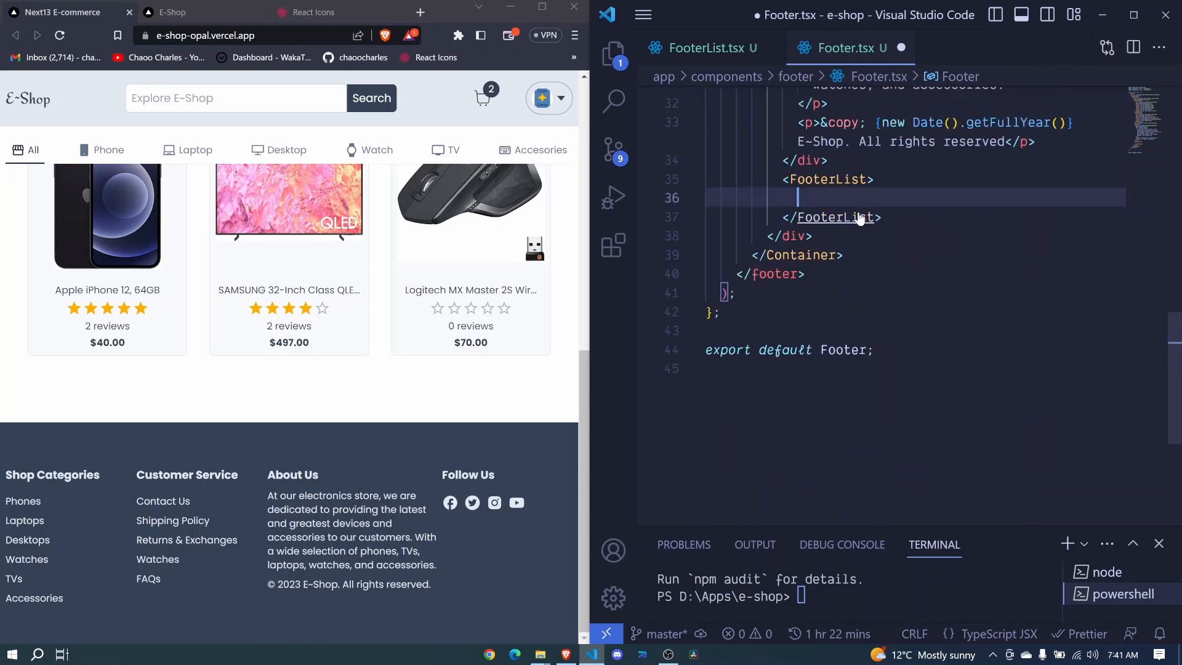
type("<h3 className=\"text-base font-bold mb-2\">About Us</h3>")
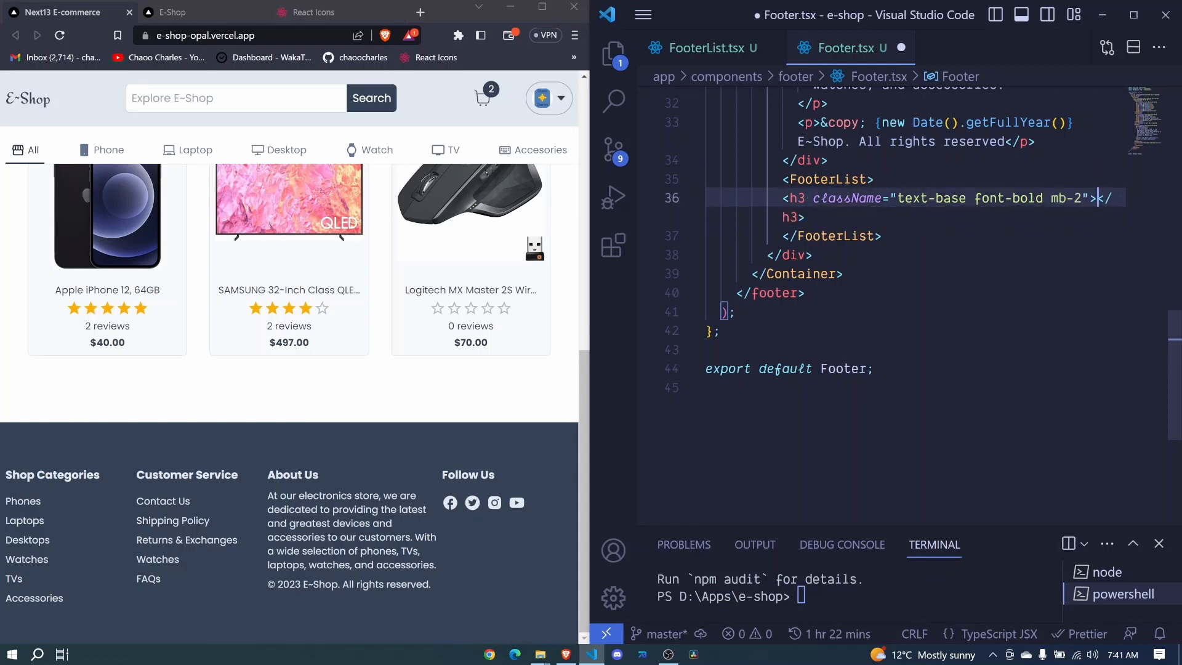
type("Follow")
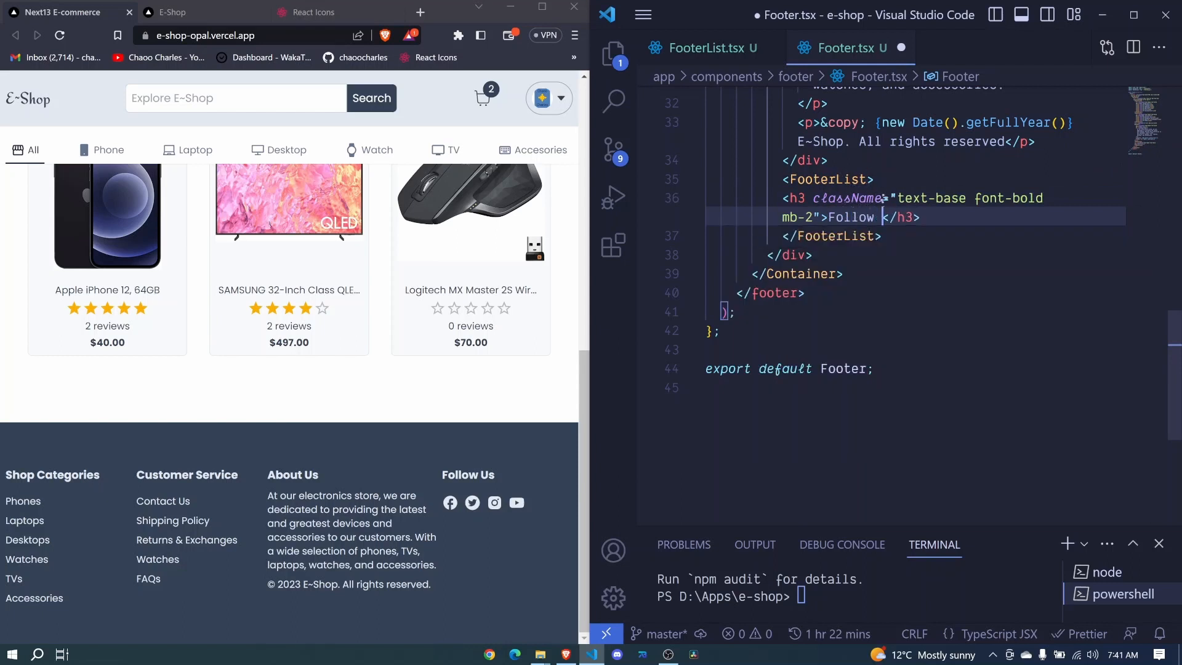
type("Us")
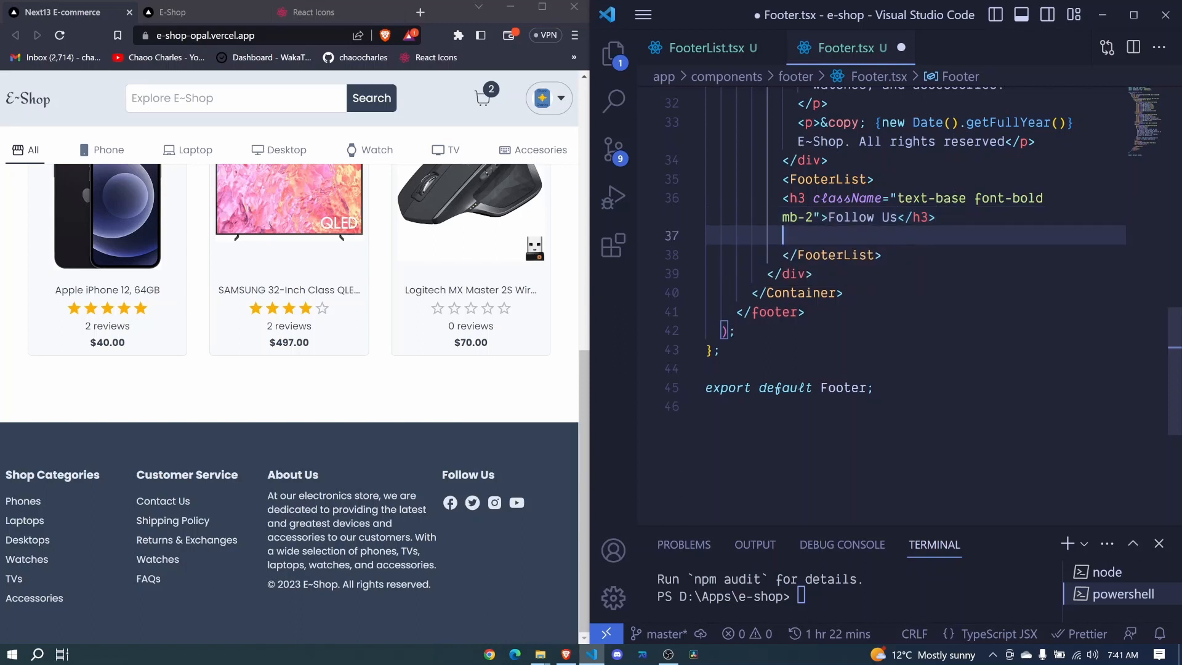
Step: Add a 'flex gap-2' div containing a placeholder <Link href="#">FAQs</Link>
type("<div></div>")
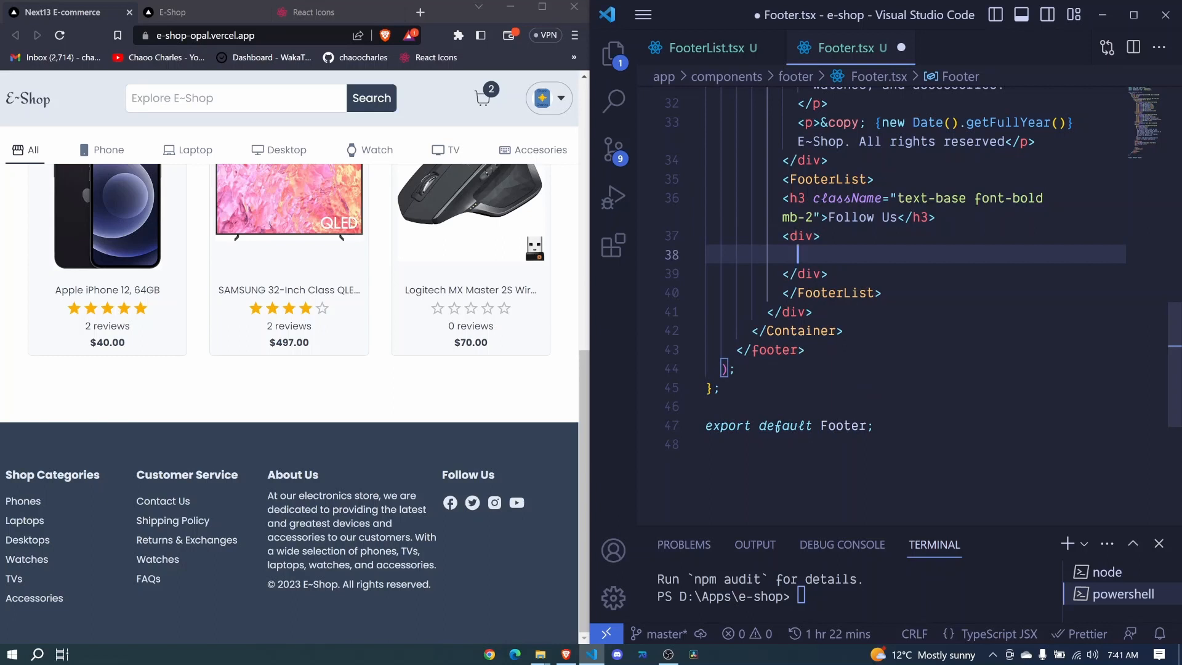
type("cla")
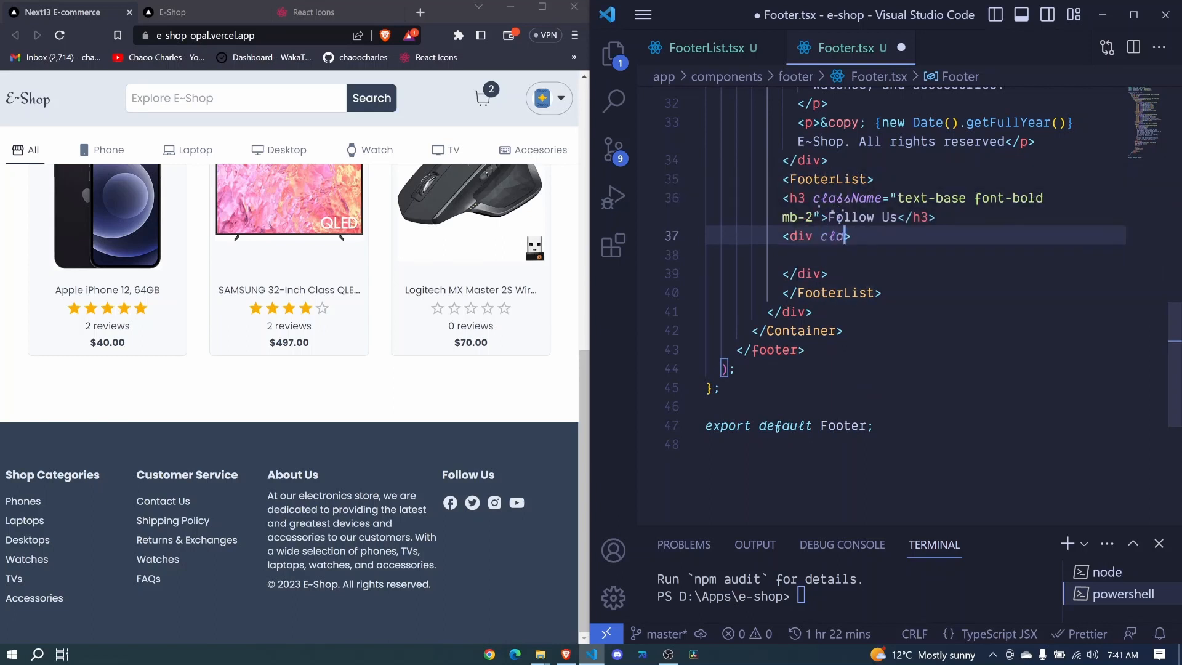
type("ssName=\"\"")
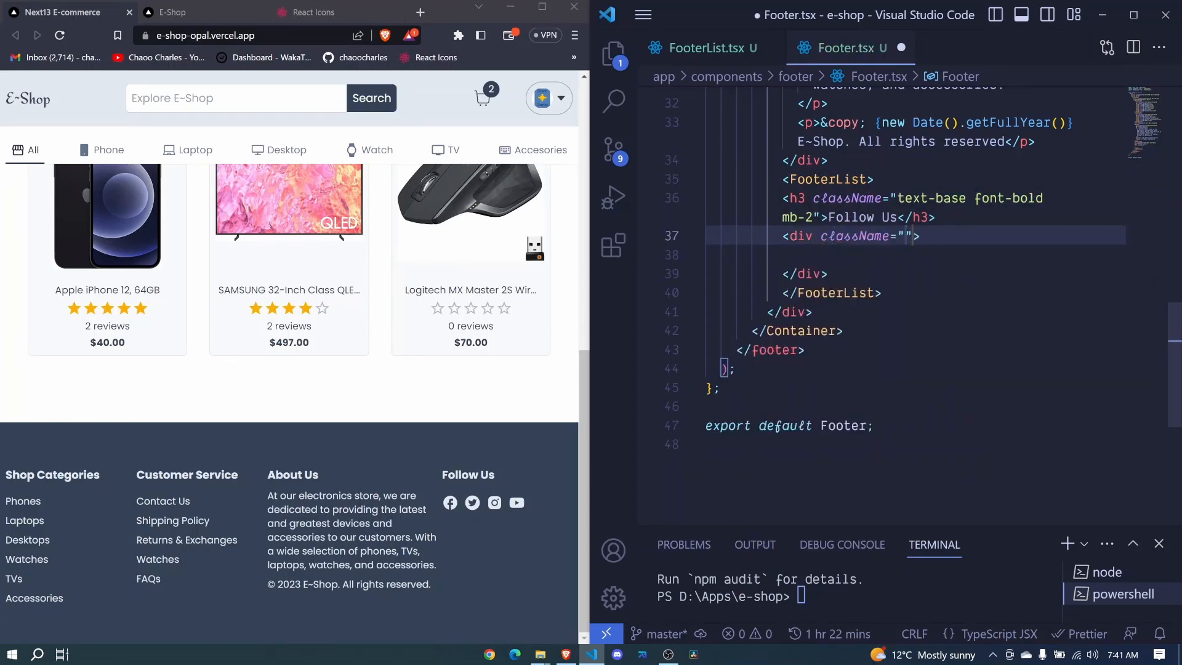
type("flex g")
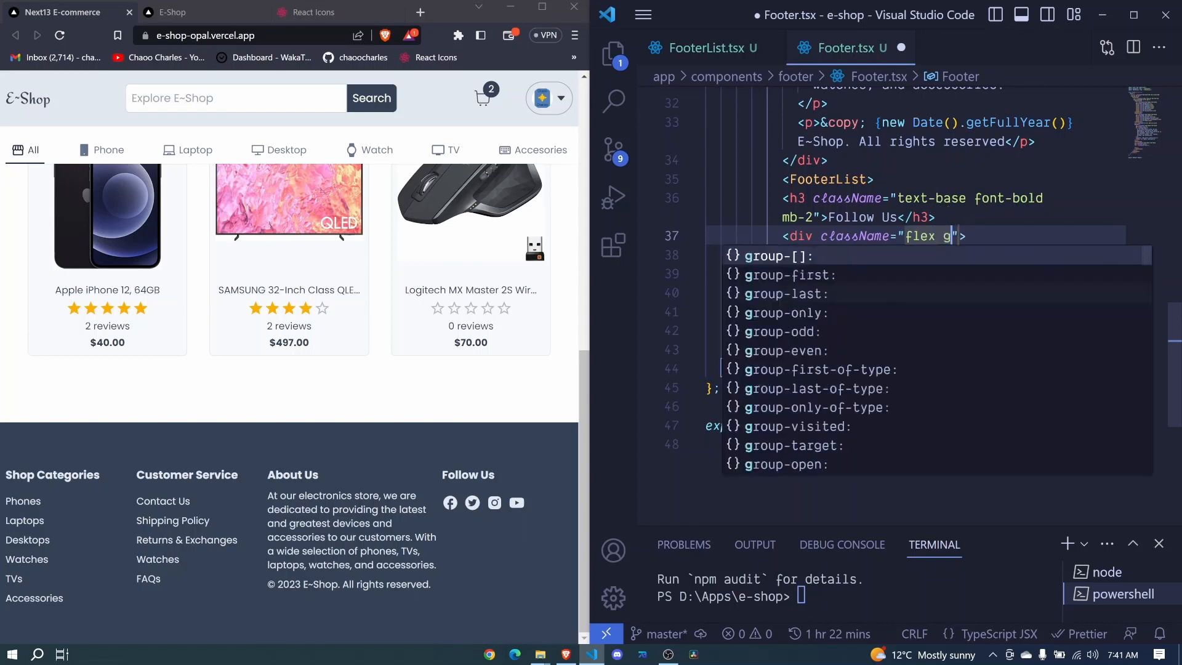
type("ap-2")
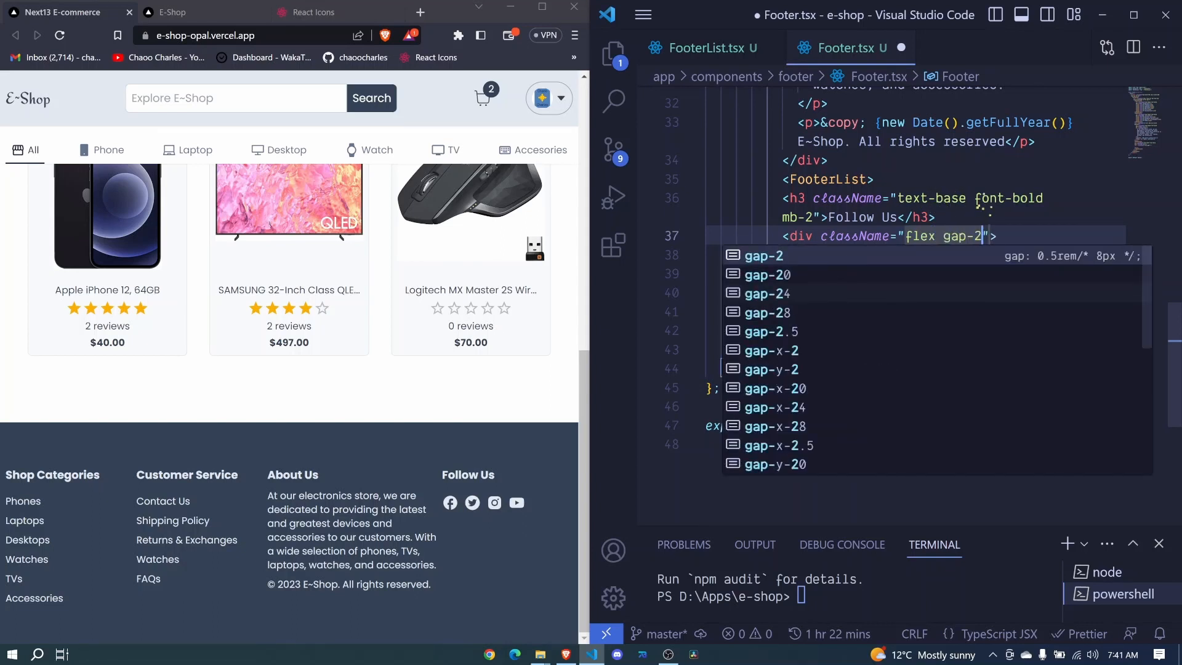
key("Escape")
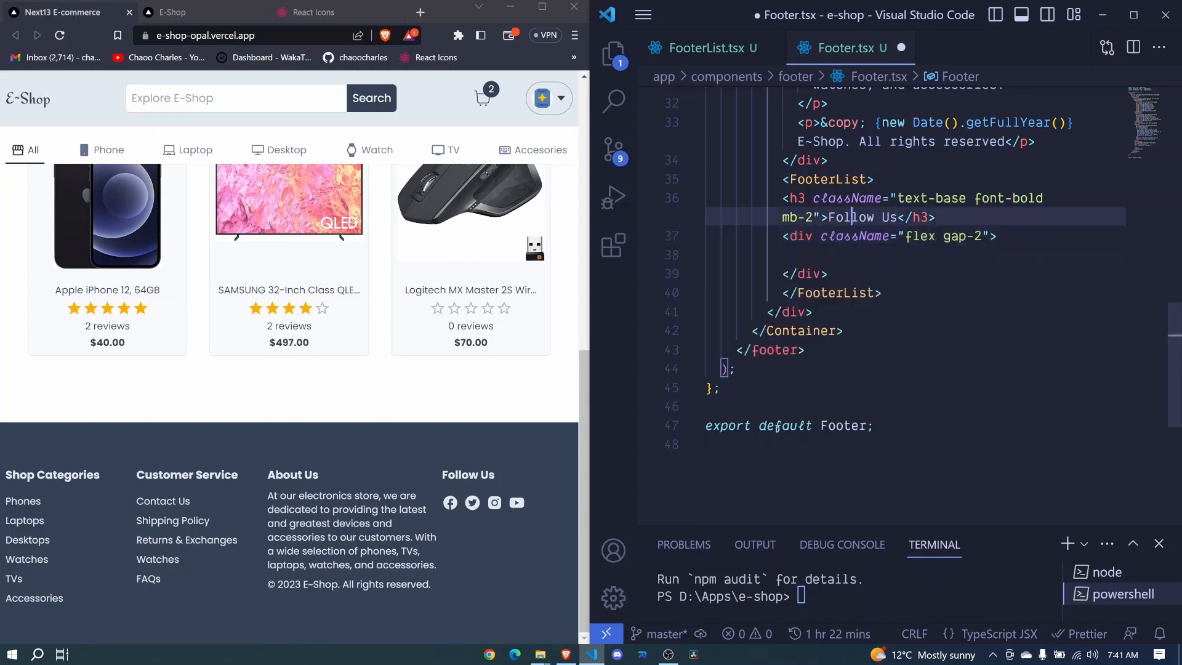
left_click(752, 255)
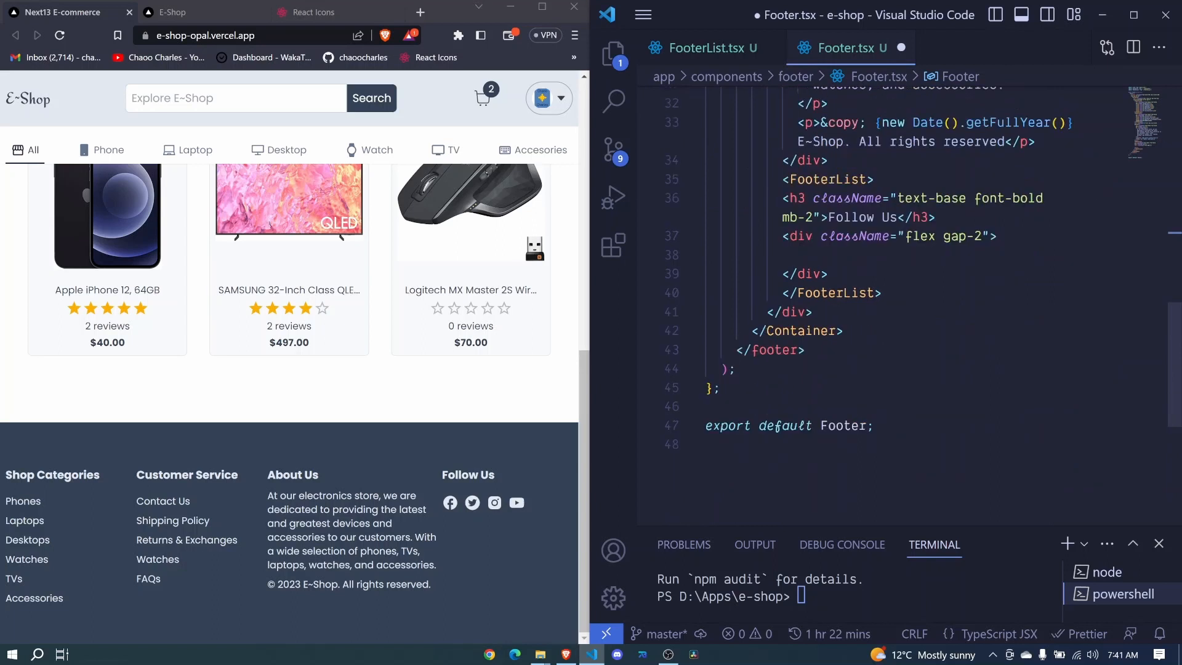
type("<Link href=\"#\">FAQs</Link>")
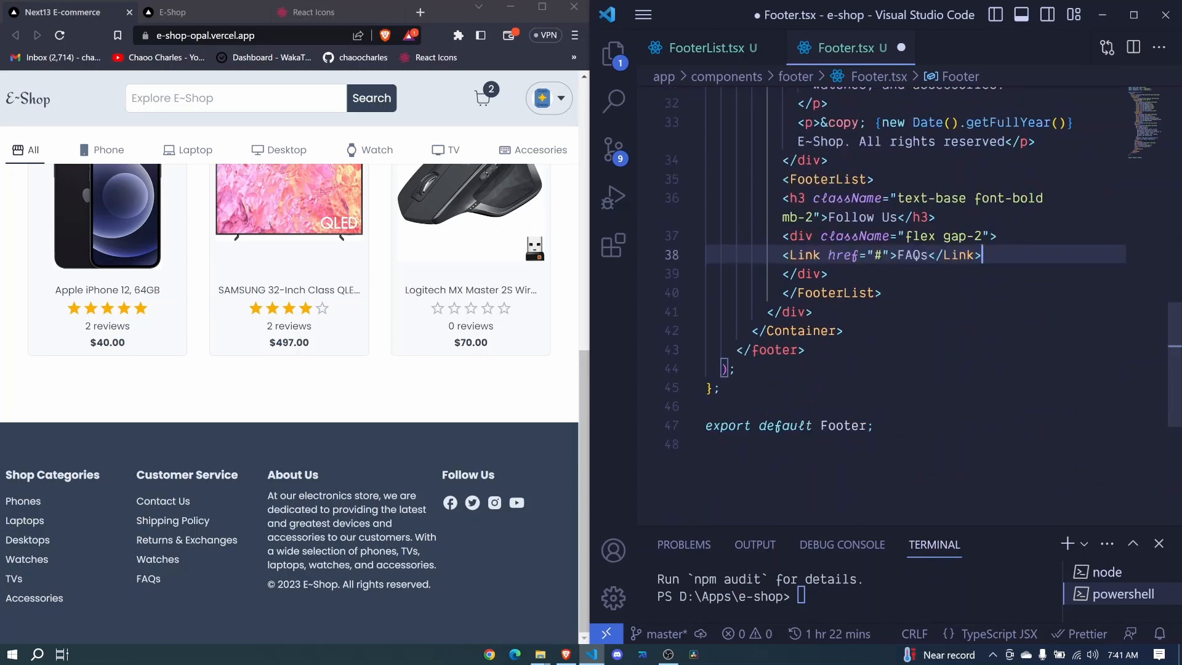
Step: Replace the link's FAQs text with <MdFacebook size={24}/>
key("Backspace")
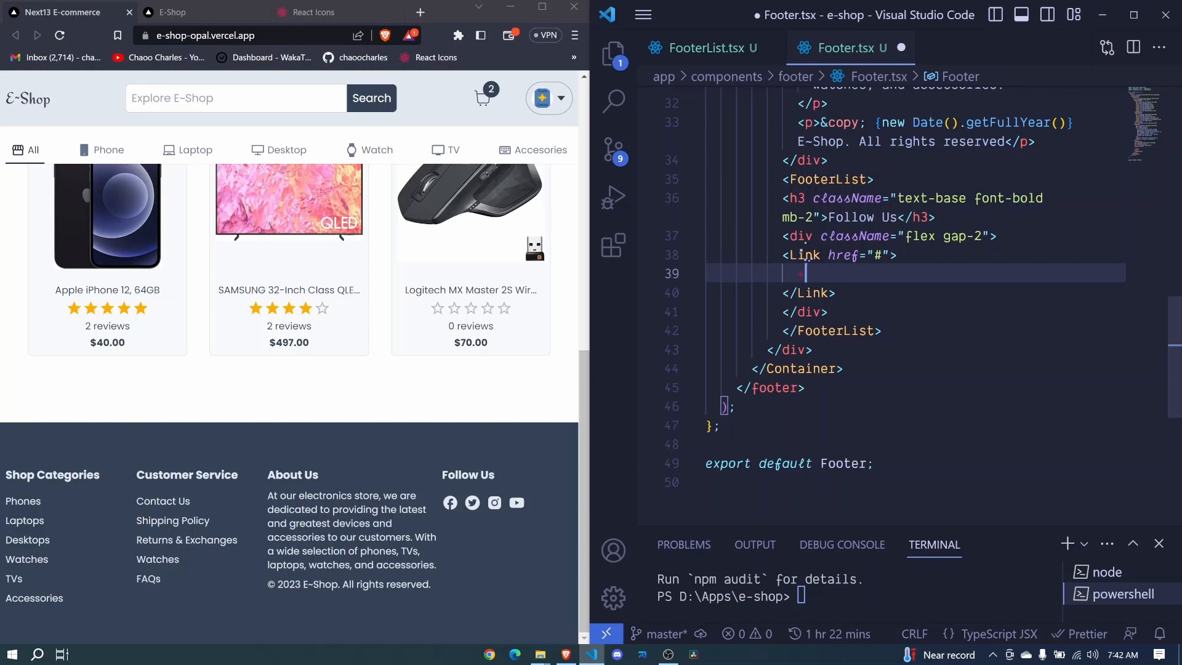
type("<MdFace")
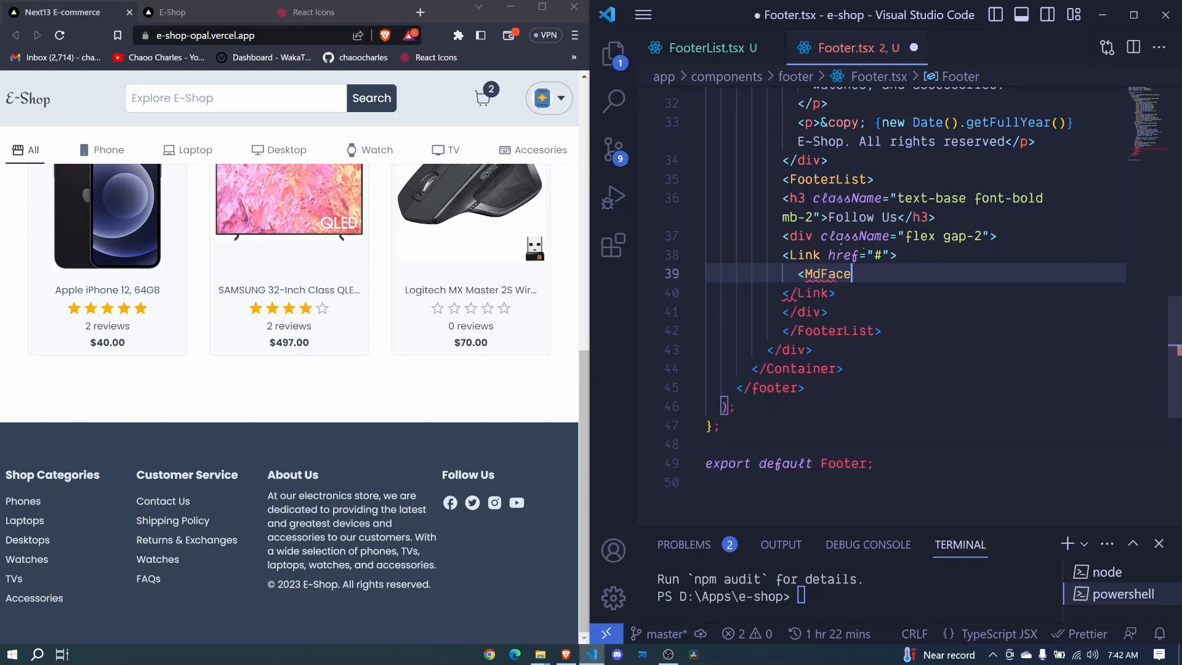
type("book/>")
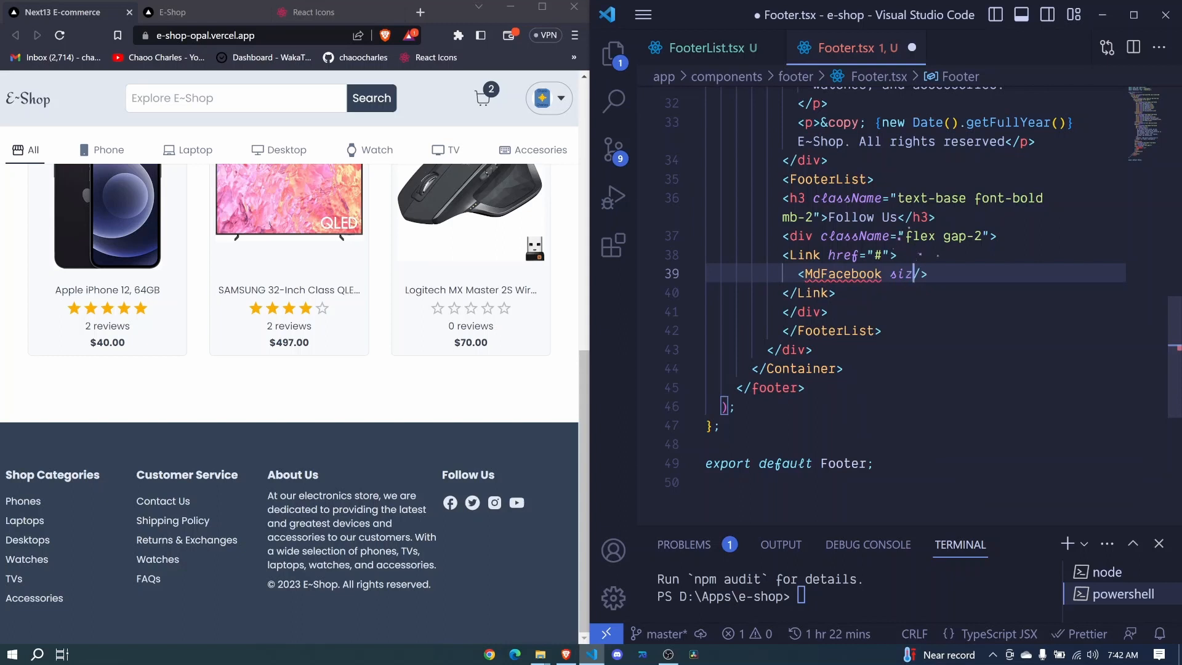
type("e")
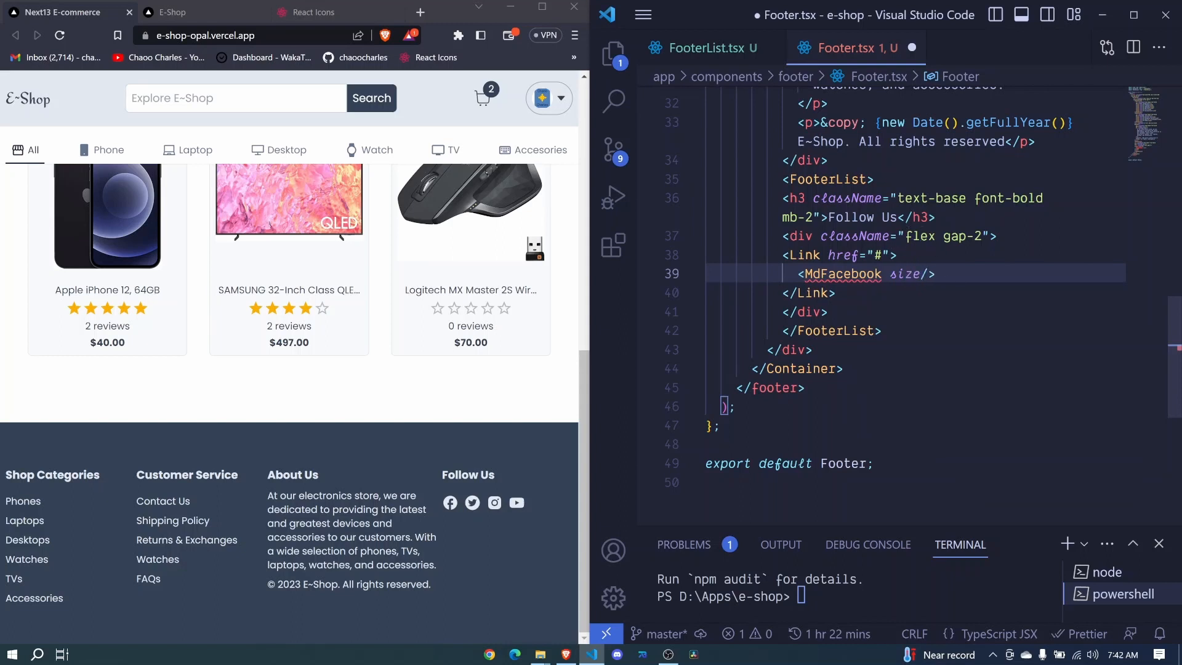
type("={24}")
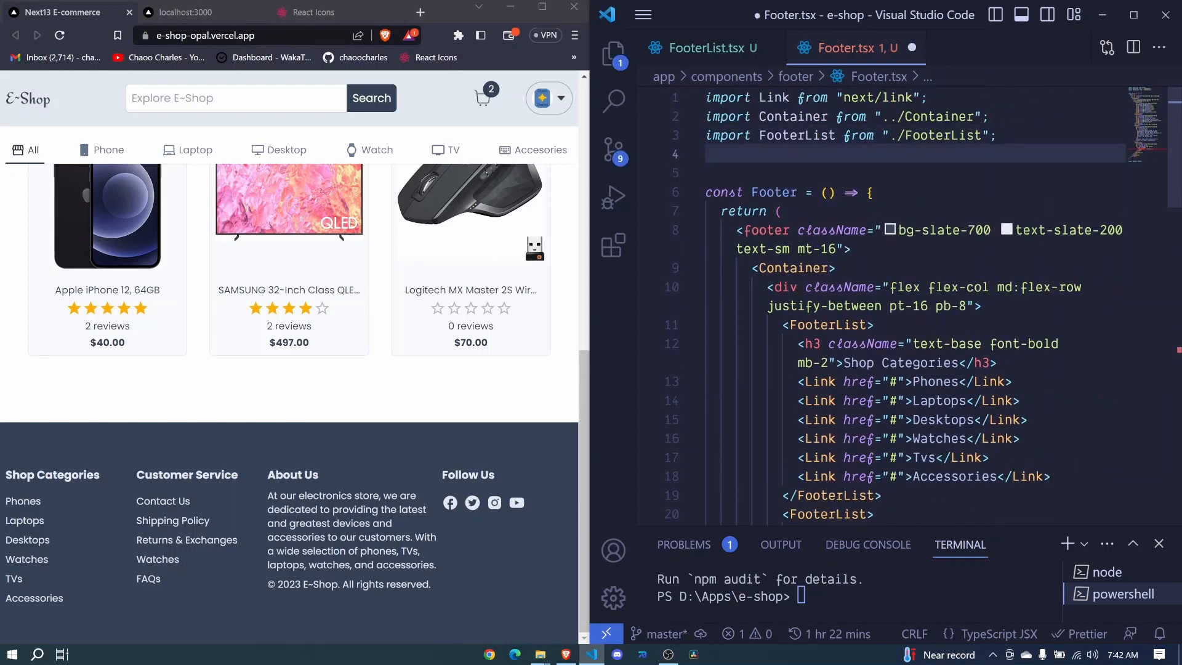
Step: Import MdFacebook from "react-icons/md" at the top of Footer.tsx
type("import {M")
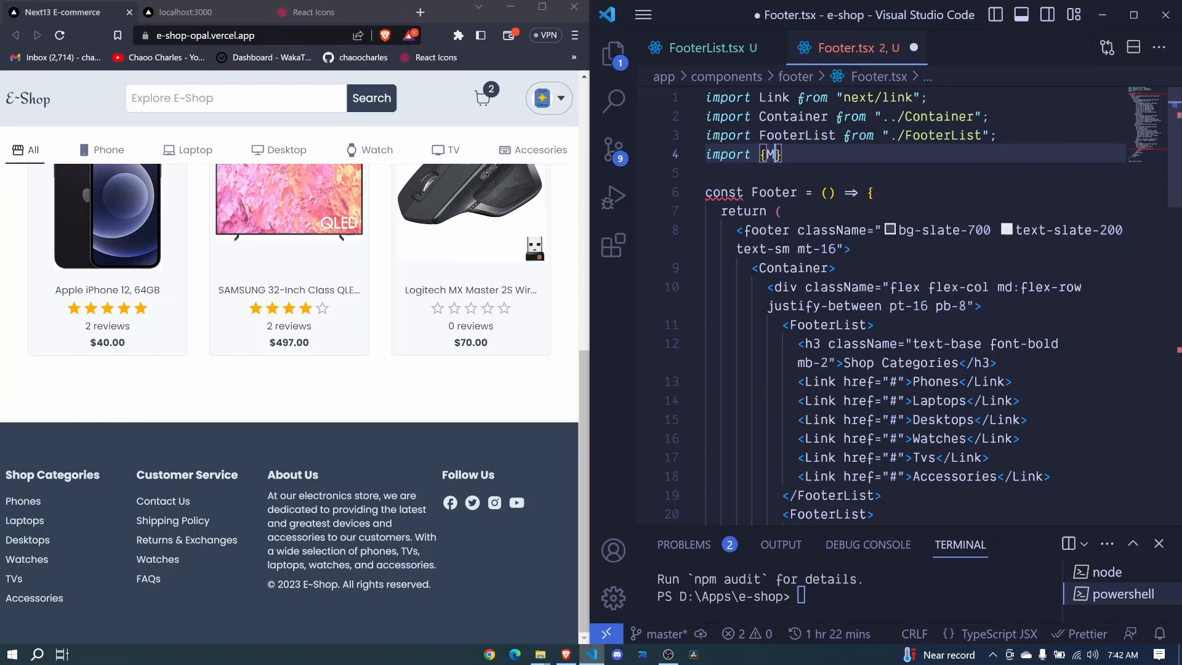
type("dd")
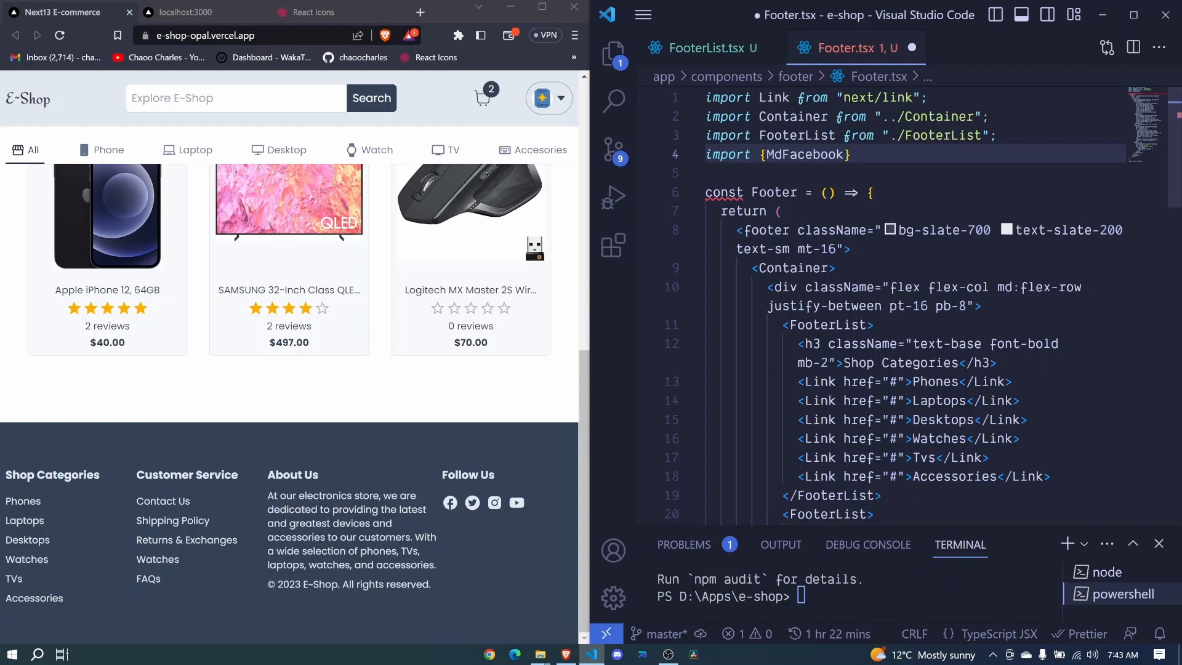
type("from")
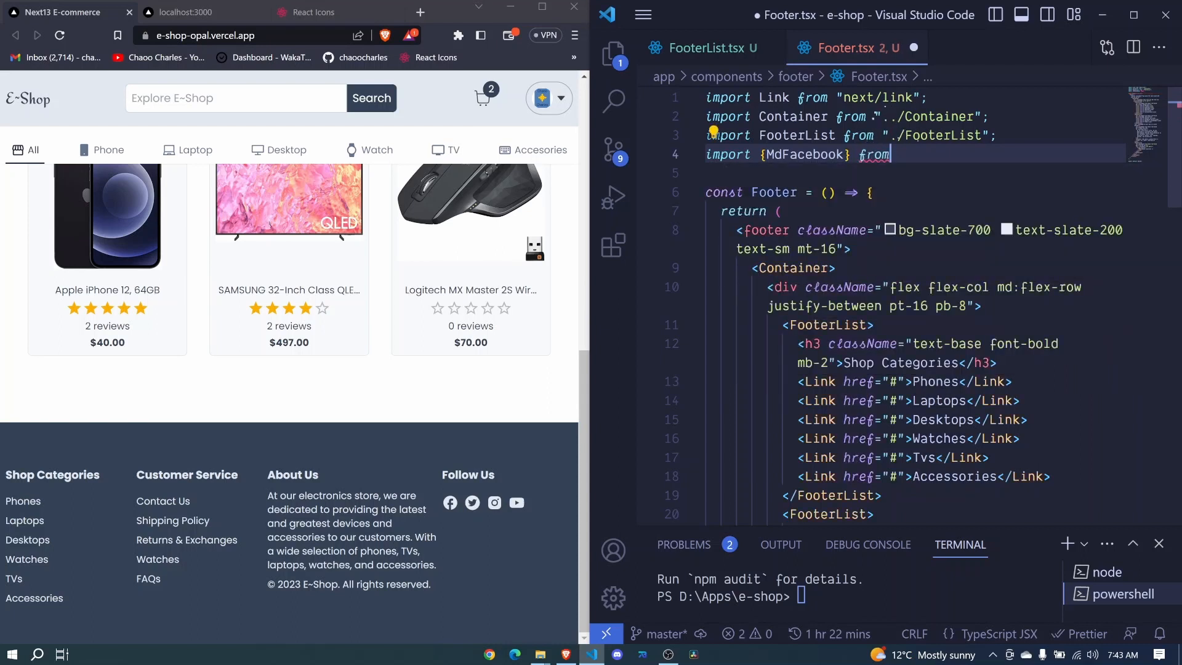
type("\"")
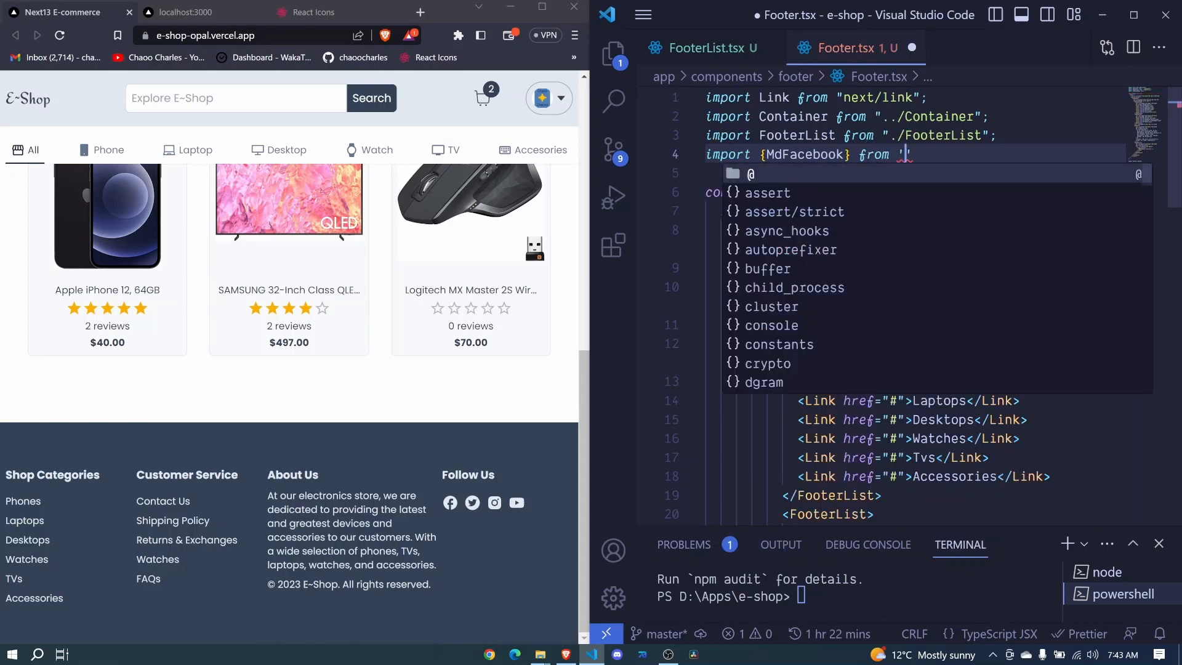
type("react-icons")
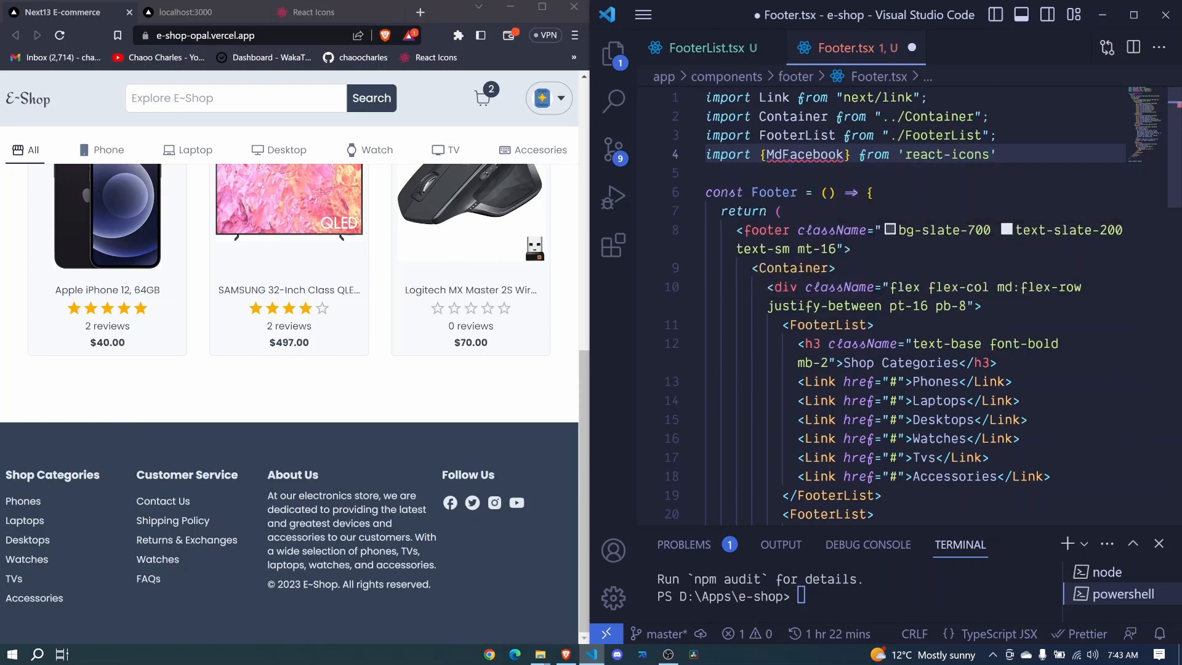
type("/md\";")
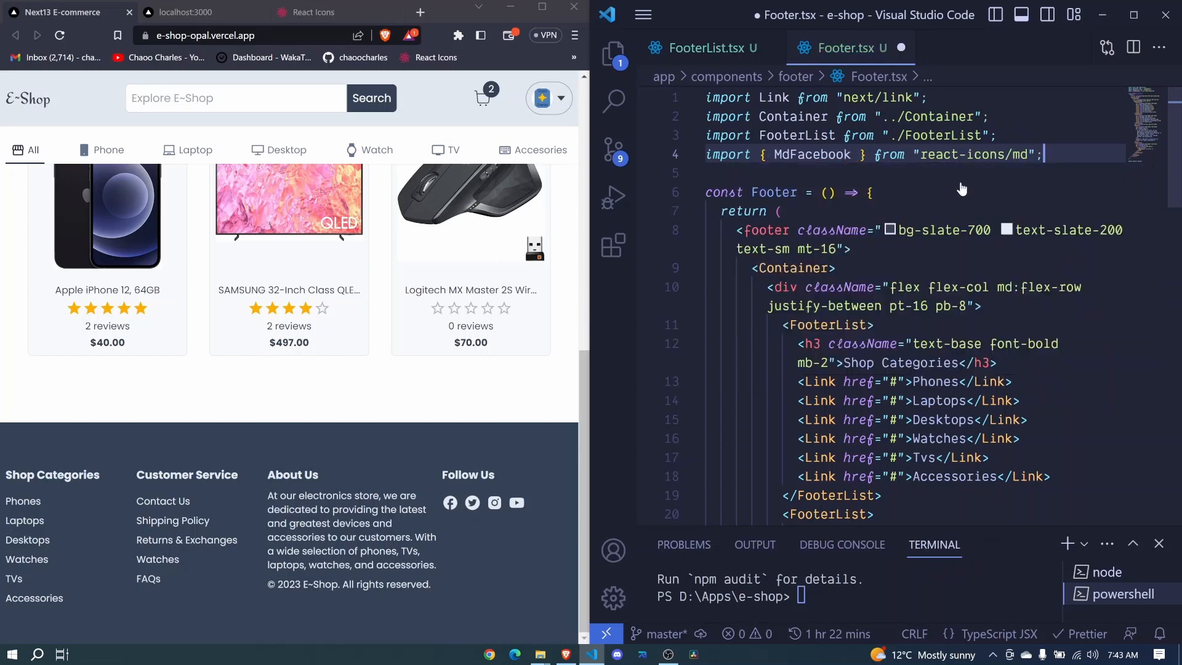
left_click(196, 12)
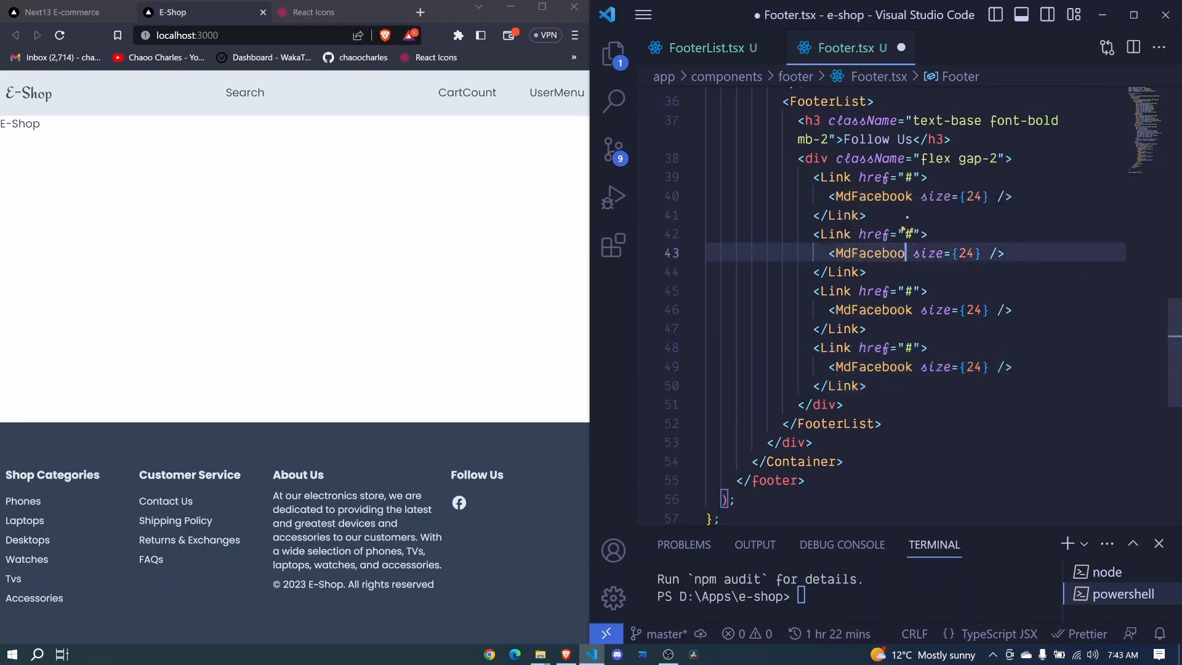
Step: Turn a duplicated import into AiFillTwitterCircle from "react-icons/ai"
type("Ai")
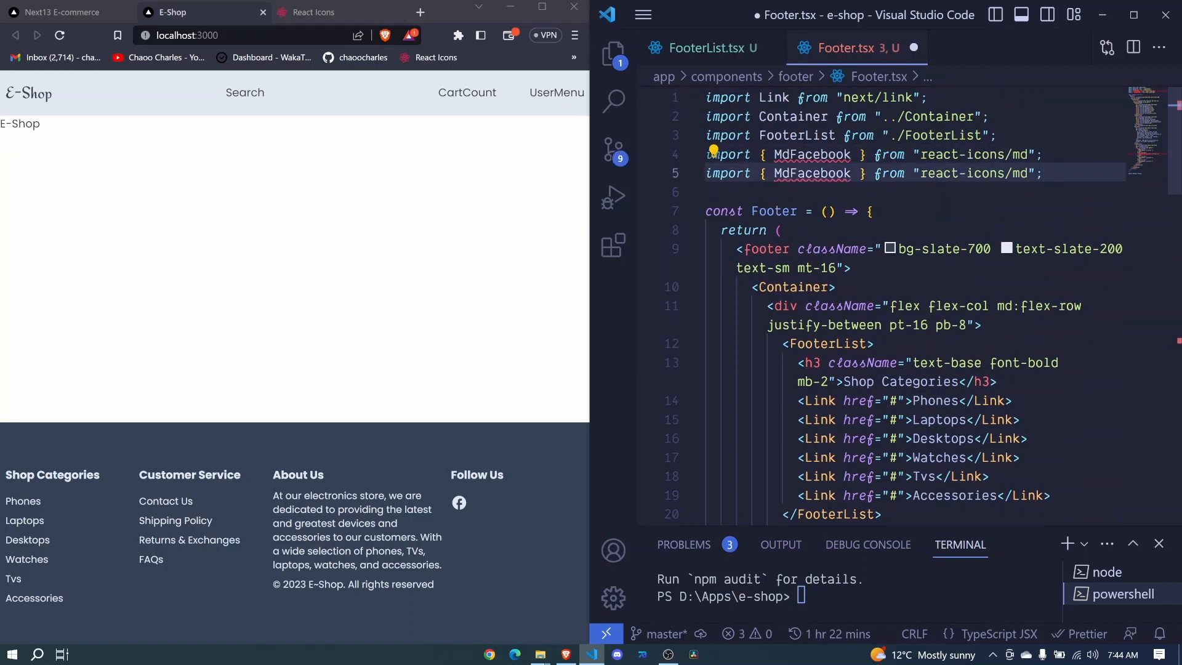
double_click(811, 155)
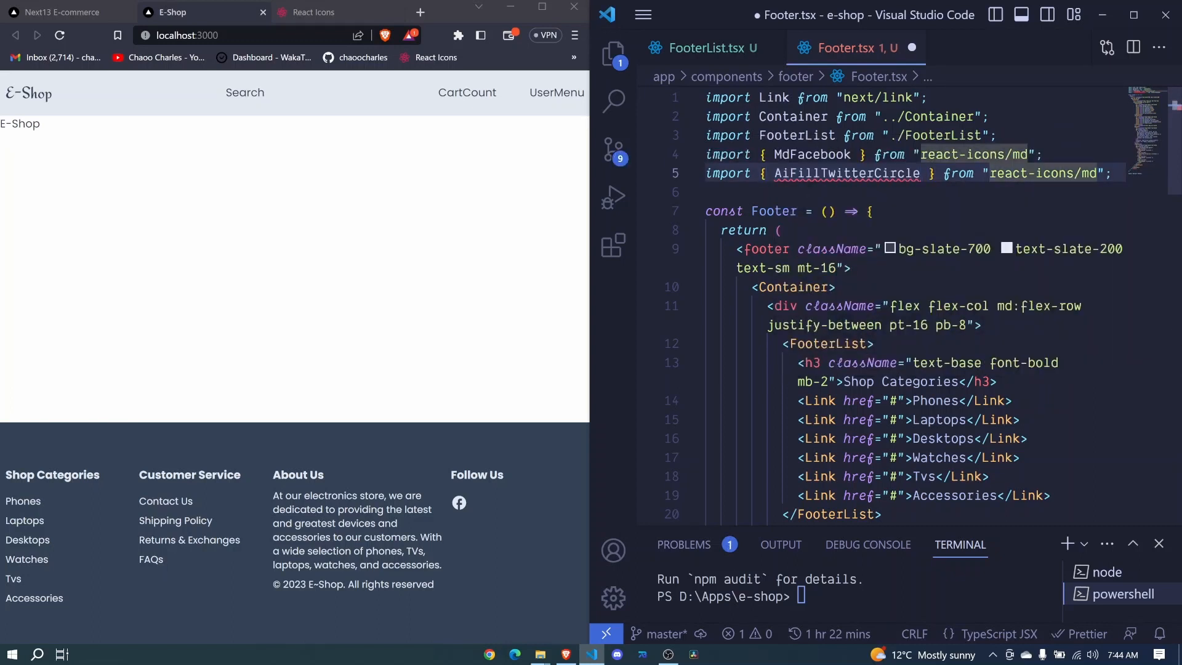
key("Backspace")
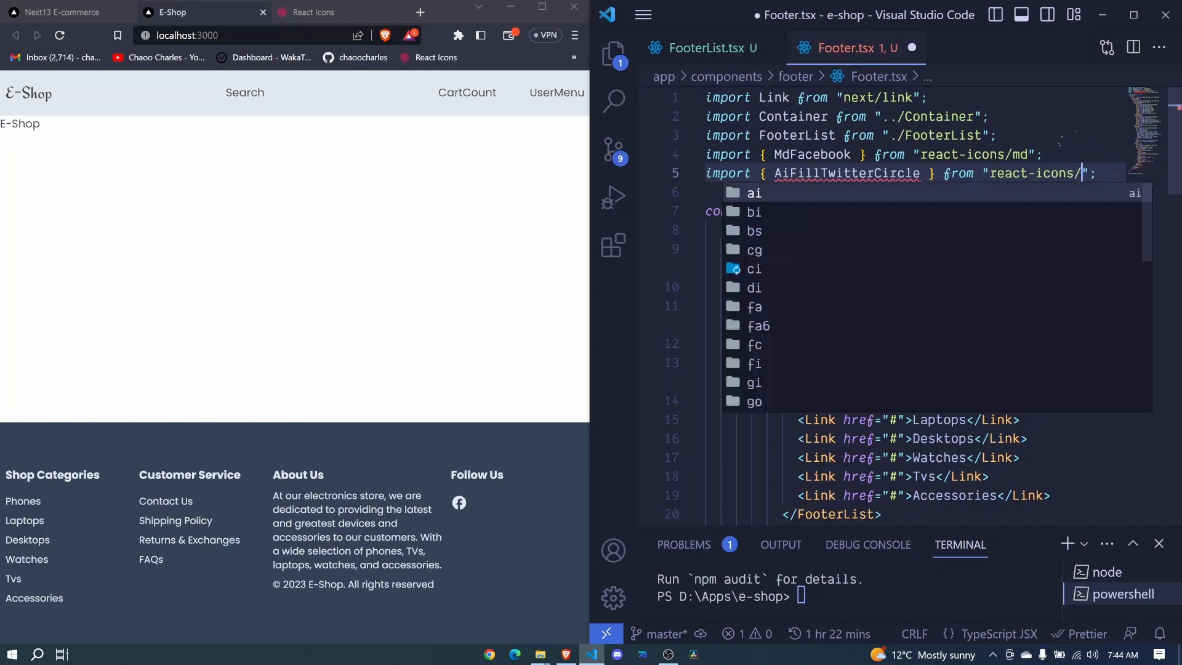
left_click(753, 192)
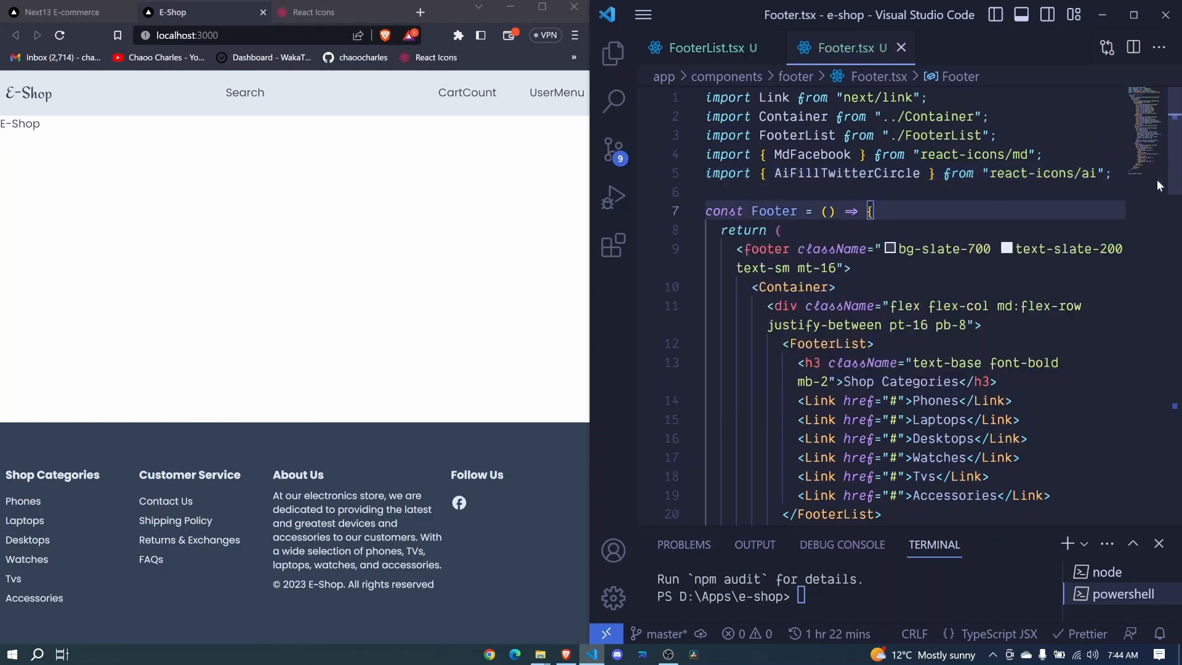
scroll("down", 3)
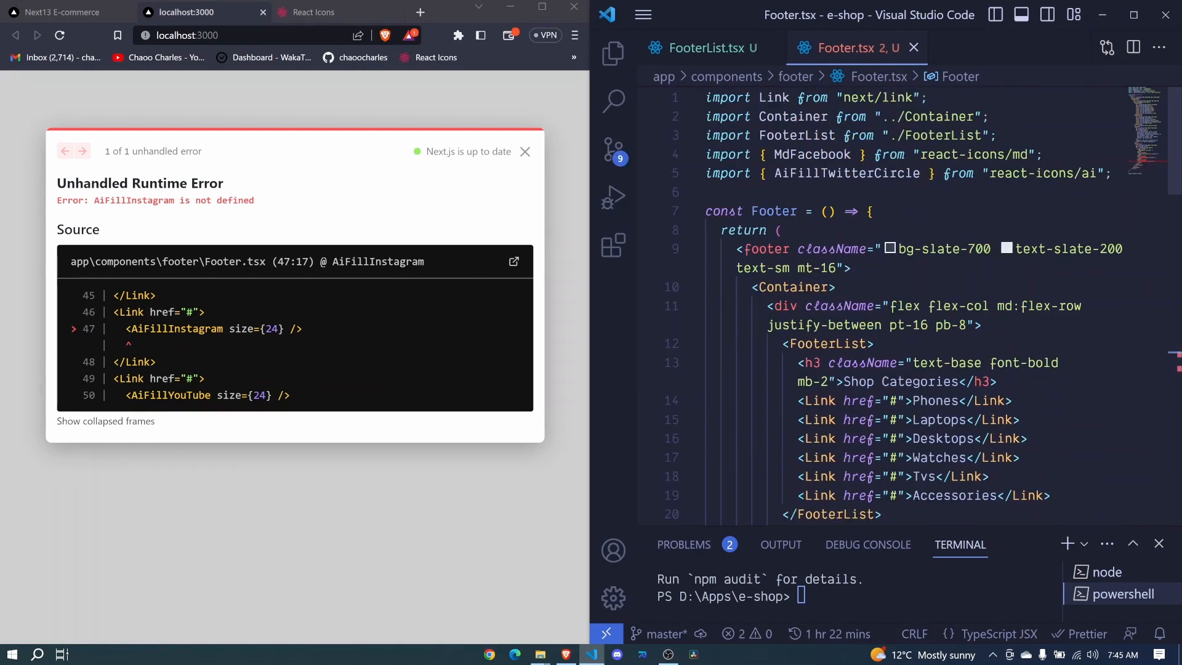
Step: Add AiFillInstagram and AiFillYoutube to the react-icons/ai import and view the full footer
double_click(846, 172)
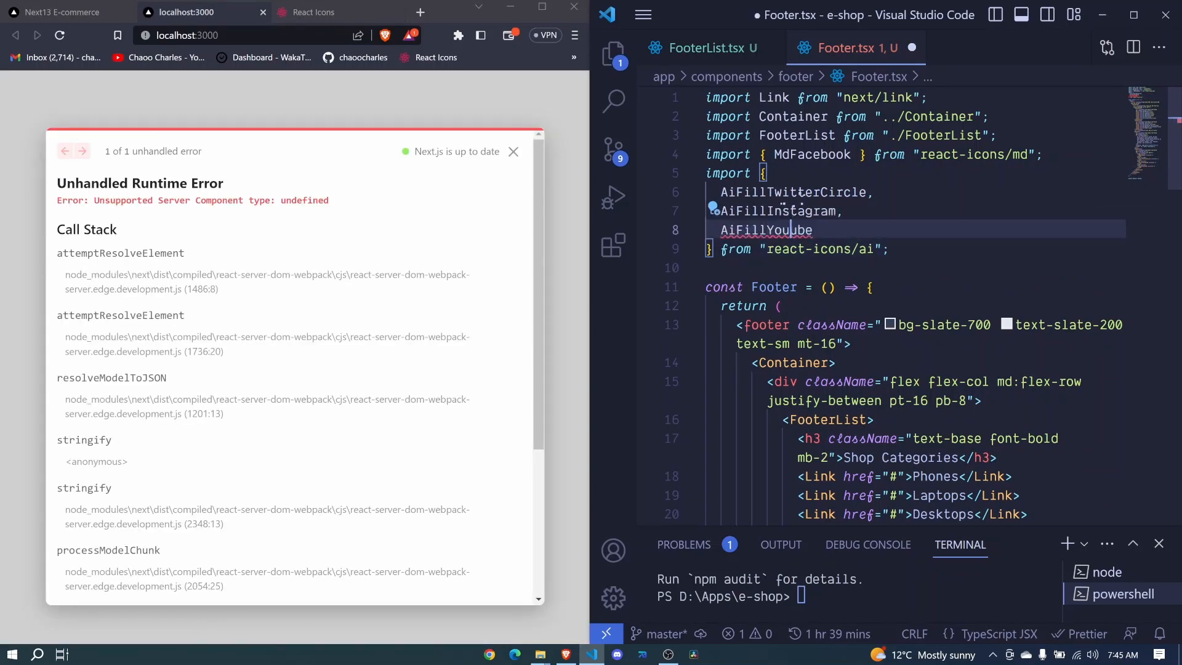
scroll("down", 3)
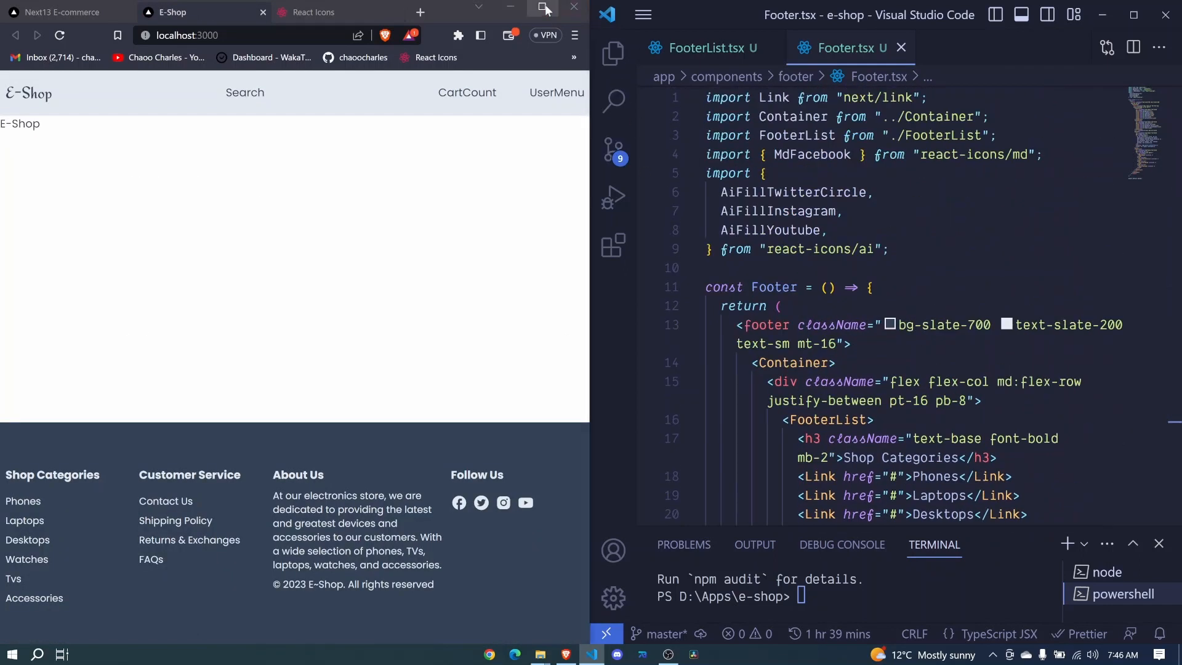
left_click(541, 8)
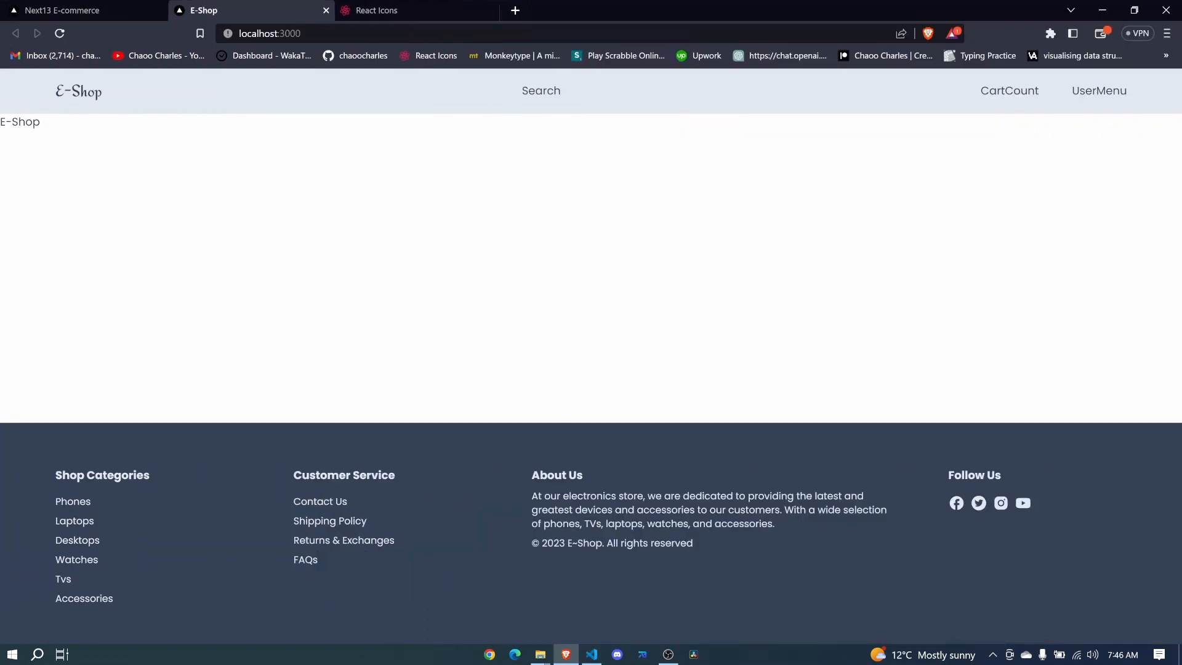